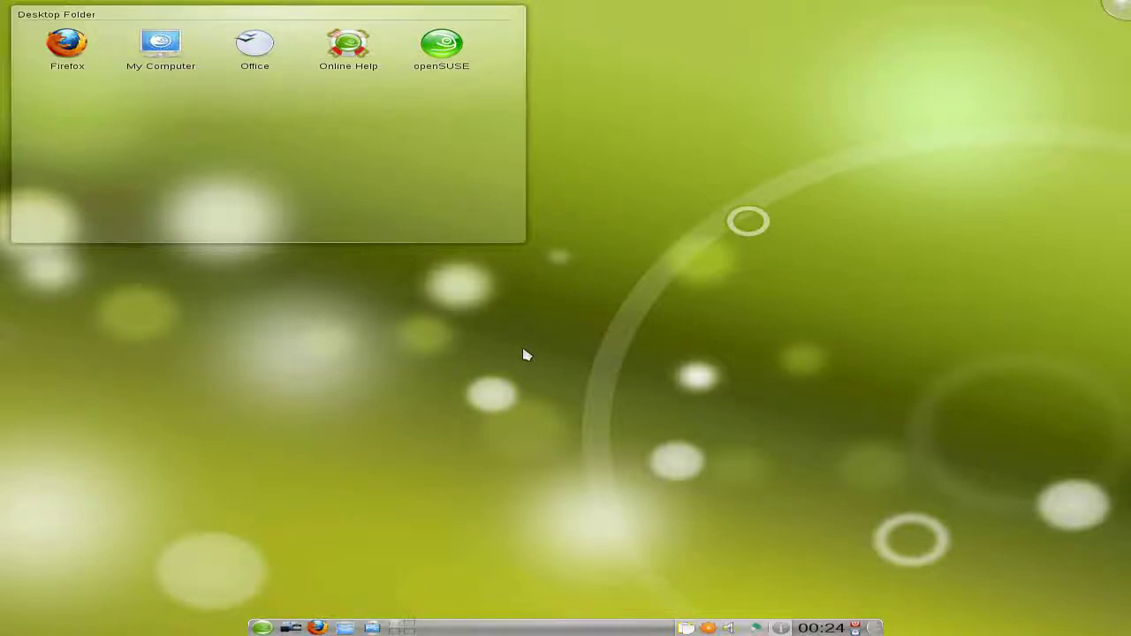
mouse_move(542, 334)
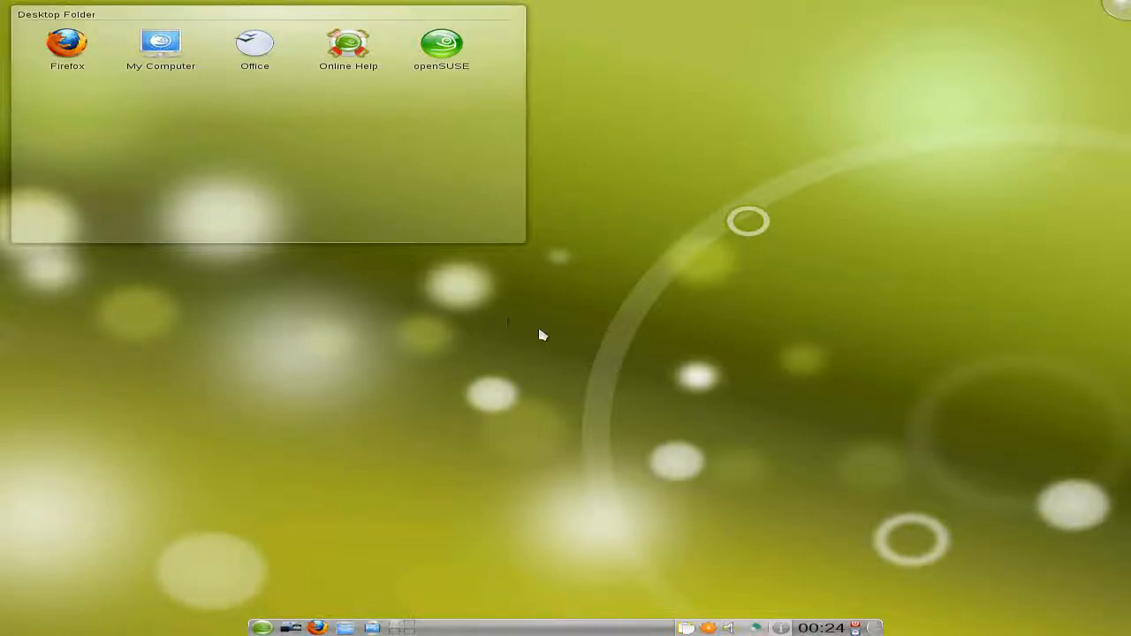
mouse_move(598, 348)
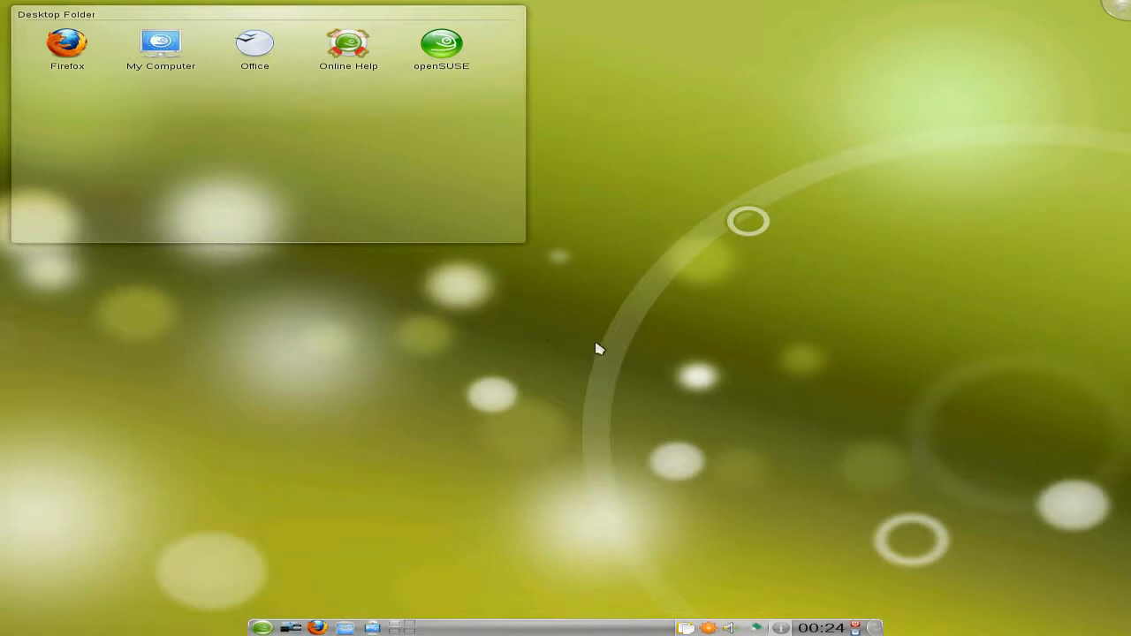
mouse_move(594, 345)
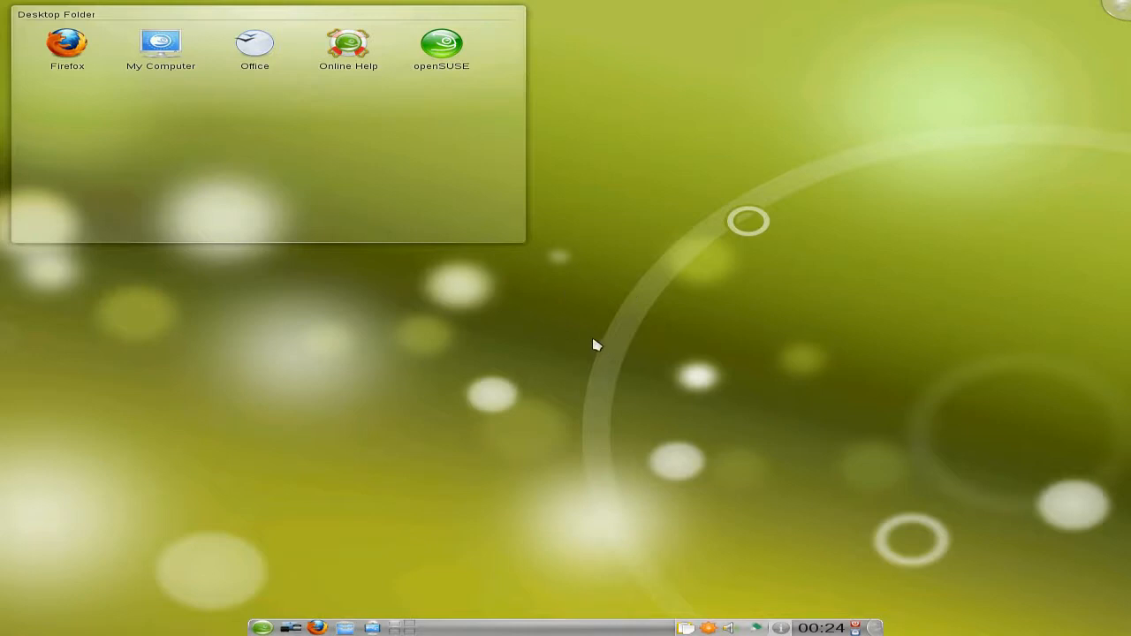
mouse_move(557, 319)
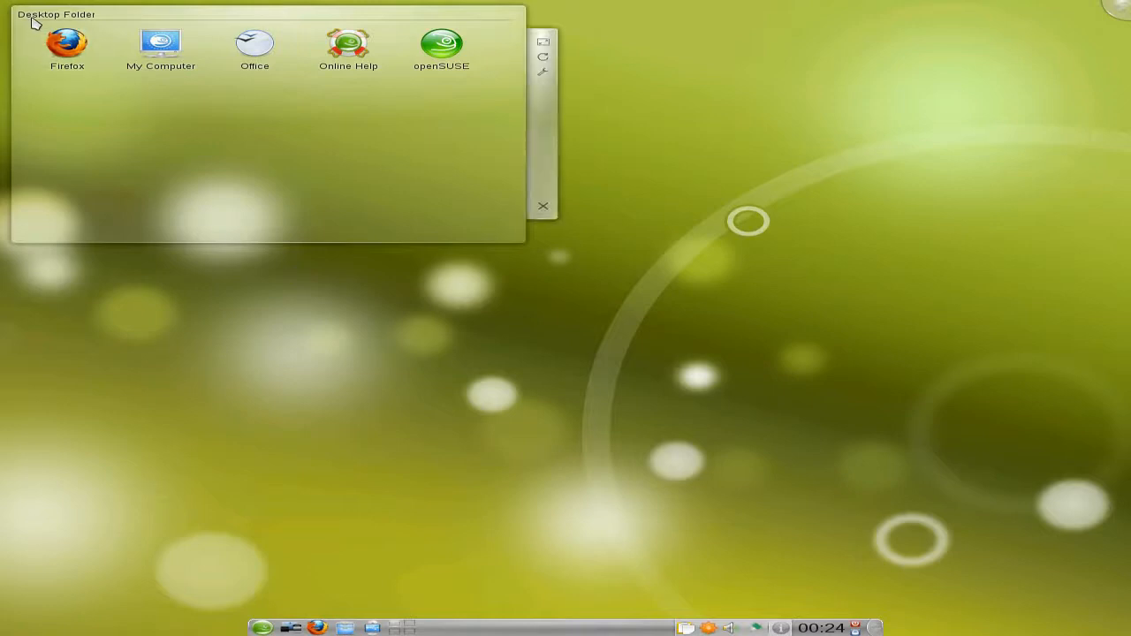
mouse_move(545, 18)
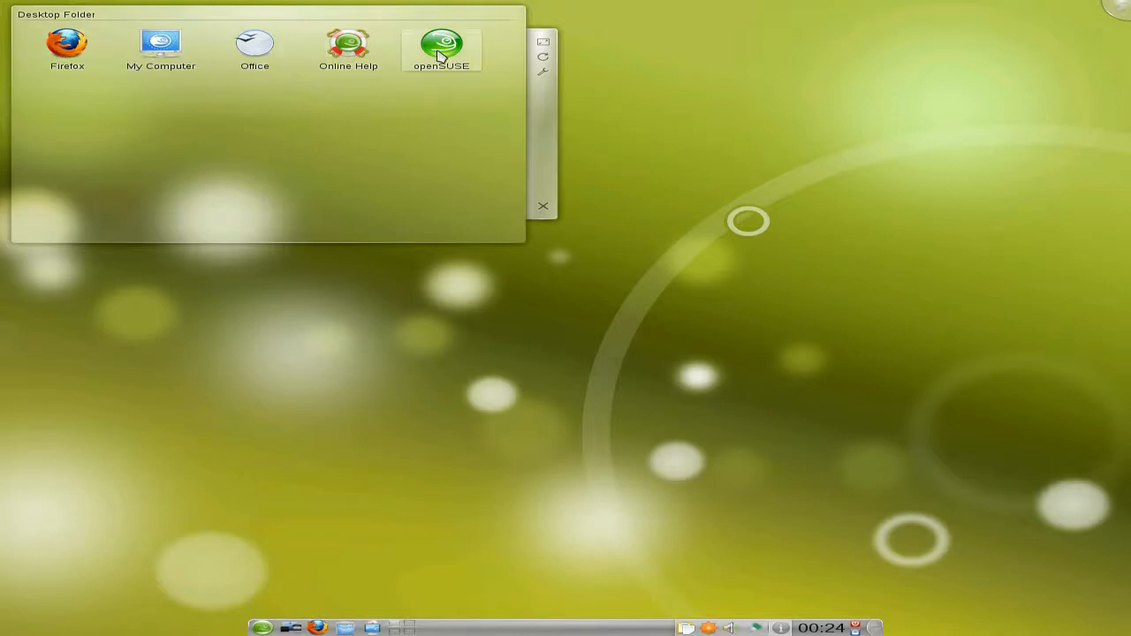
mouse_move(507, 53)
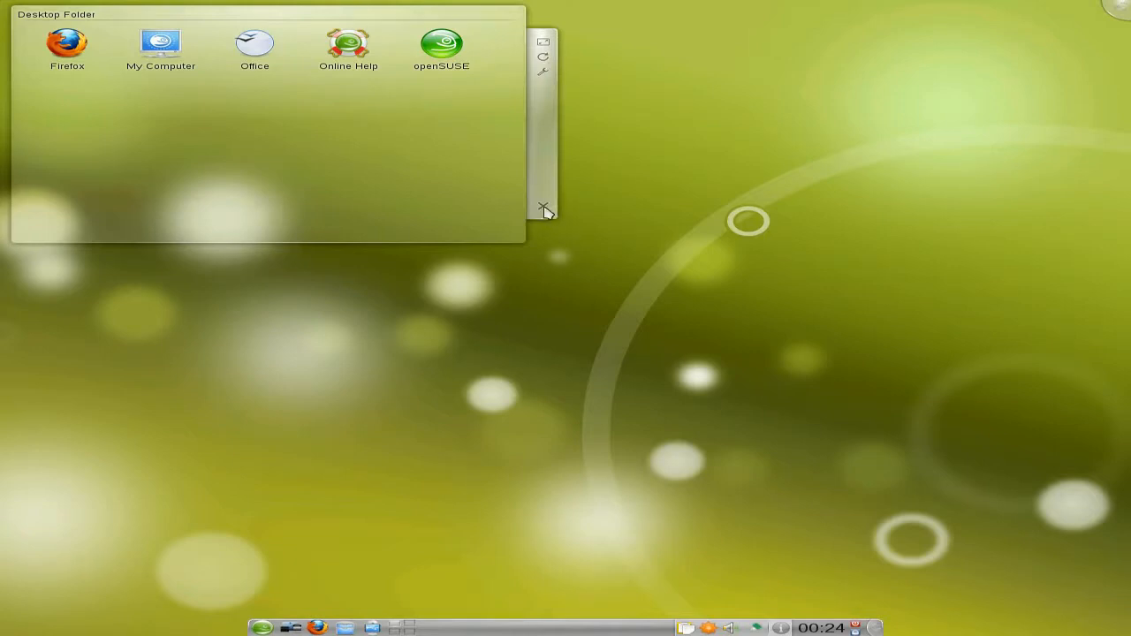
Browse the launcher's Applications, Computer and Leave views, then close the completed update check.
click(542, 209)
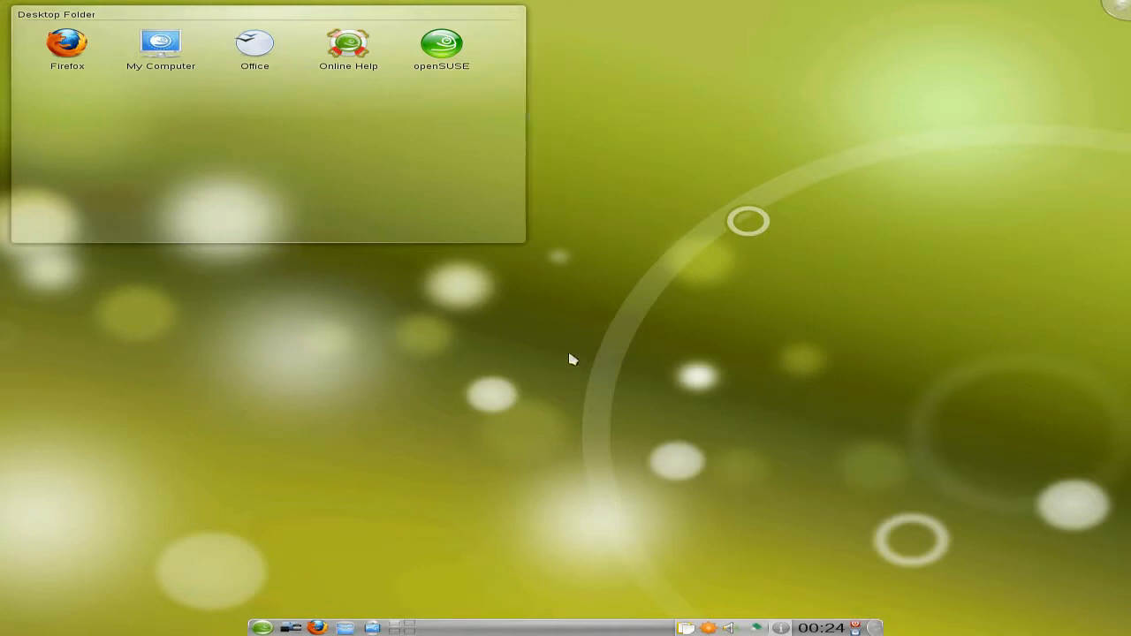
mouse_move(256, 622)
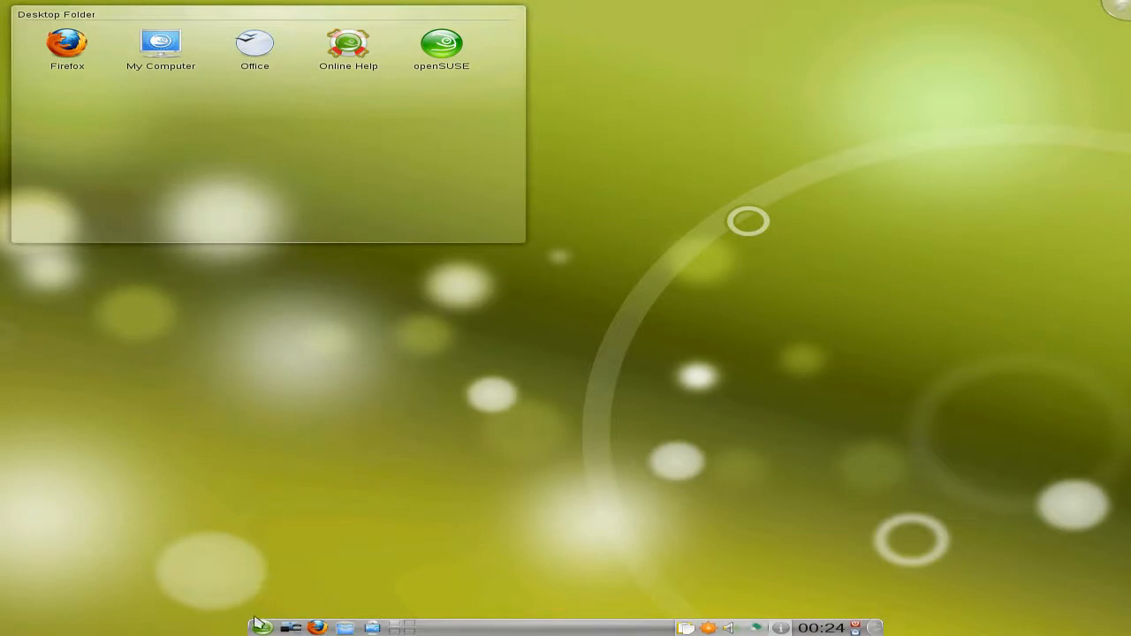
click(263, 627)
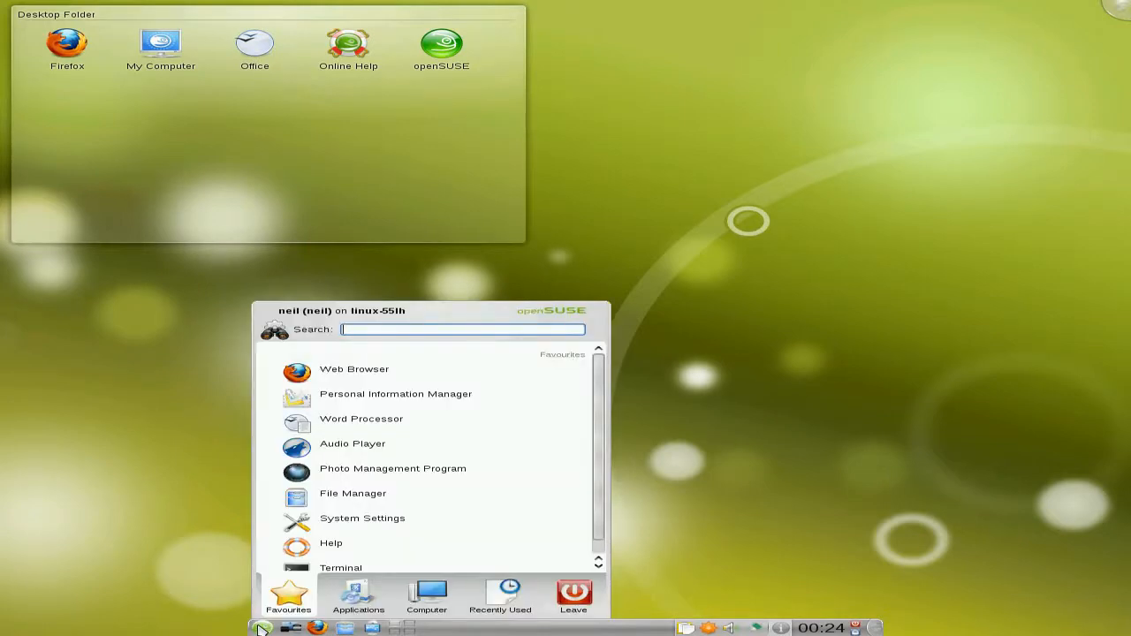
mouse_move(354, 360)
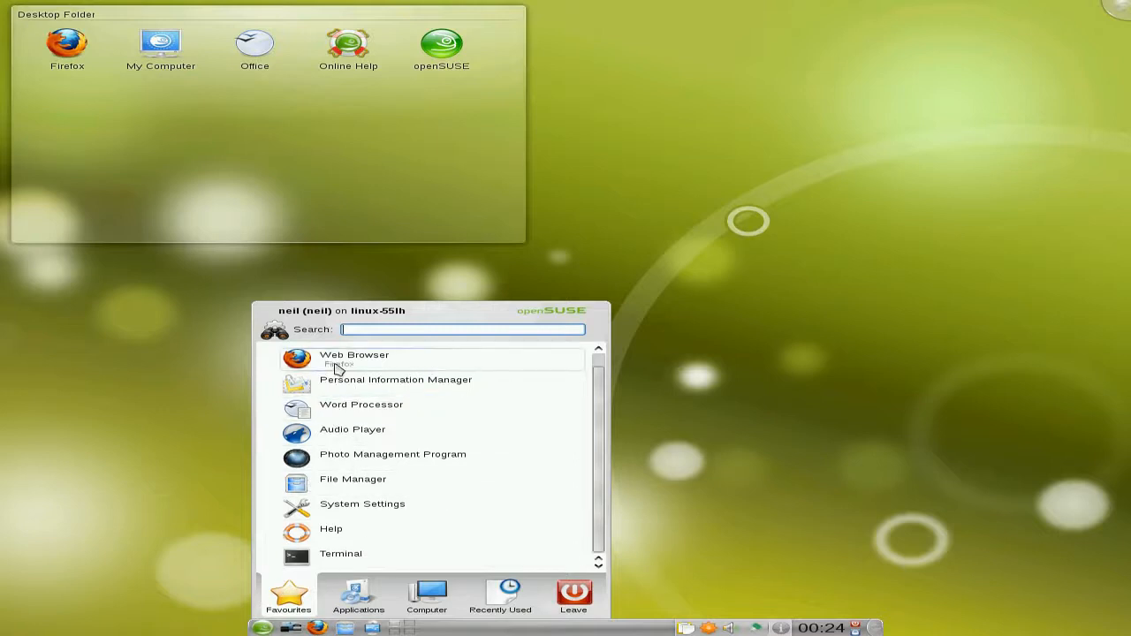
mouse_move(361, 410)
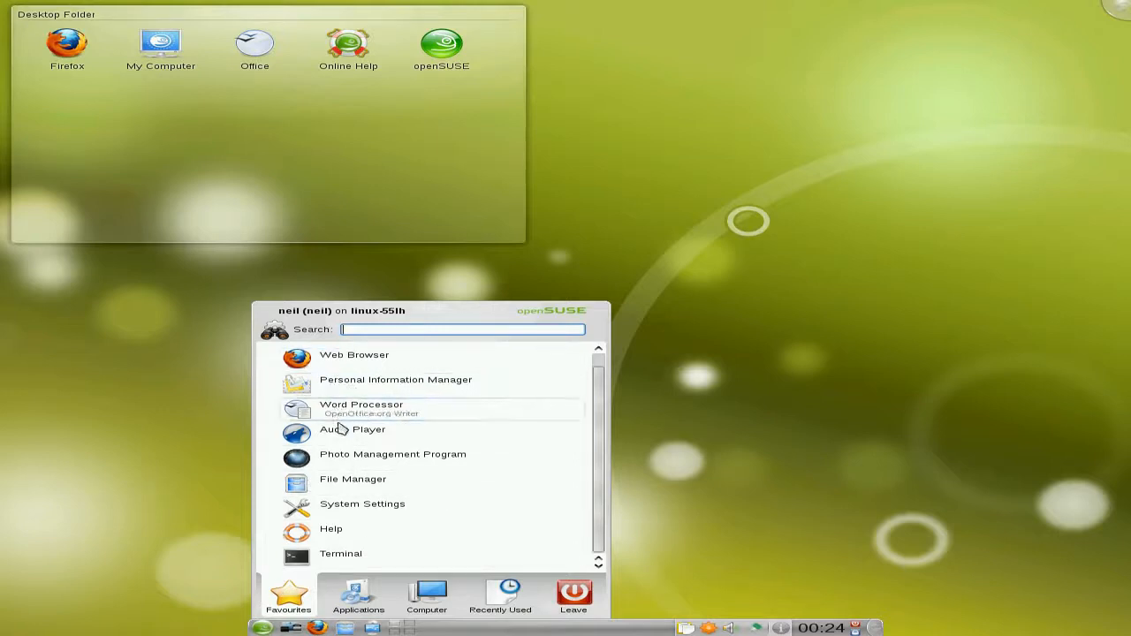
mouse_move(355, 549)
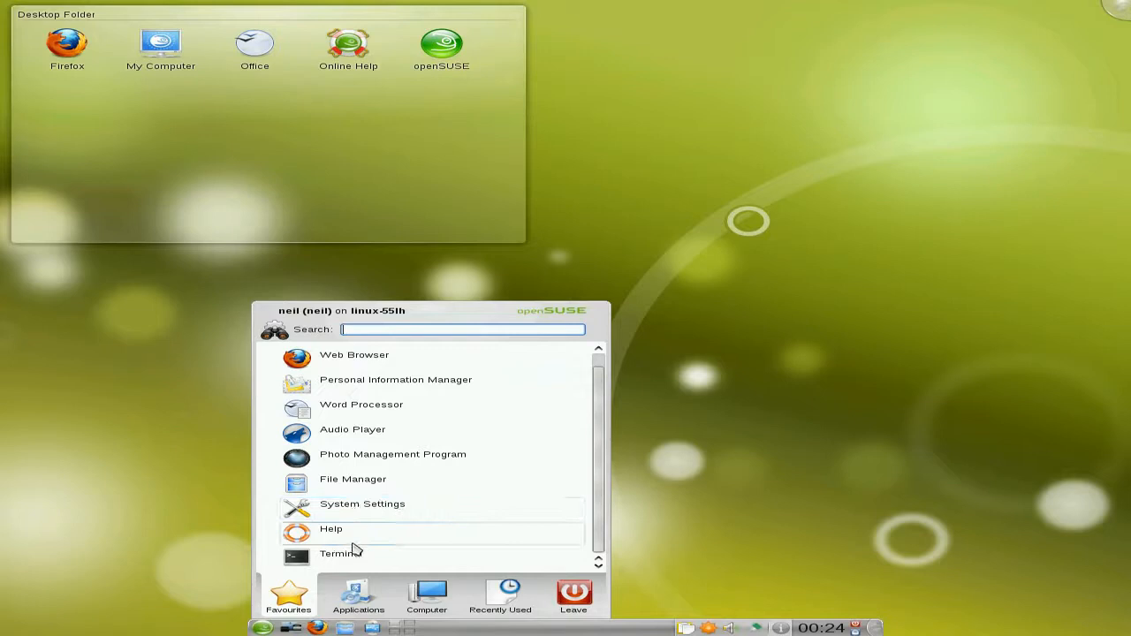
click(358, 597)
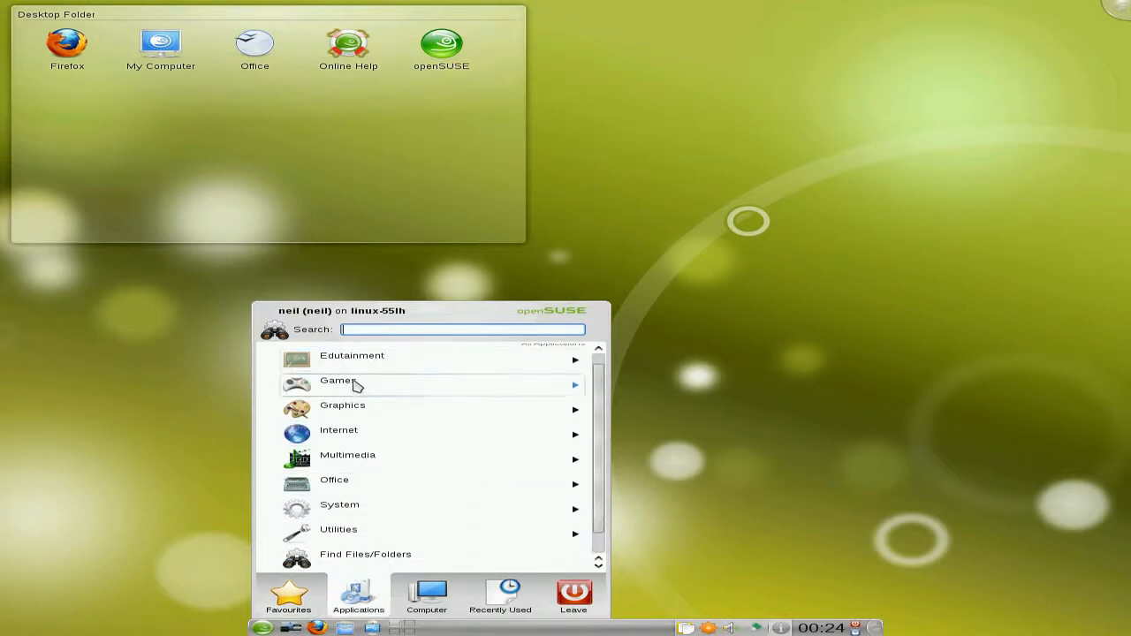
mouse_move(354, 486)
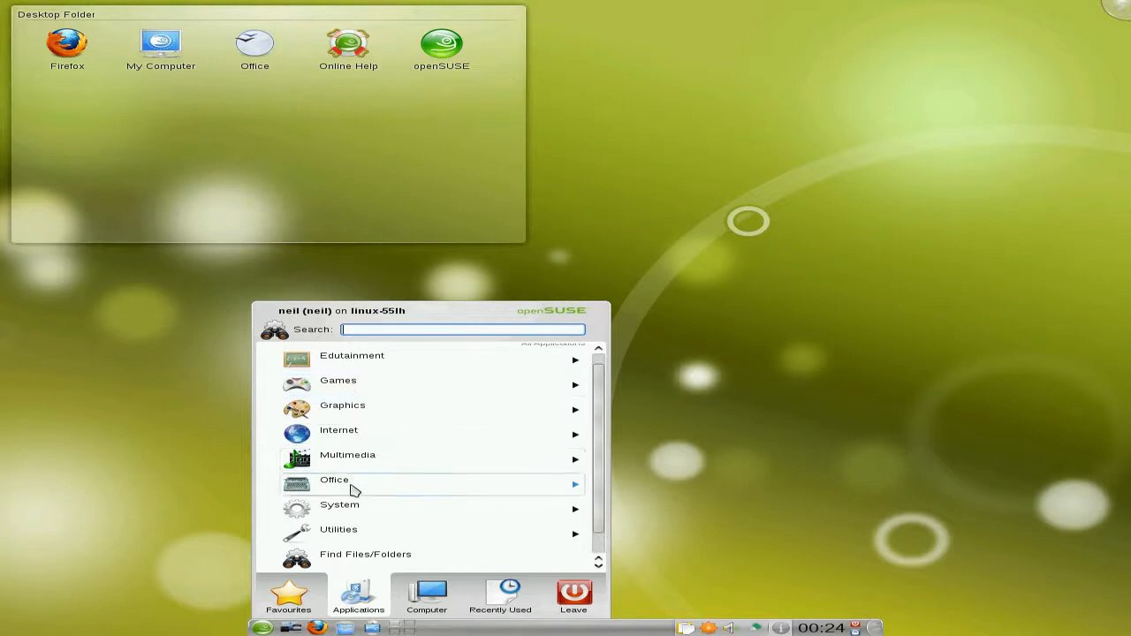
click(426, 596)
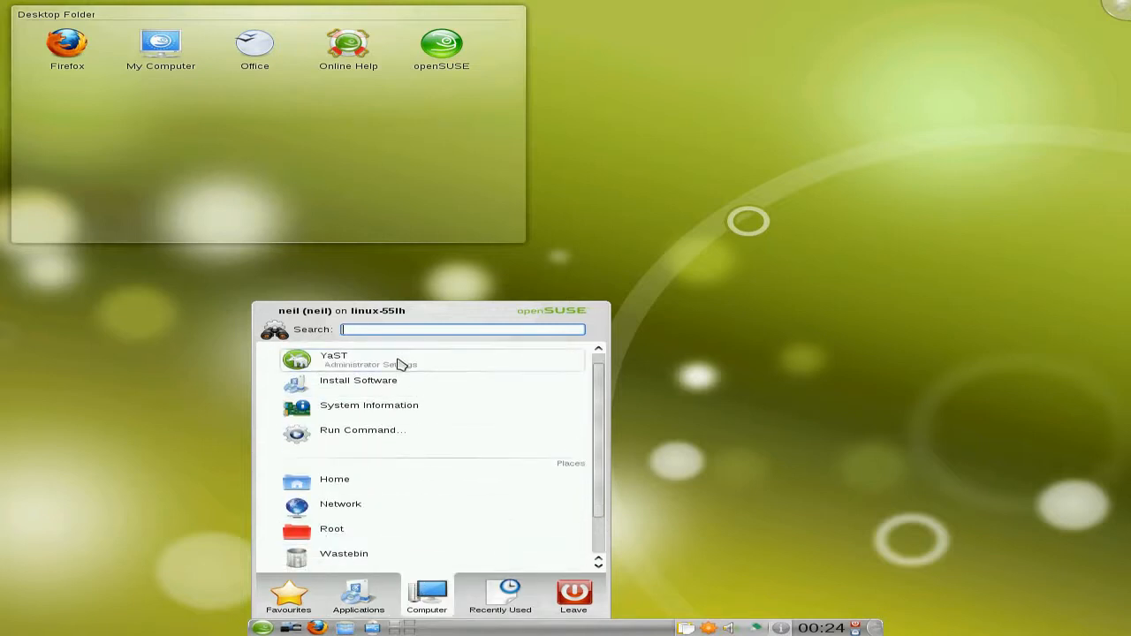
mouse_move(395, 520)
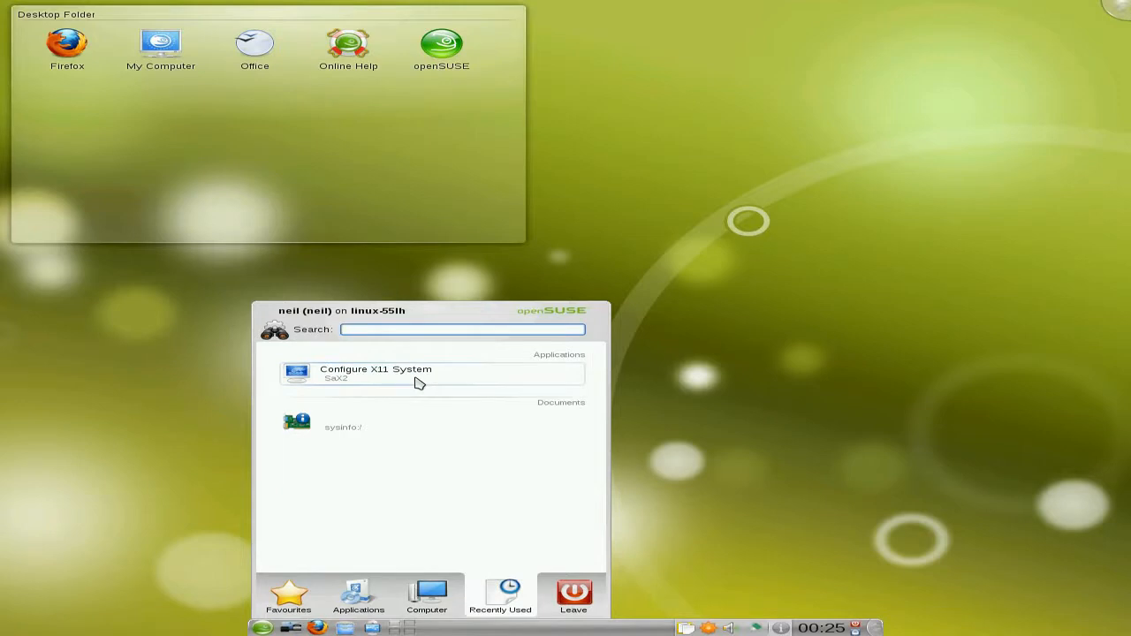
mouse_move(499, 235)
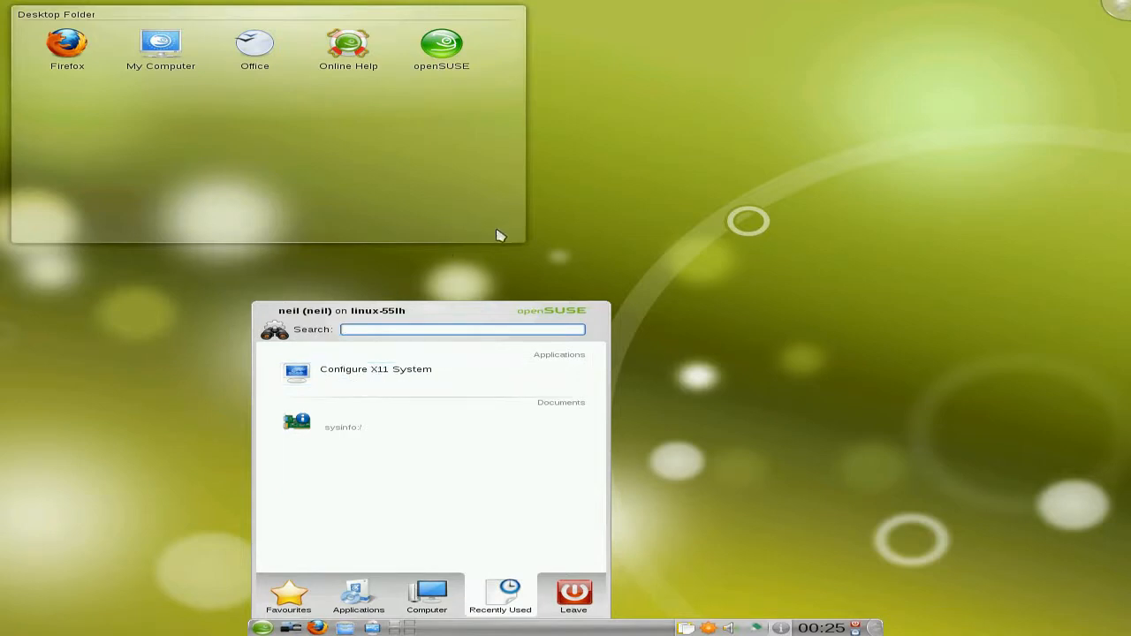
mouse_move(546, 545)
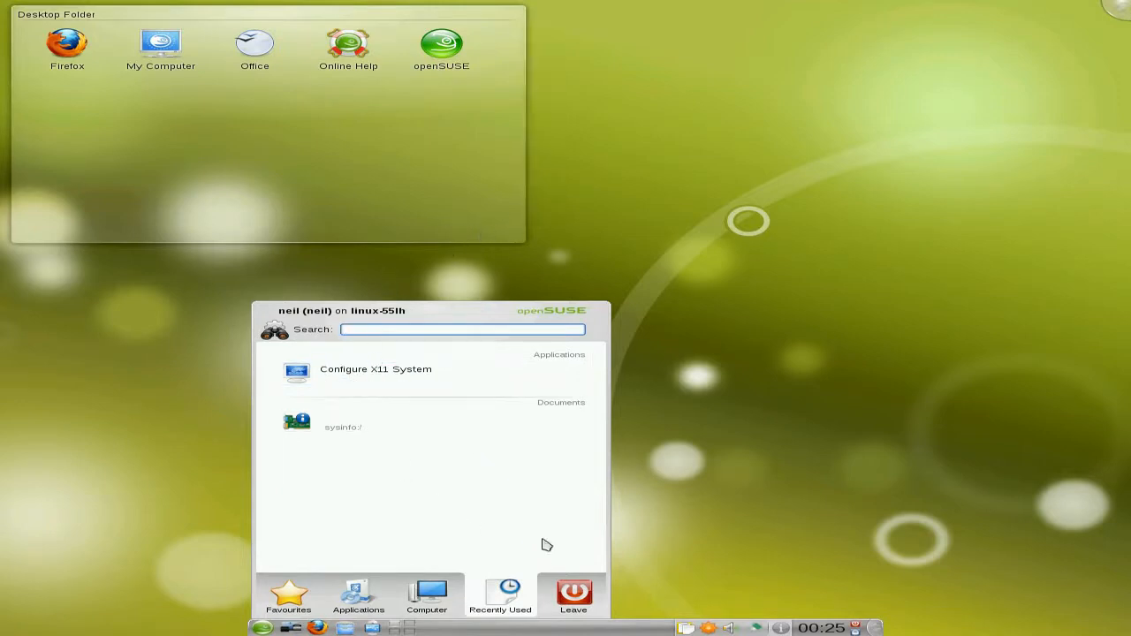
click(572, 596)
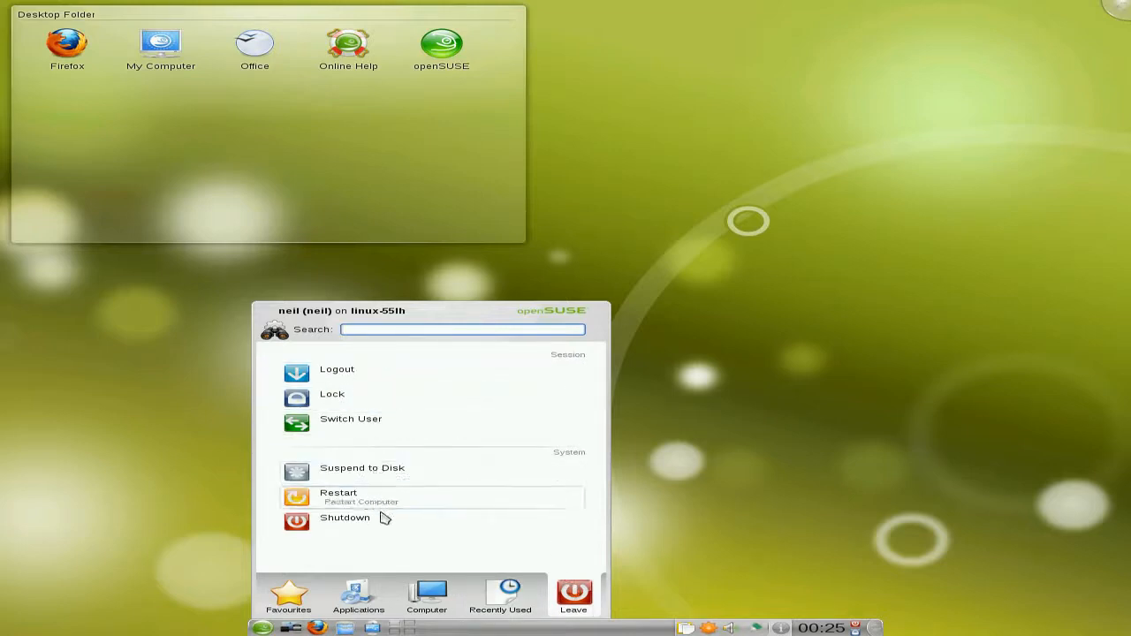
mouse_move(619, 325)
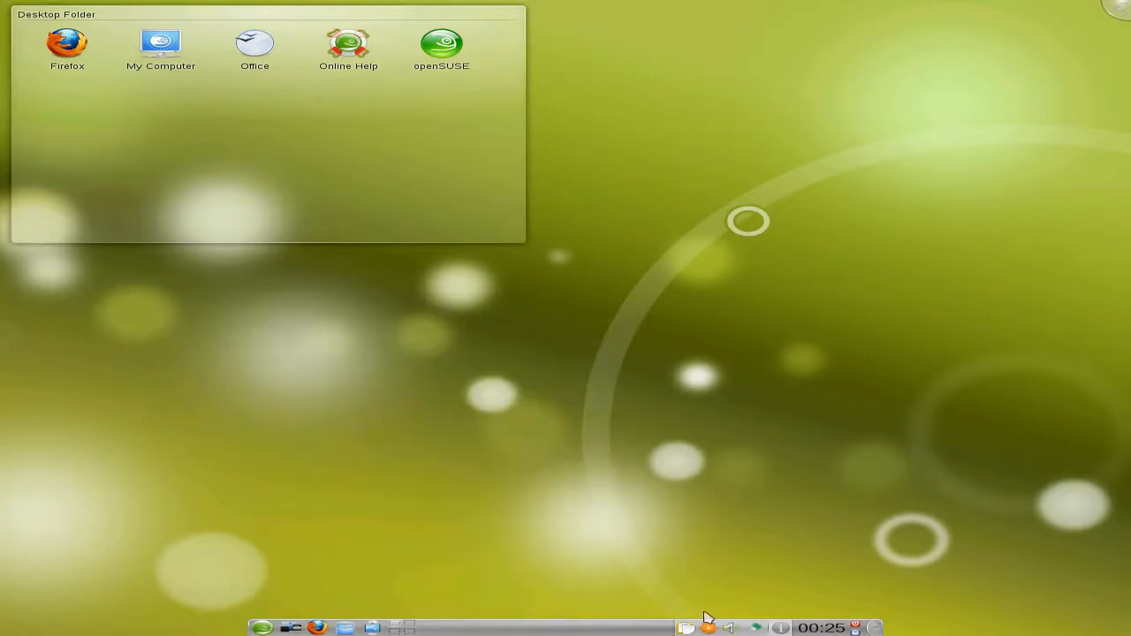
mouse_move(710, 627)
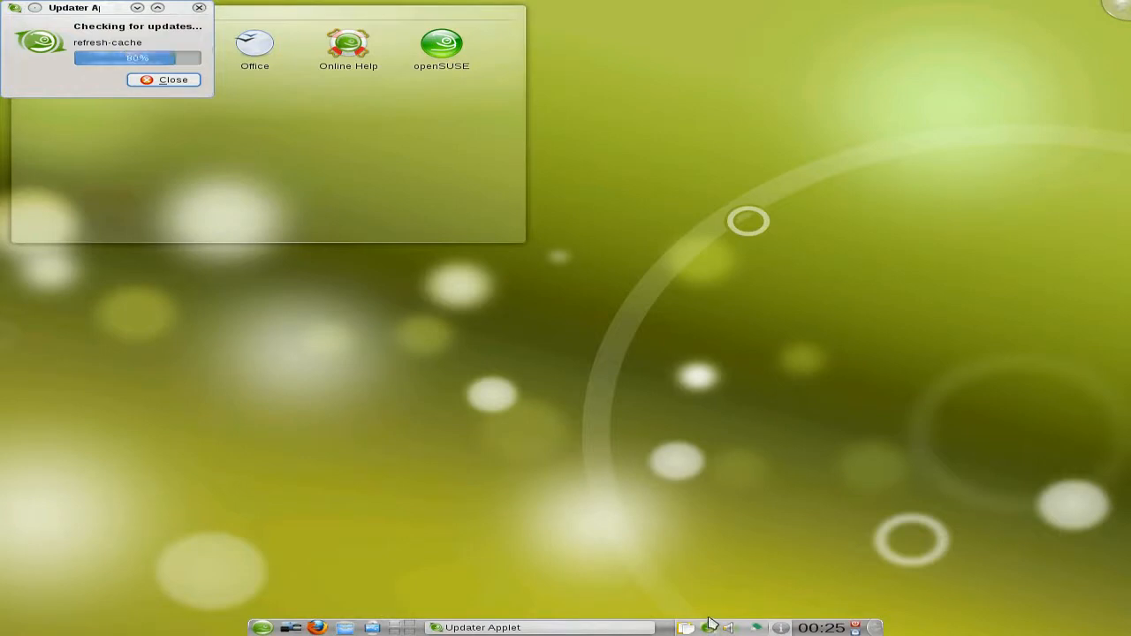
mouse_move(643, 457)
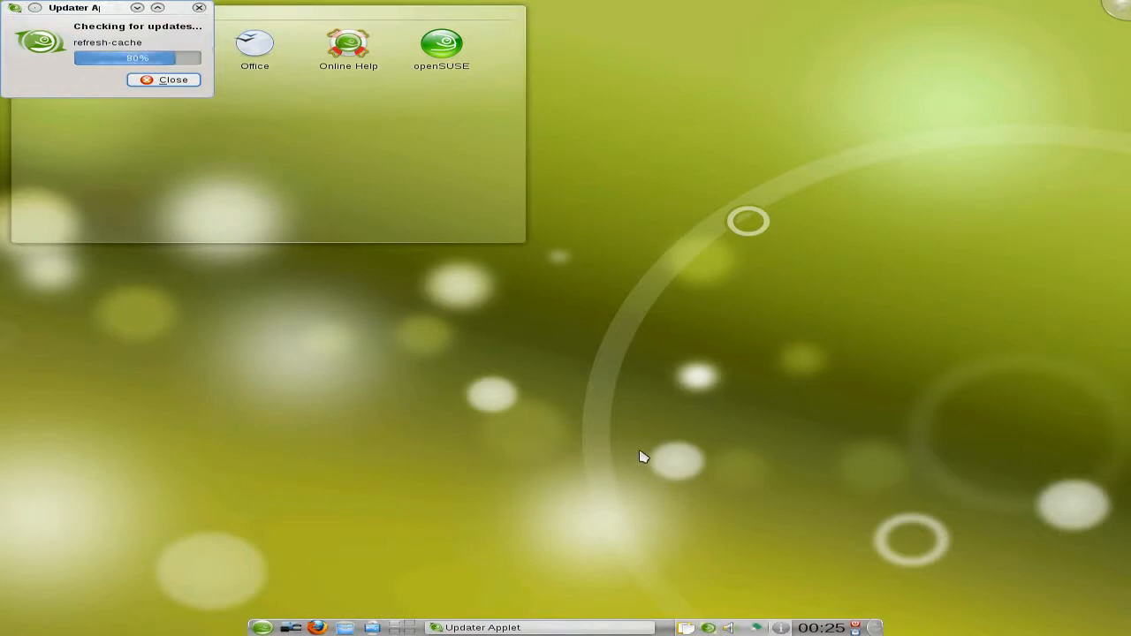
mouse_move(570, 387)
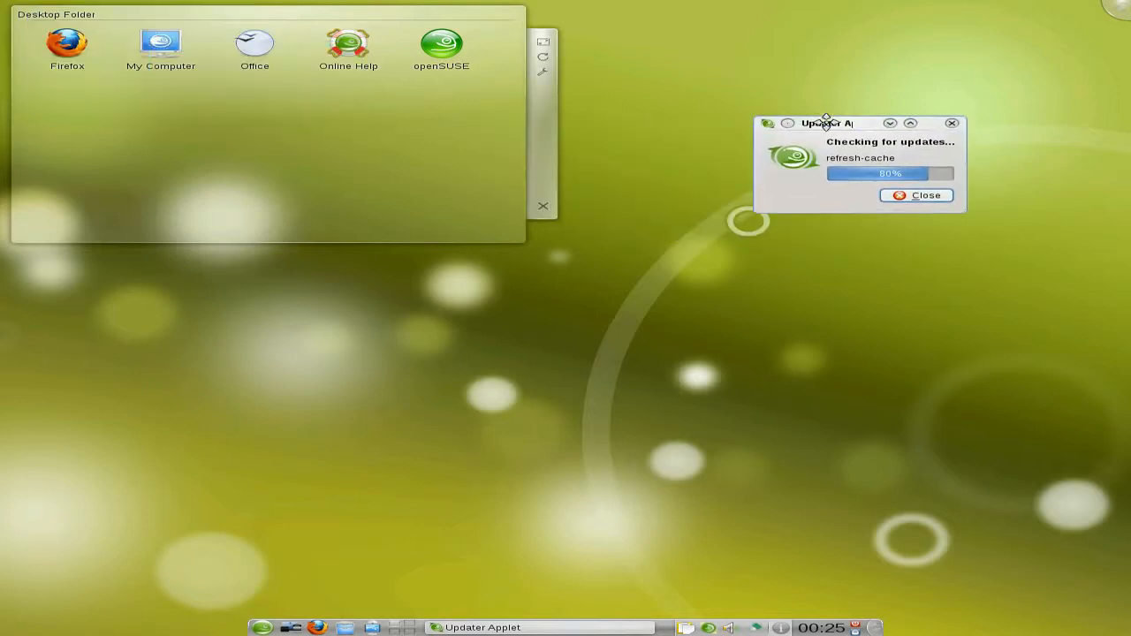
mouse_move(472, 345)
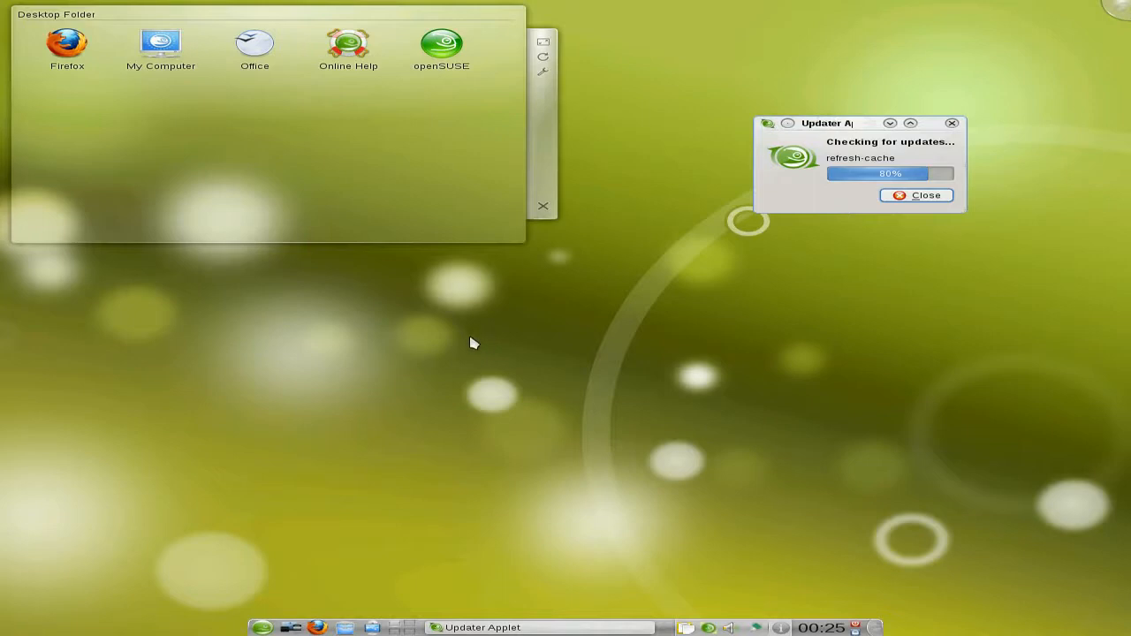
mouse_move(511, 377)
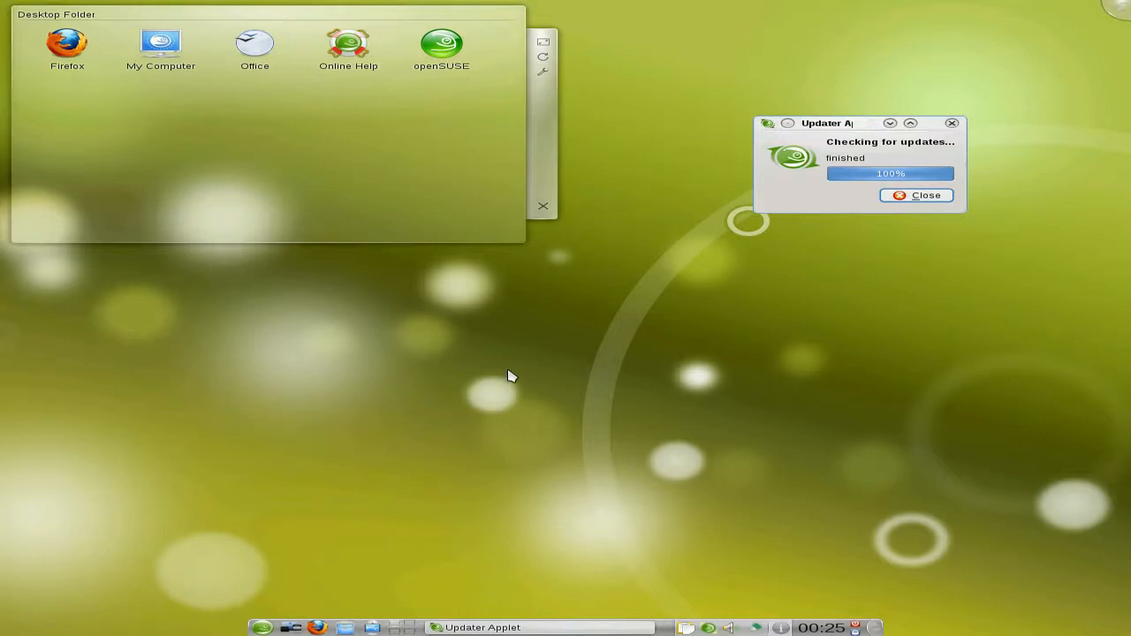
mouse_move(684, 319)
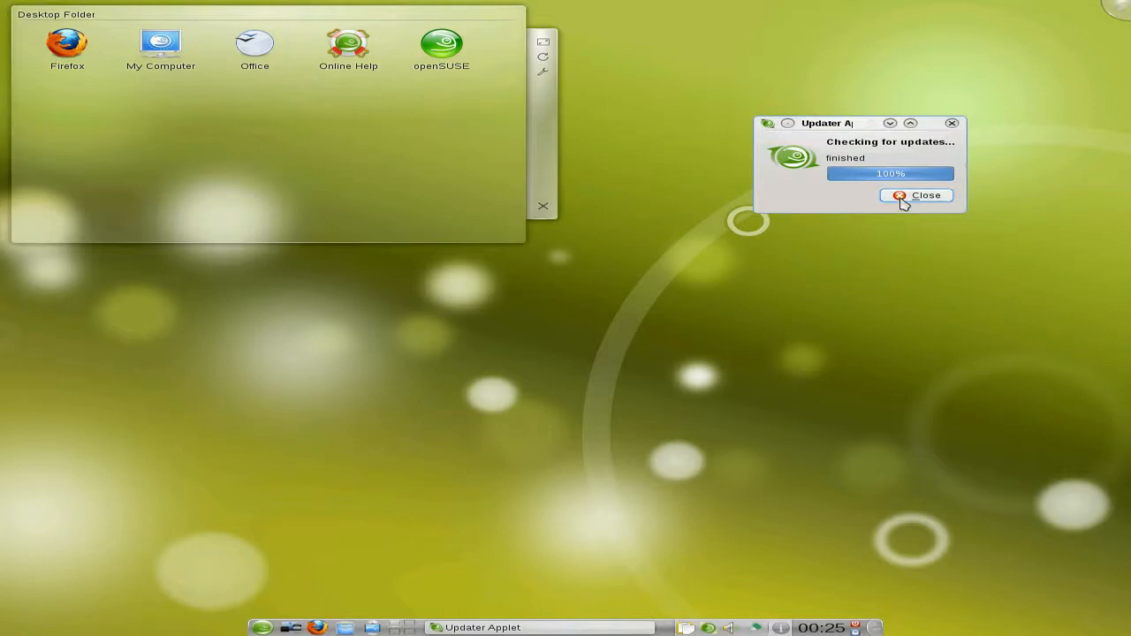
click(916, 195)
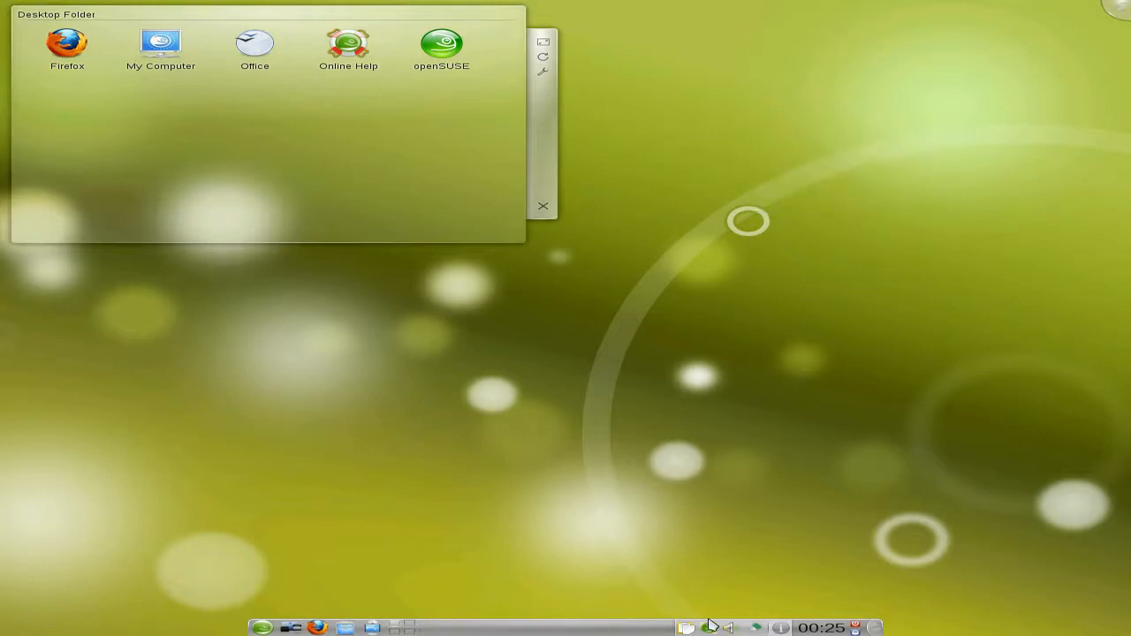
mouse_move(711, 627)
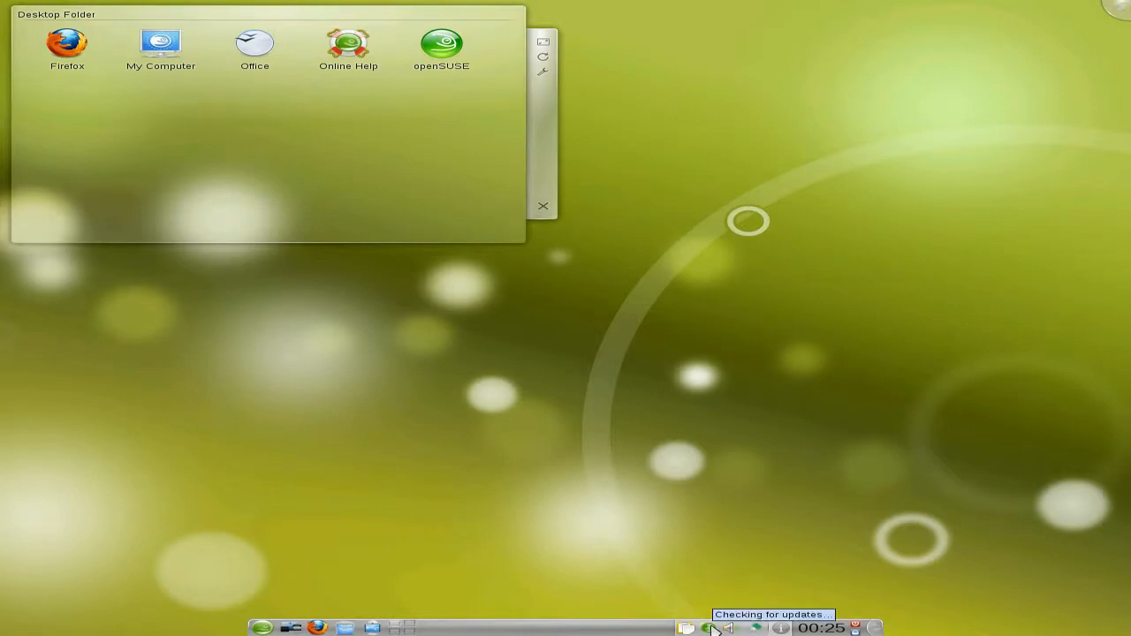
mouse_move(442, 334)
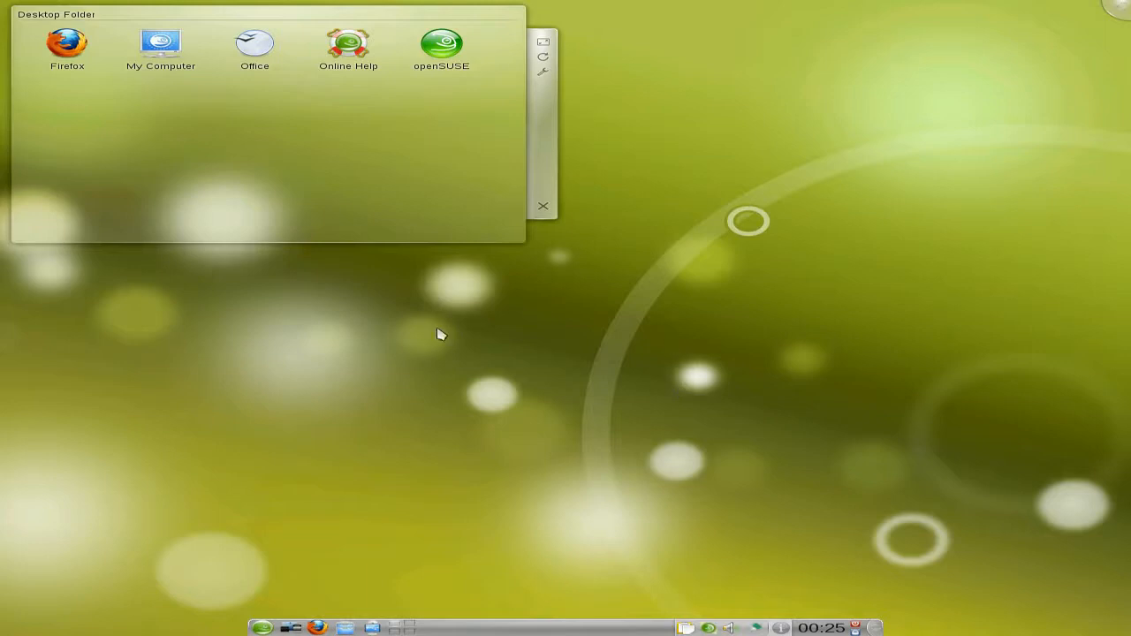
mouse_move(609, 348)
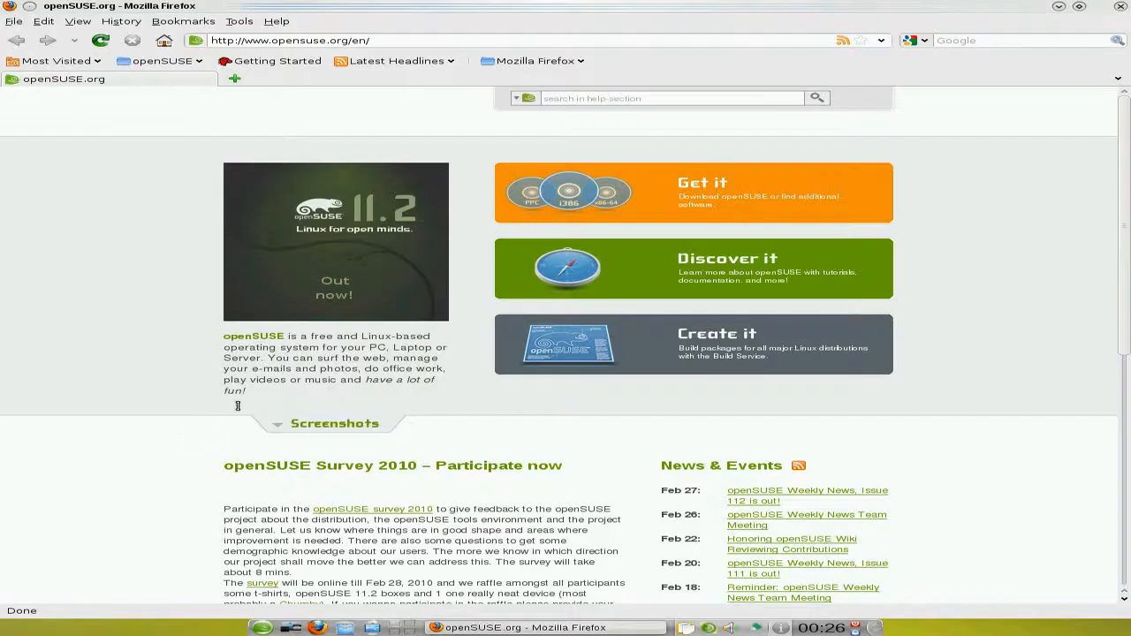
mouse_move(1026, 245)
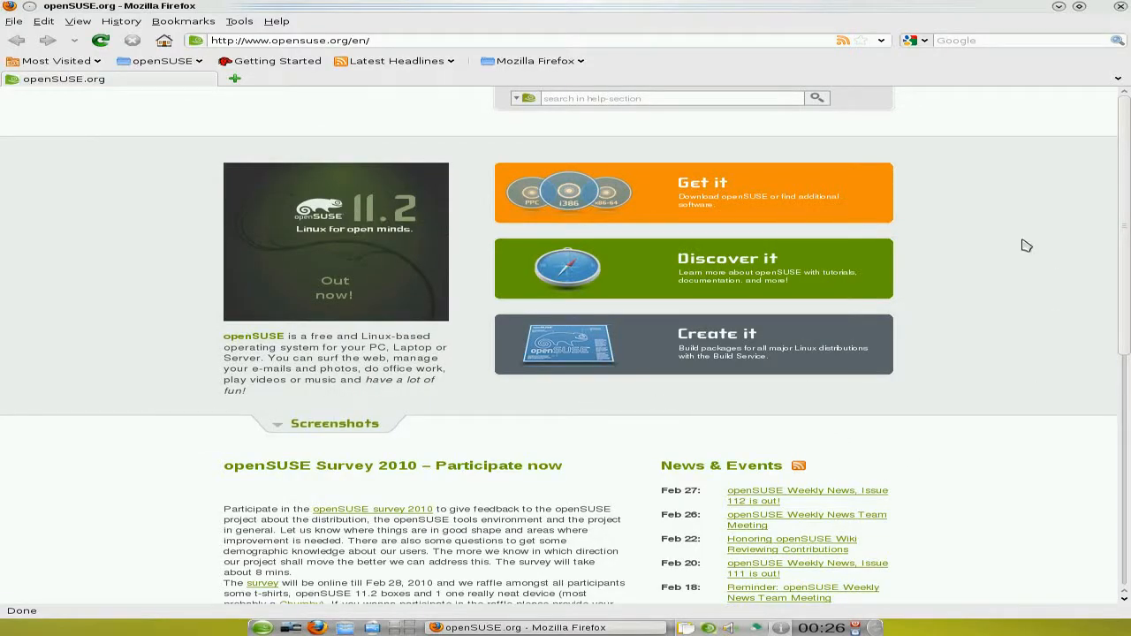
mouse_move(697, 384)
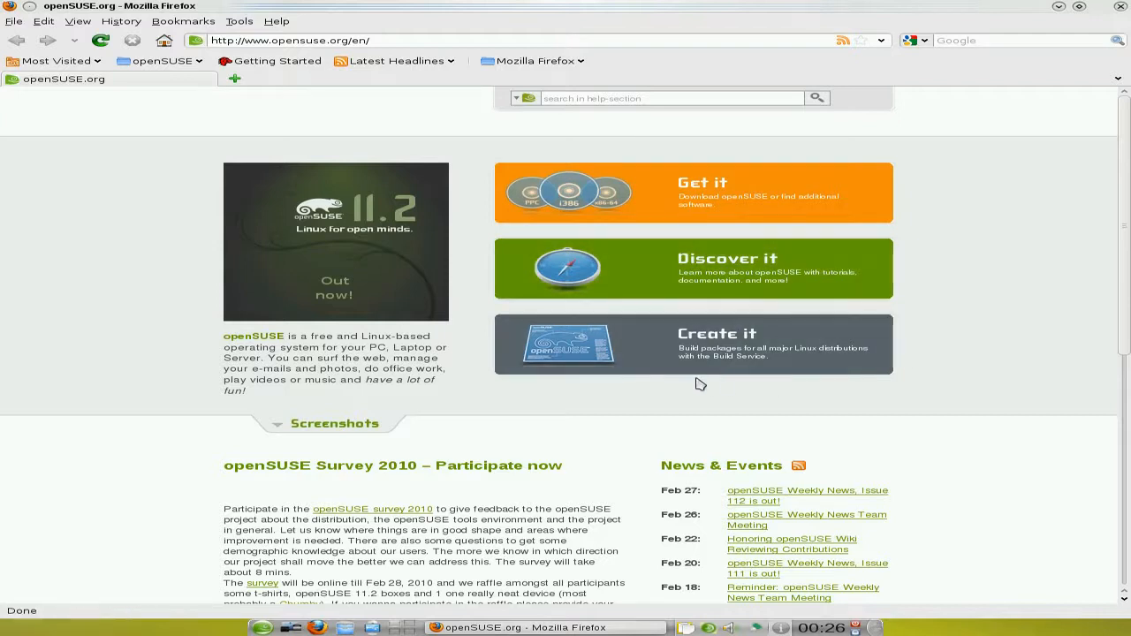
mouse_move(693, 370)
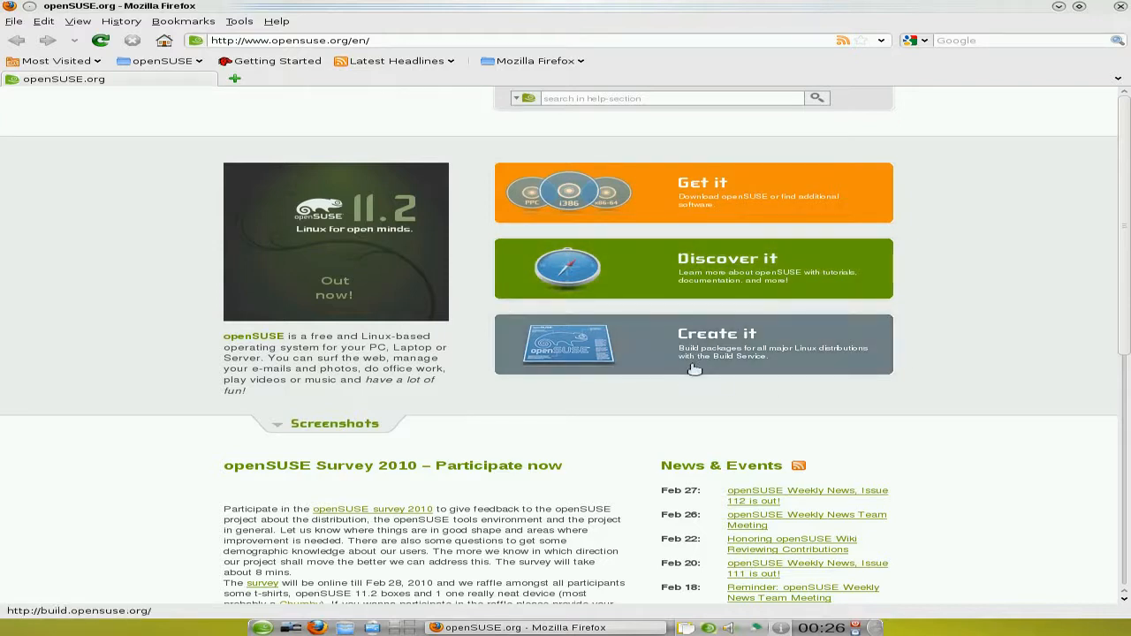
mouse_move(552, 333)
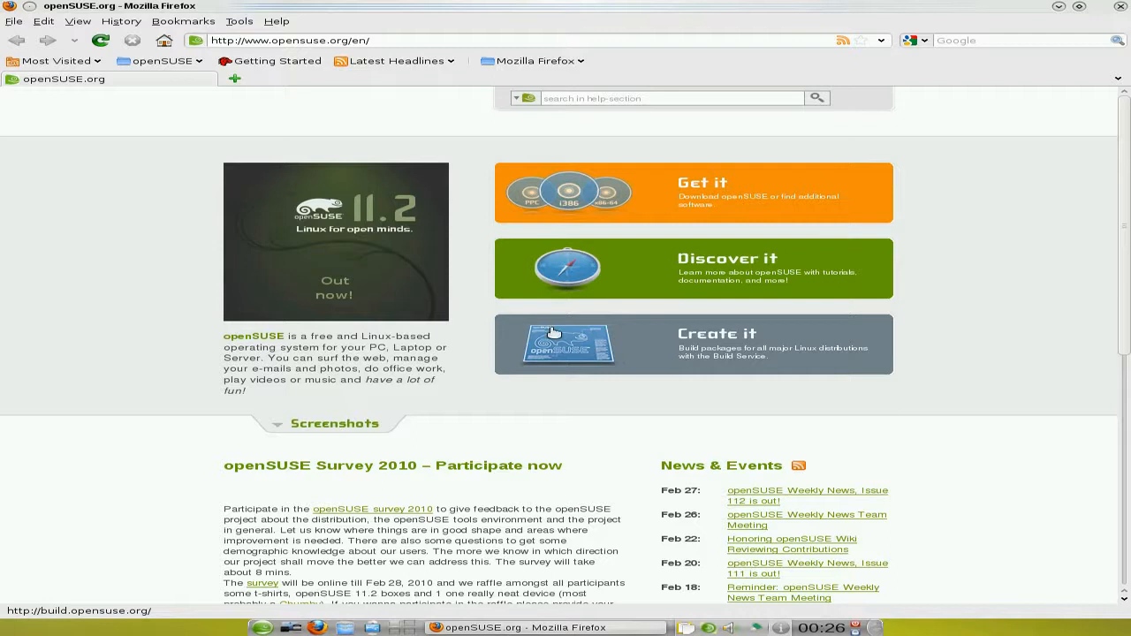
mouse_move(552, 193)
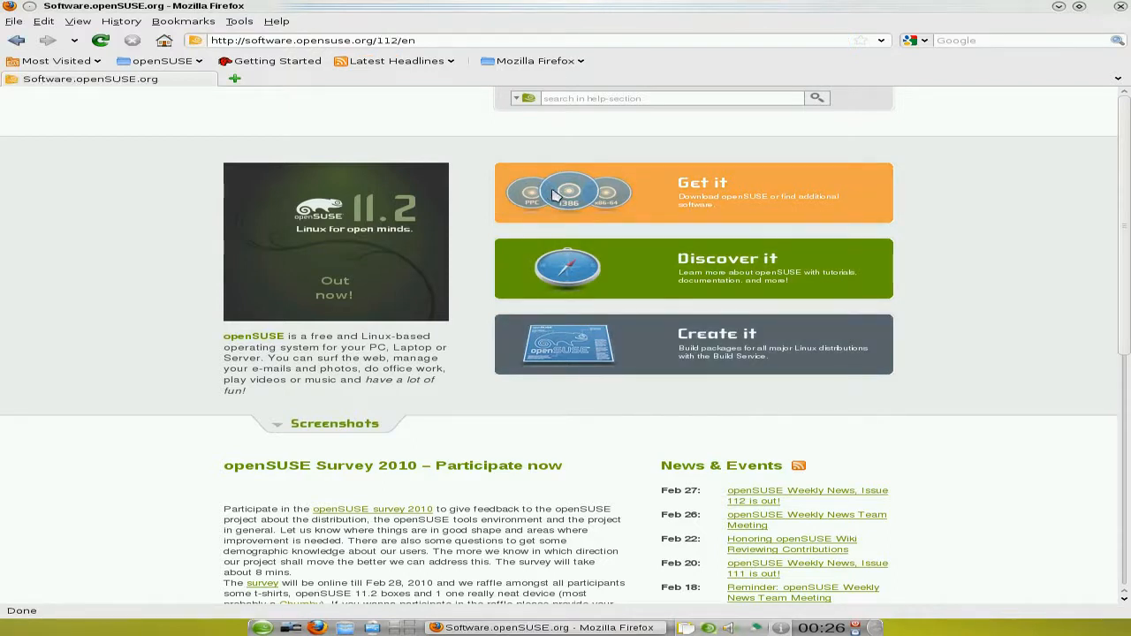
Choose the 4.7GB DVD installation medium on the openSUSE 11.2 download page.
click(702, 193)
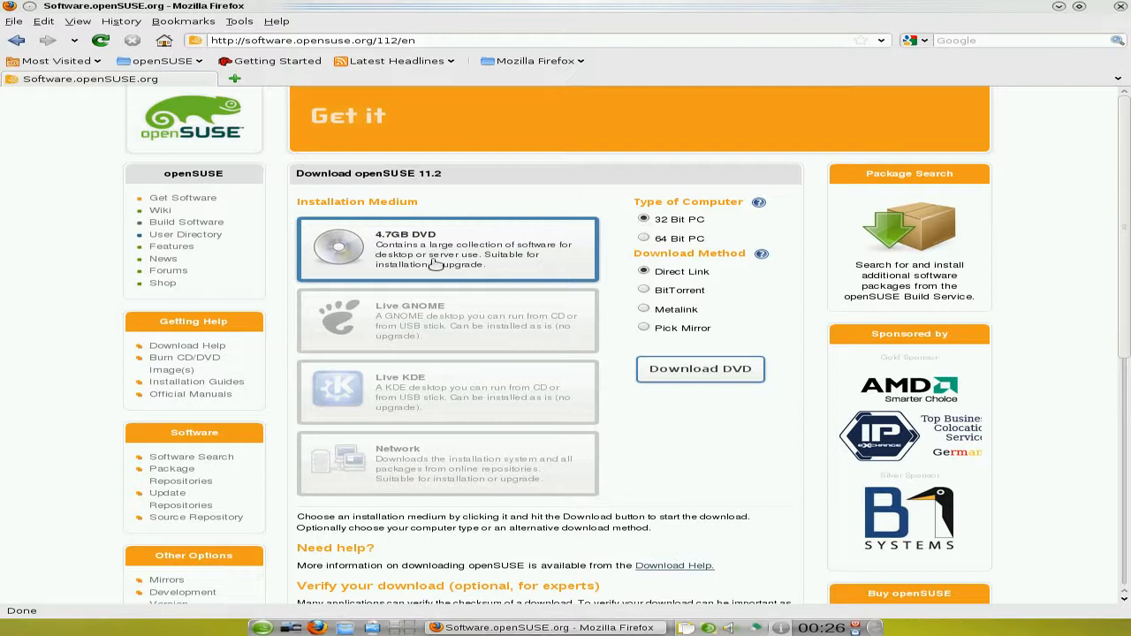
mouse_move(466, 265)
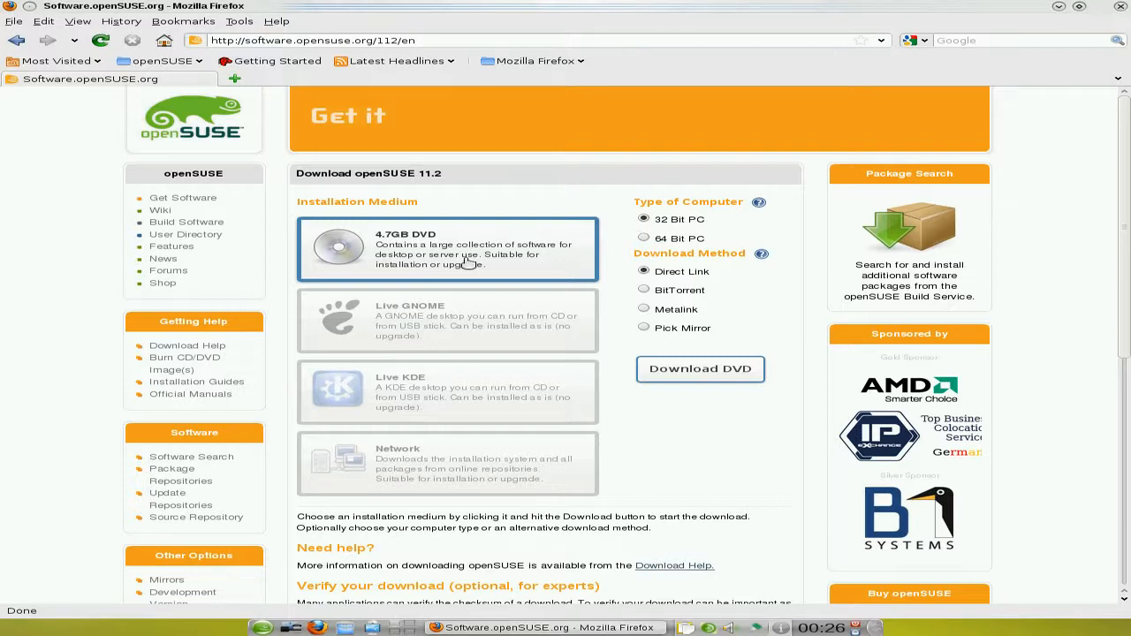
mouse_move(441, 322)
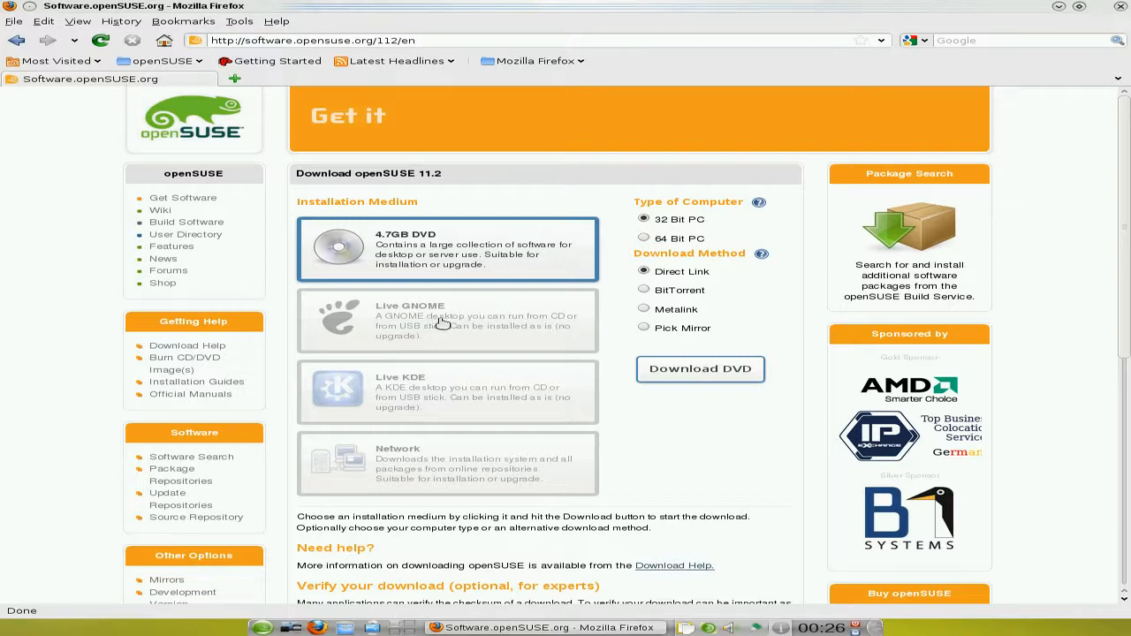
mouse_move(368, 433)
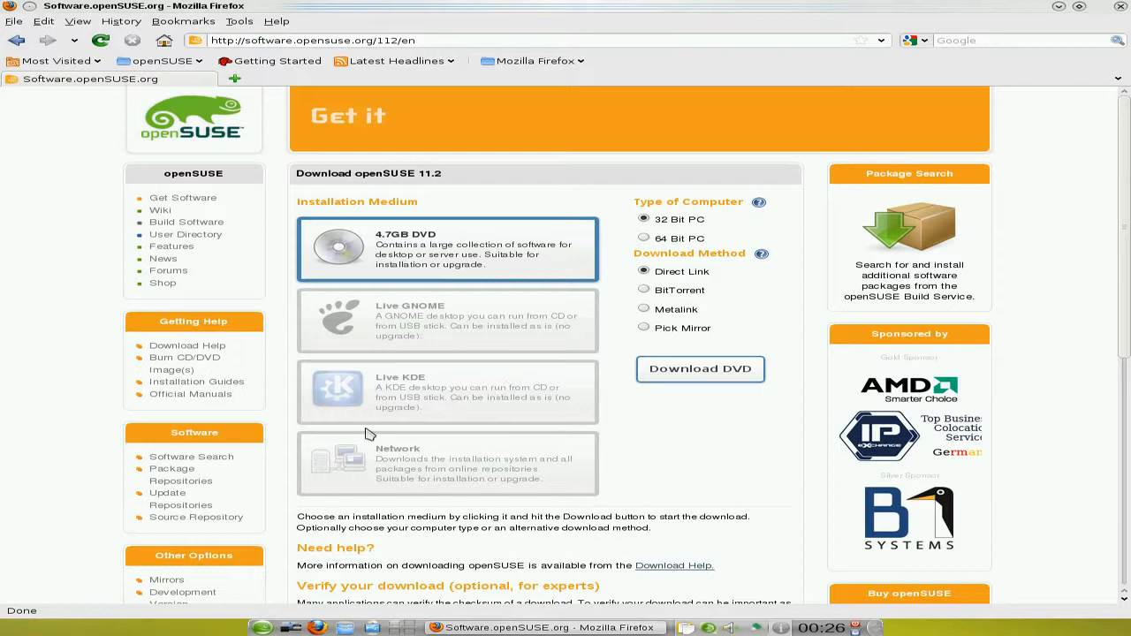
mouse_move(431, 402)
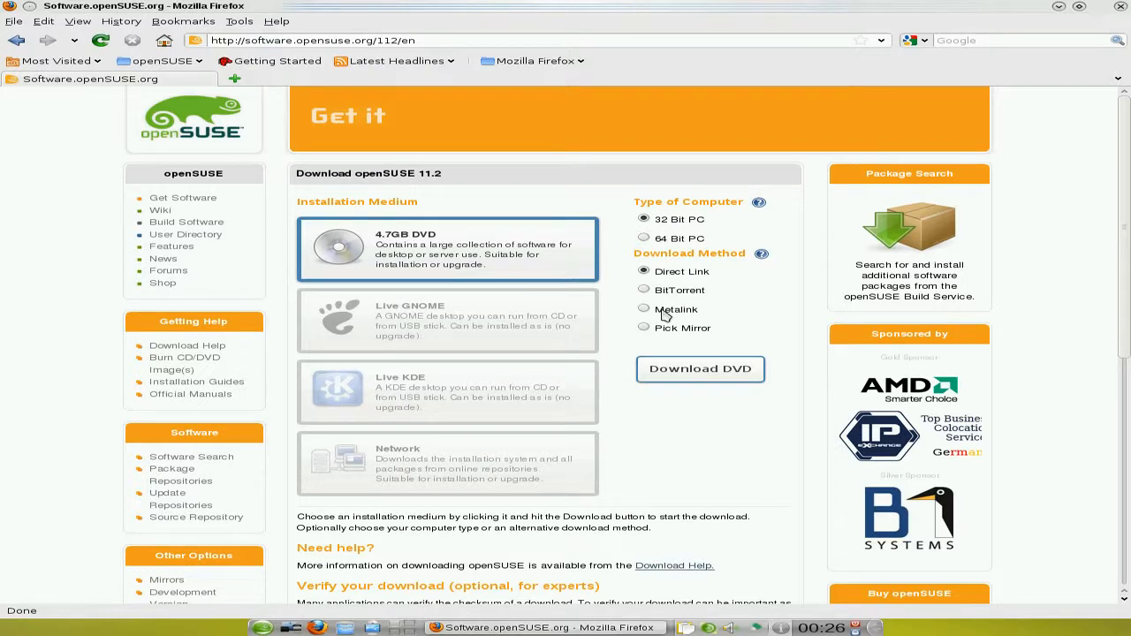
mouse_move(7, 79)
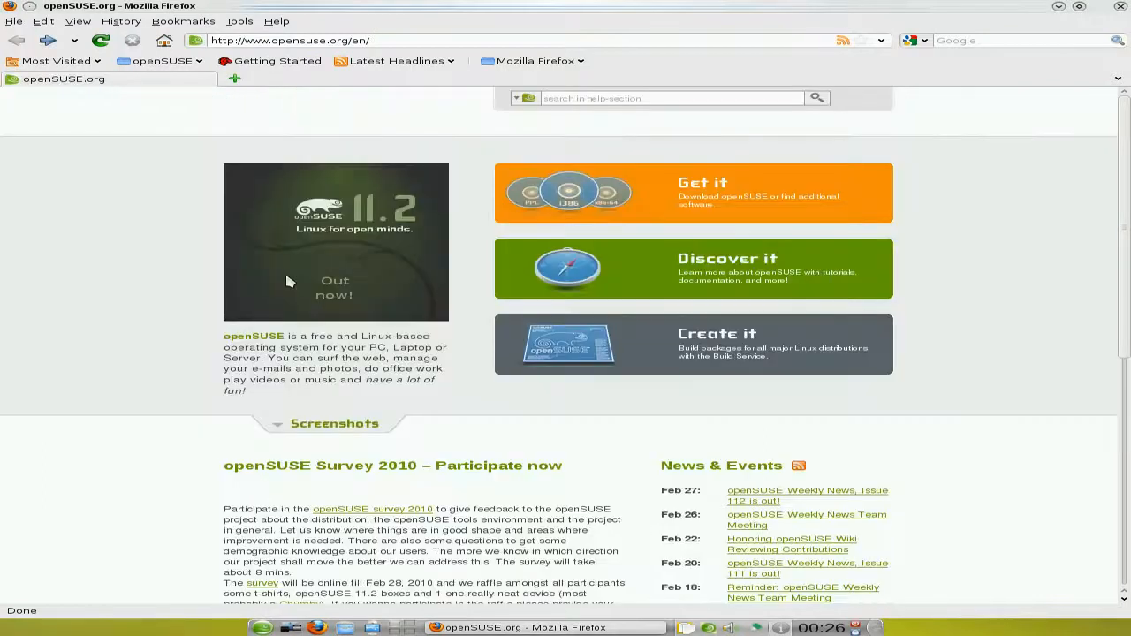
mouse_move(617, 271)
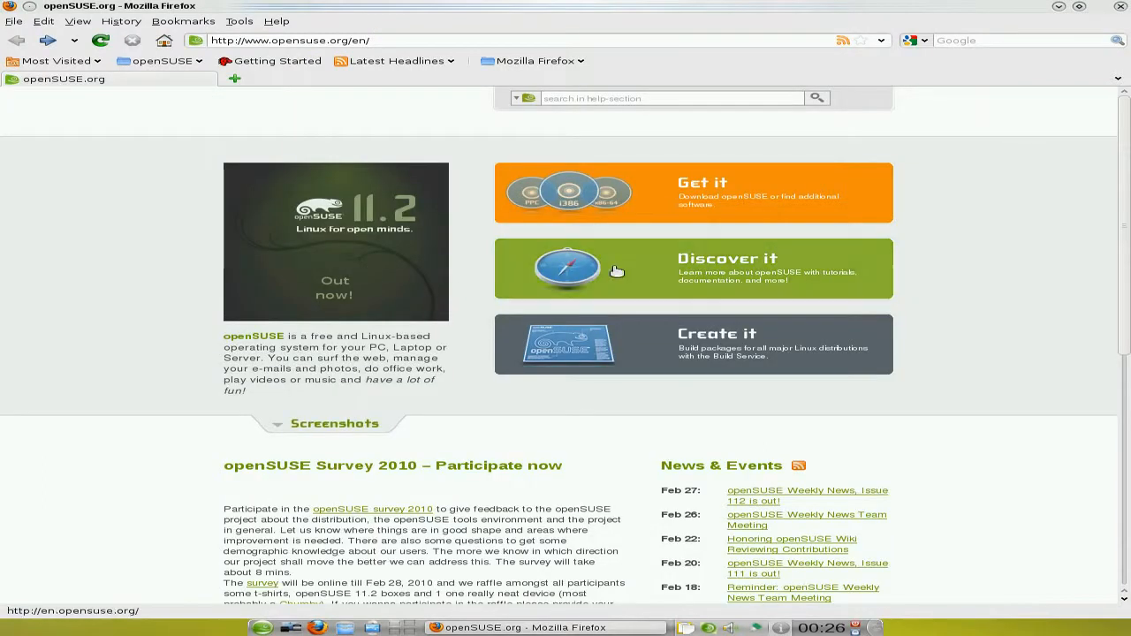
click(724, 258)
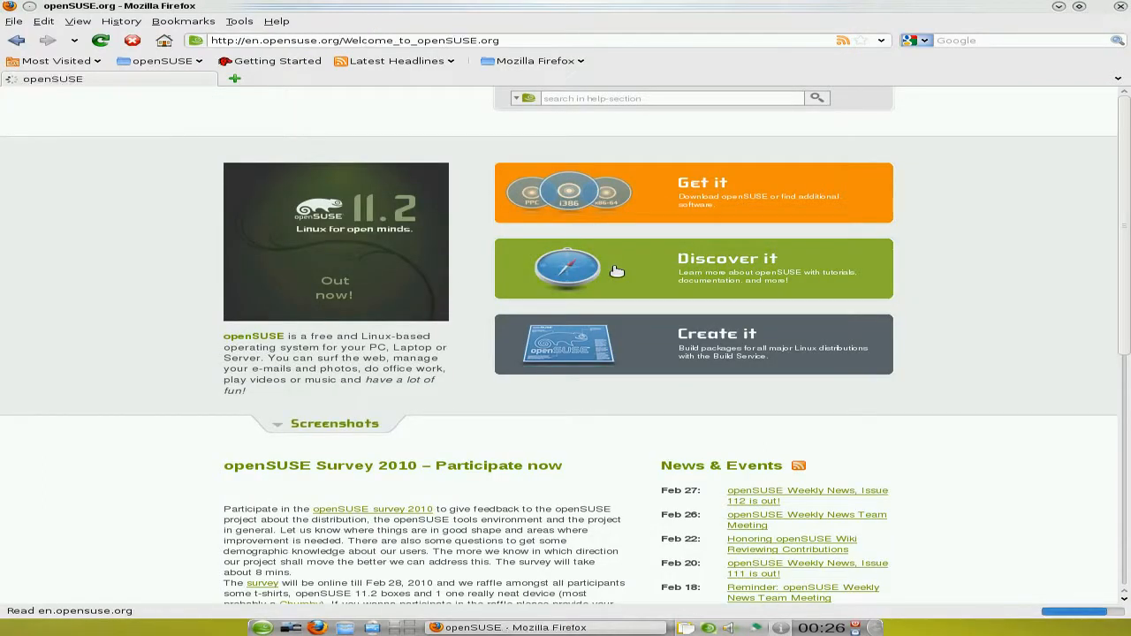
click(727, 258)
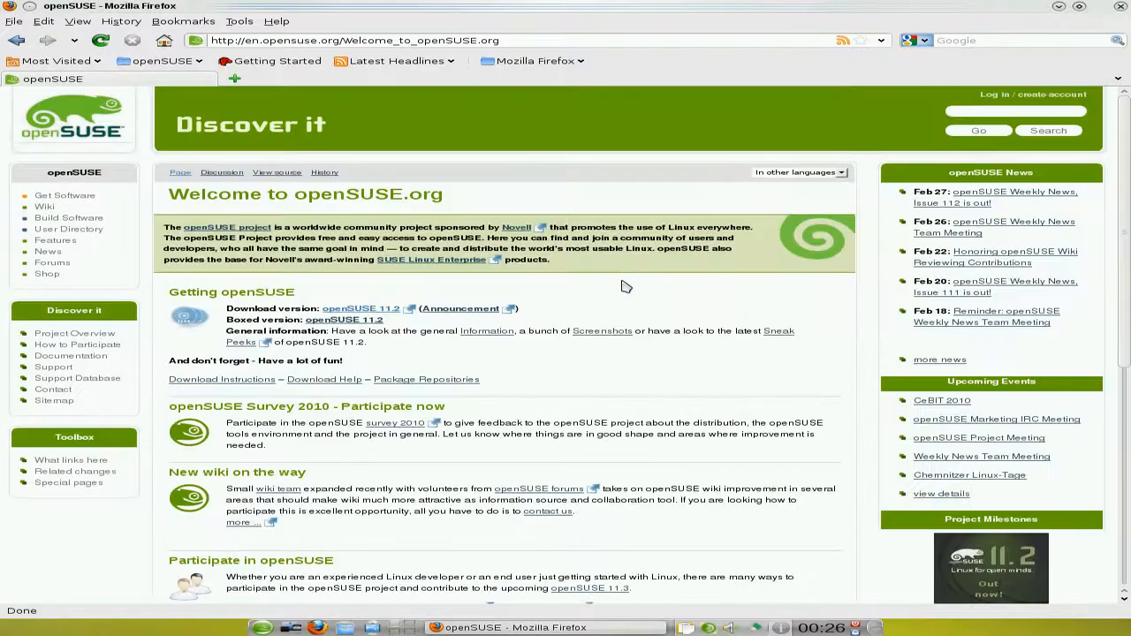
scroll(down, 3)
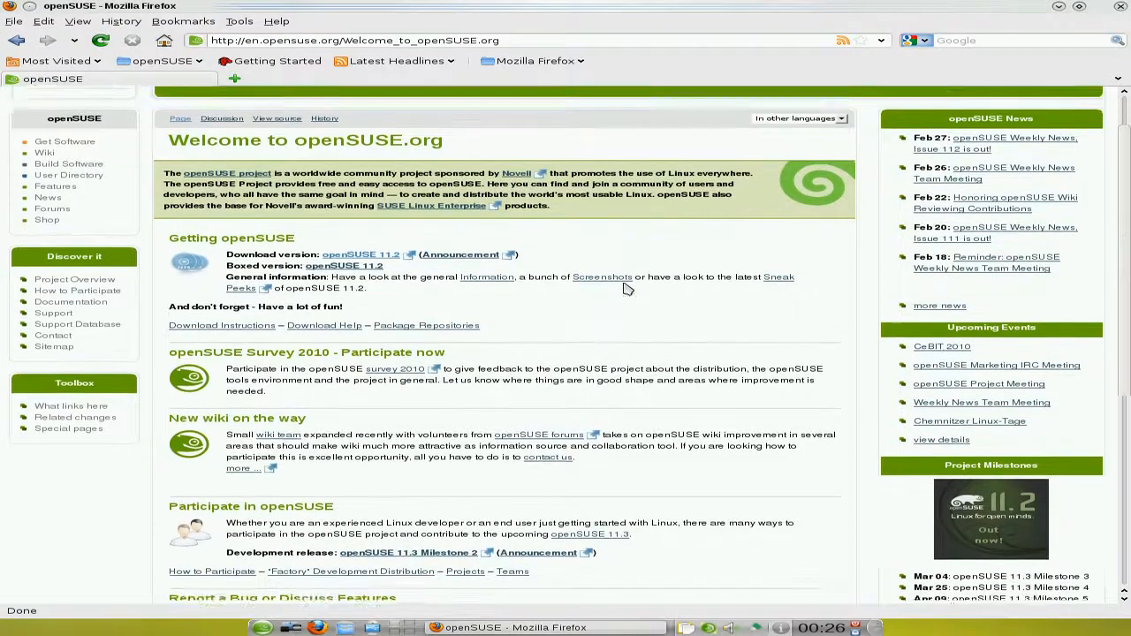
scroll(down, 3)
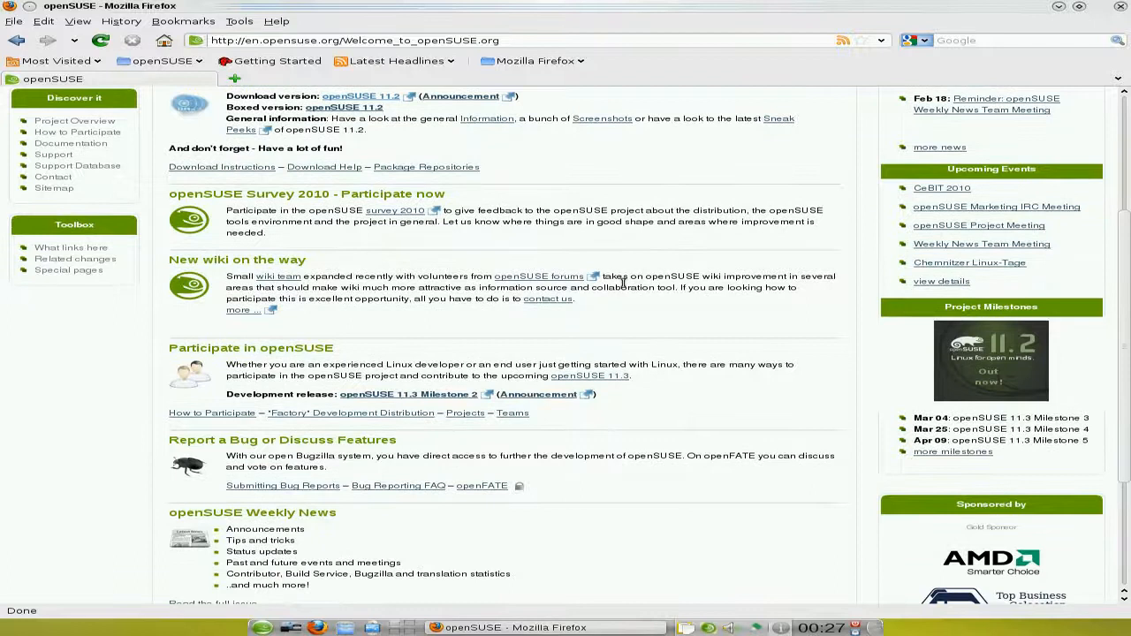
scroll(down, 3)
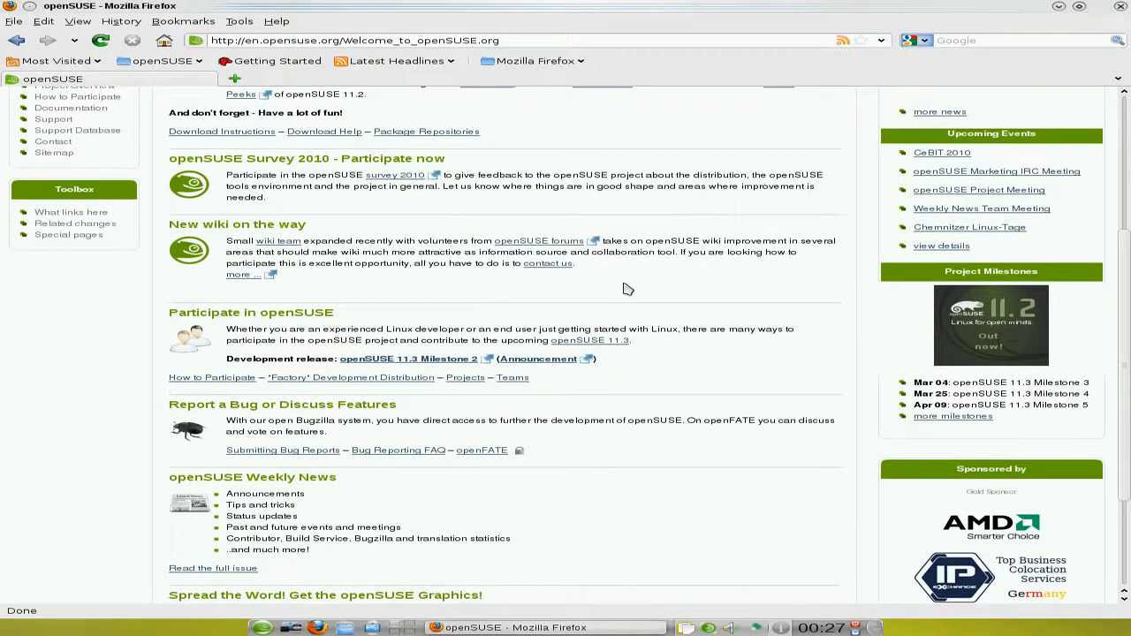
scroll(up, 3)
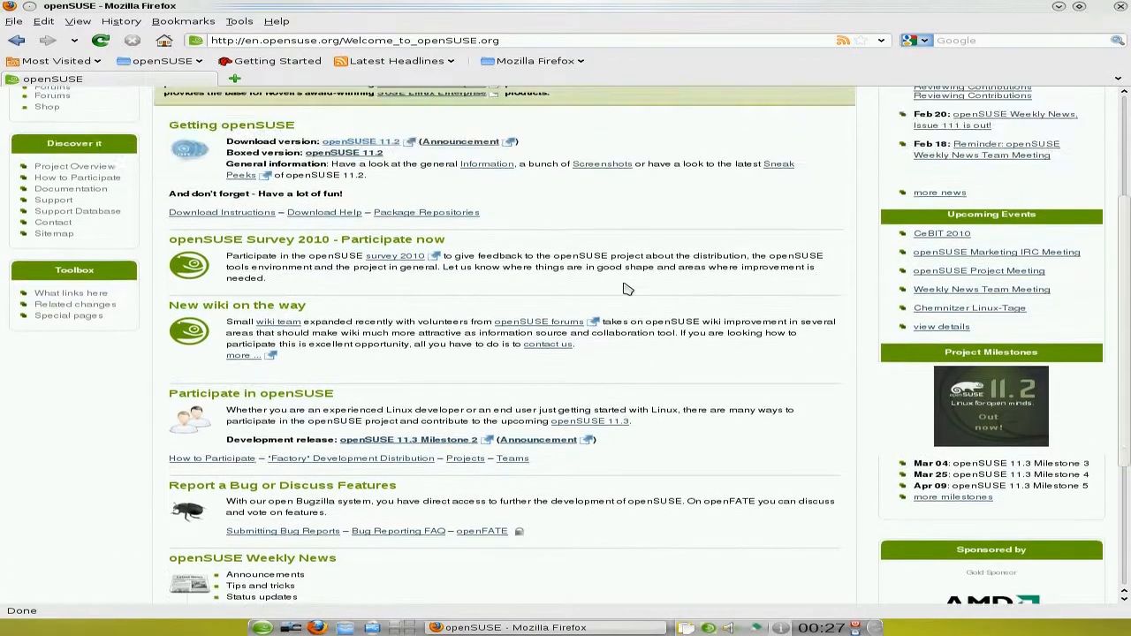
scroll(up, 3)
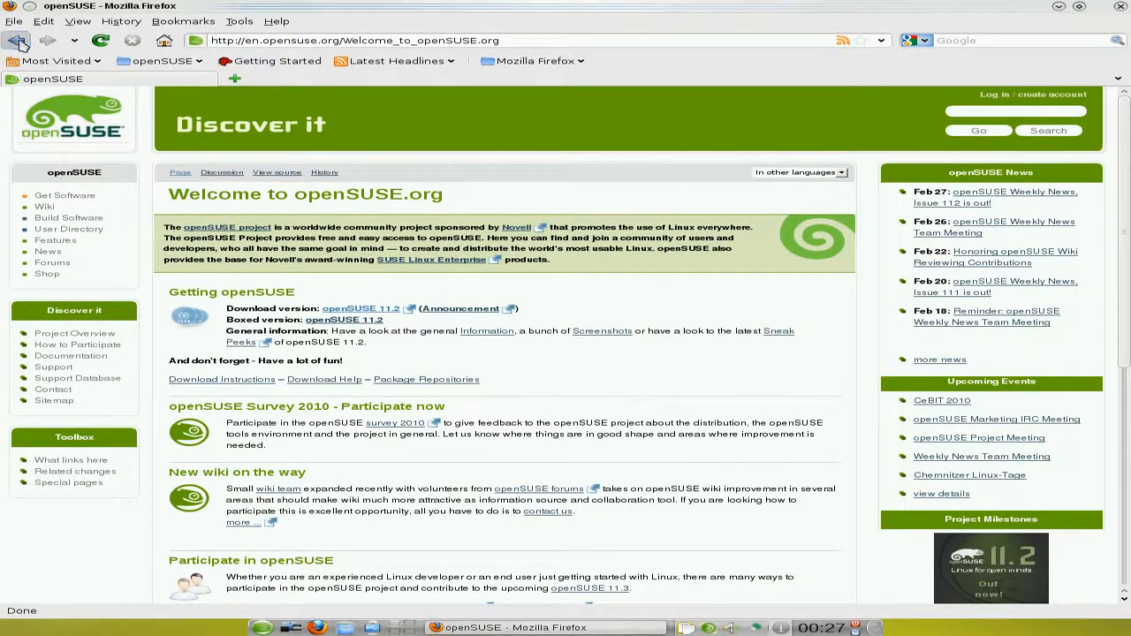
click(18, 40)
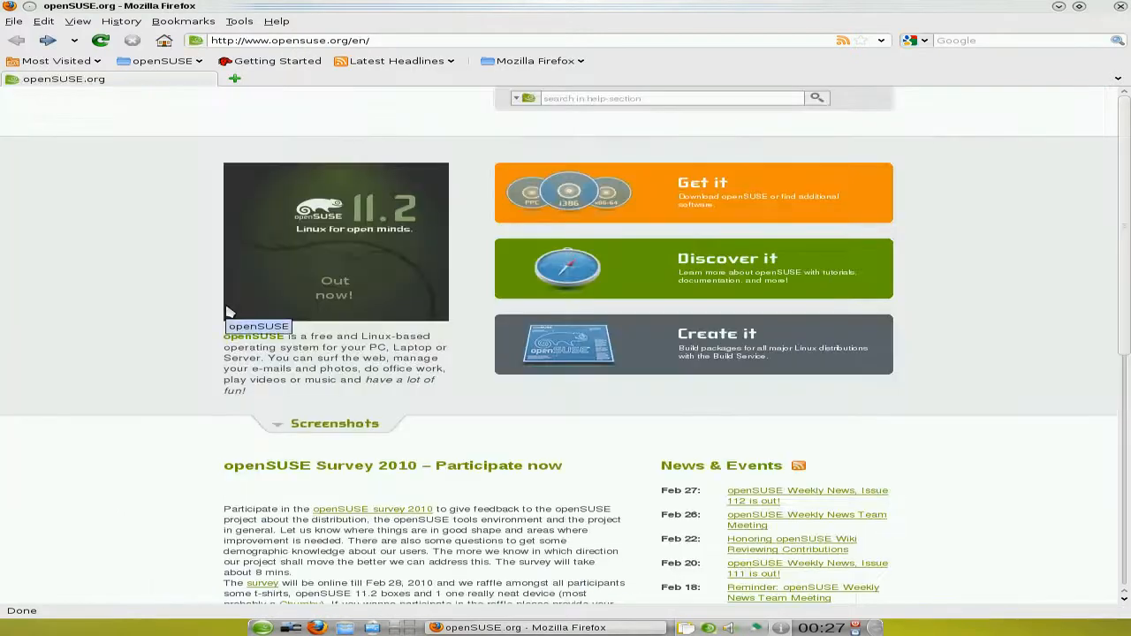
Load build.opensuse.org from the Create it banner on openSUSE.org.
click(565, 344)
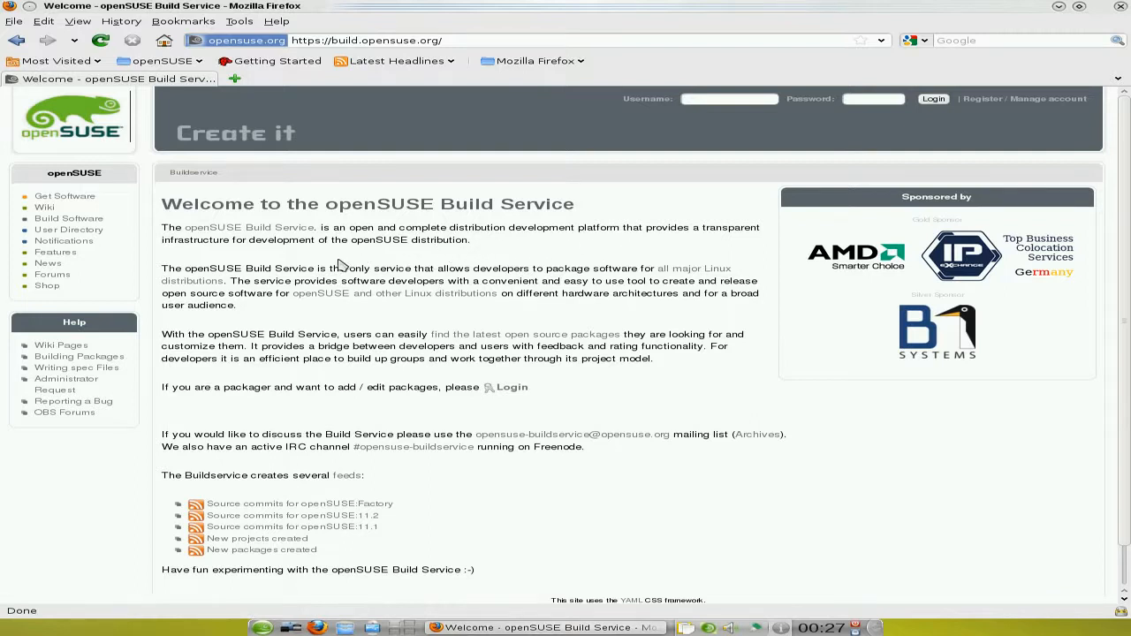
mouse_move(497, 311)
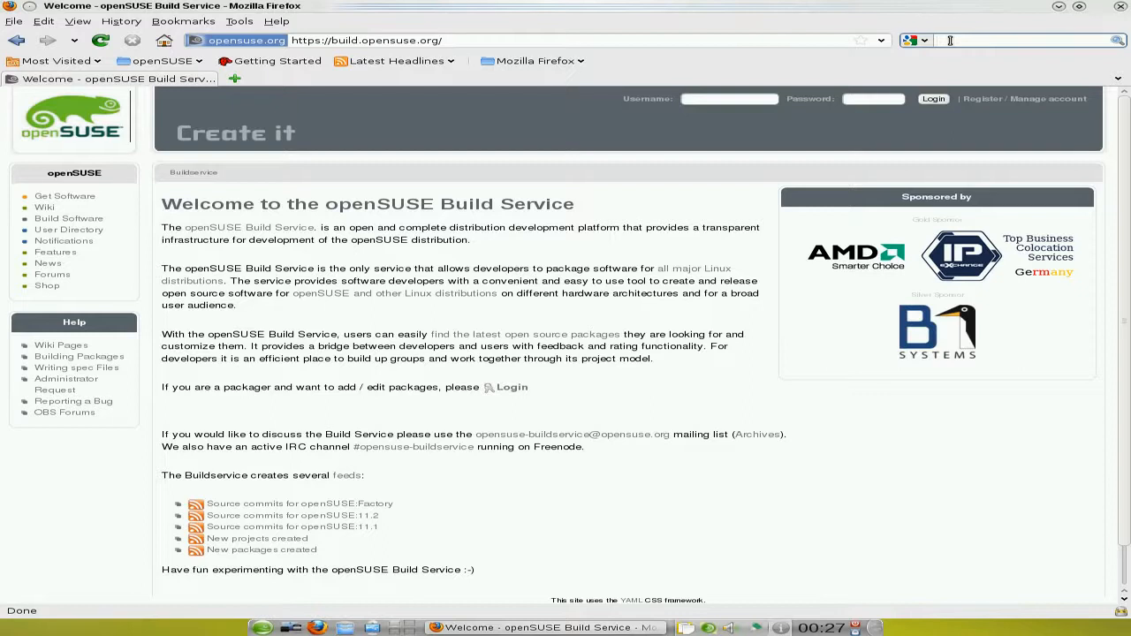
Search for 'bbc', open bbc.co.uk, and scroll down its sections and back up.
text(bbc)
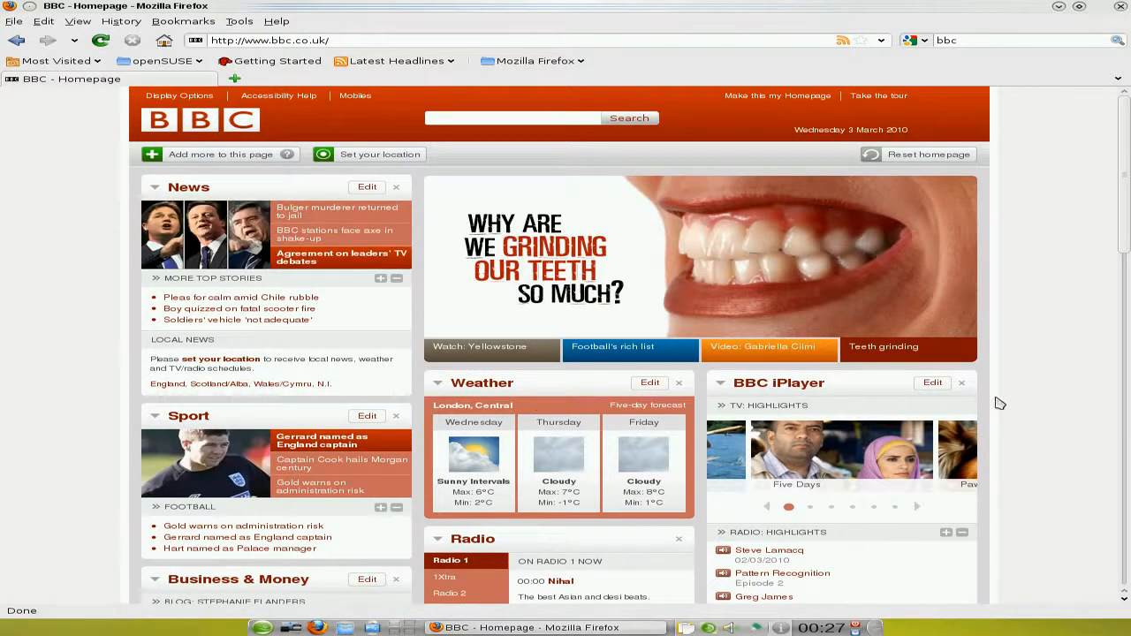
scroll(down, 3)
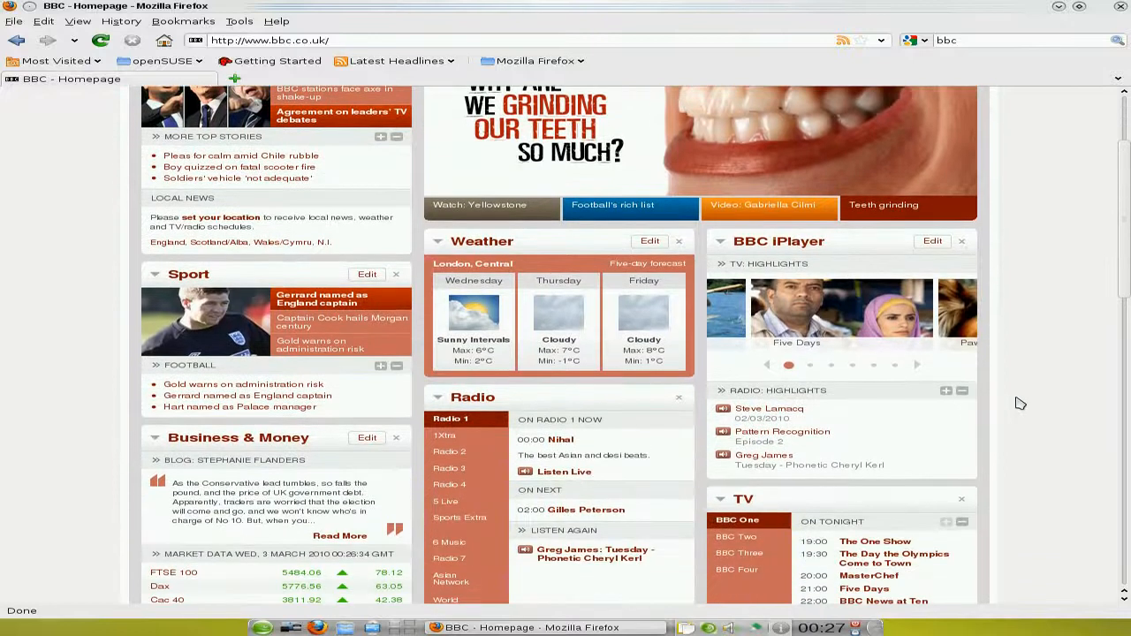
scroll(down, 3)
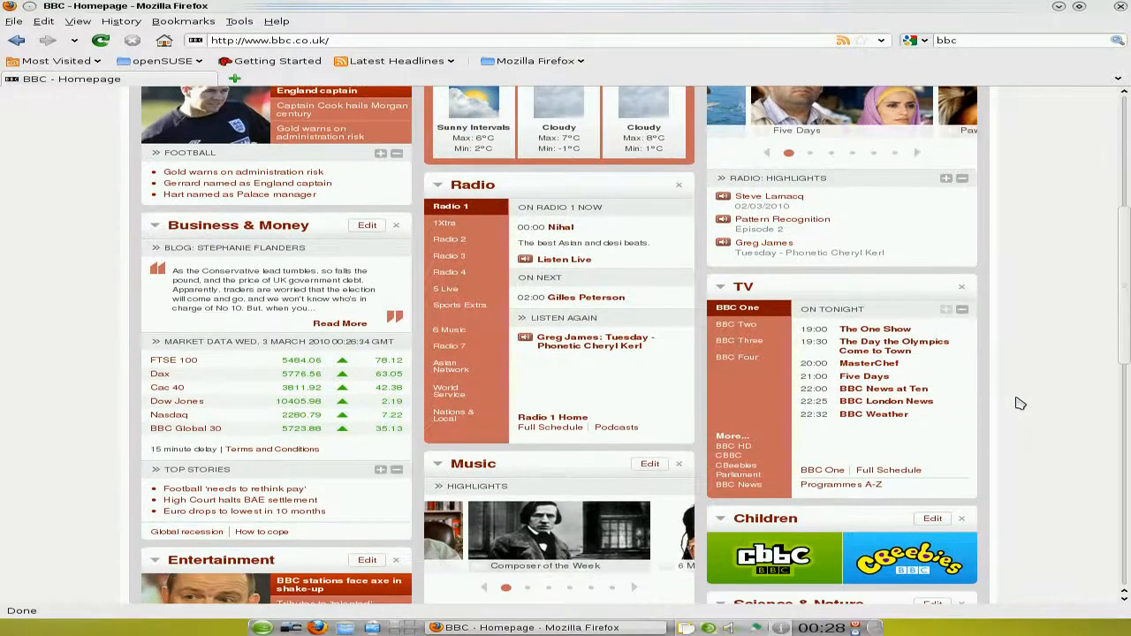
scroll(down, 3)
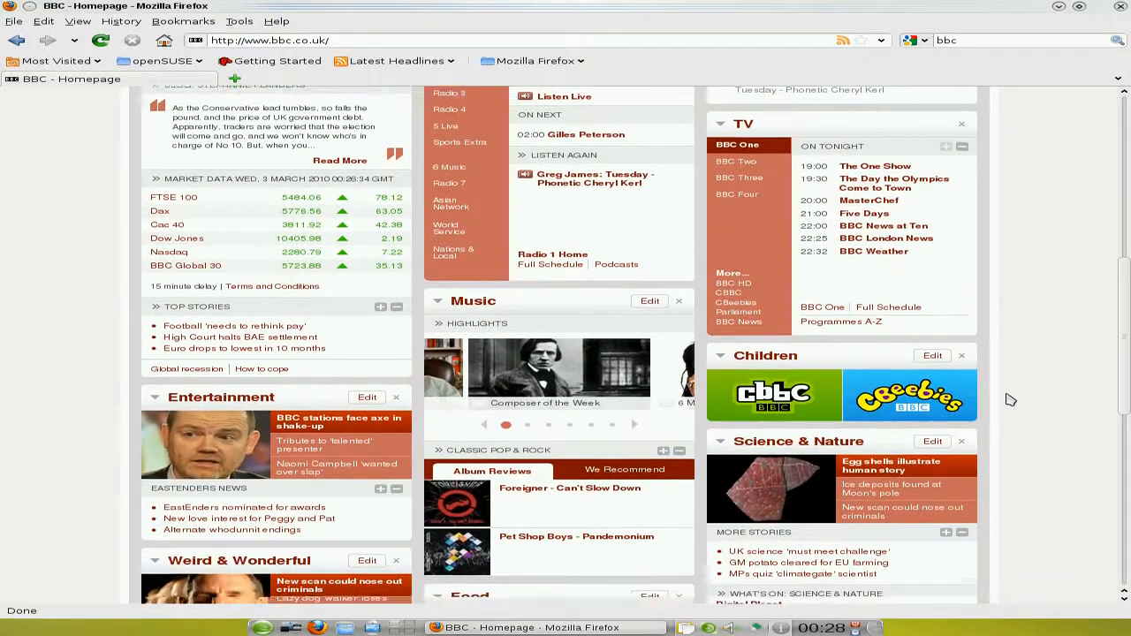
scroll(down, 3)
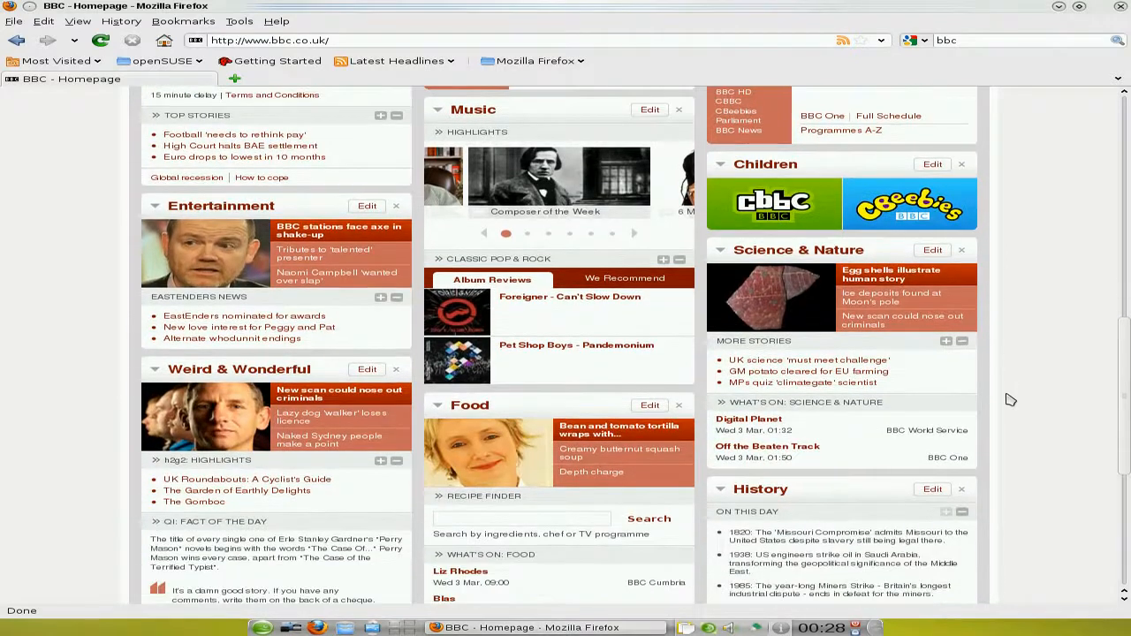
scroll(up, 3)
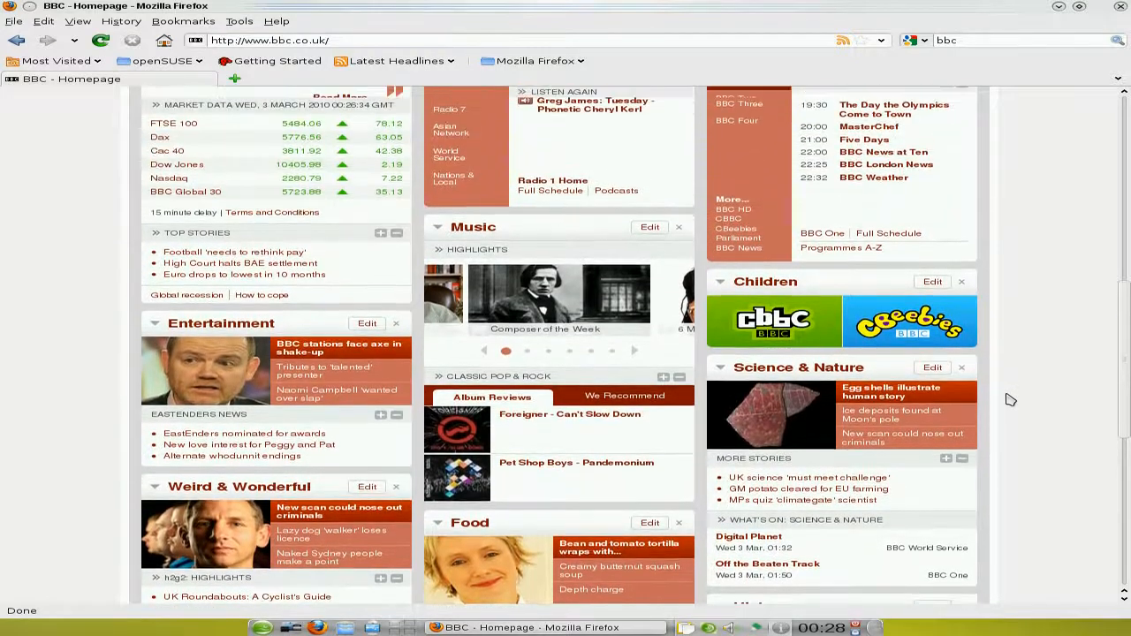
scroll(up, 3)
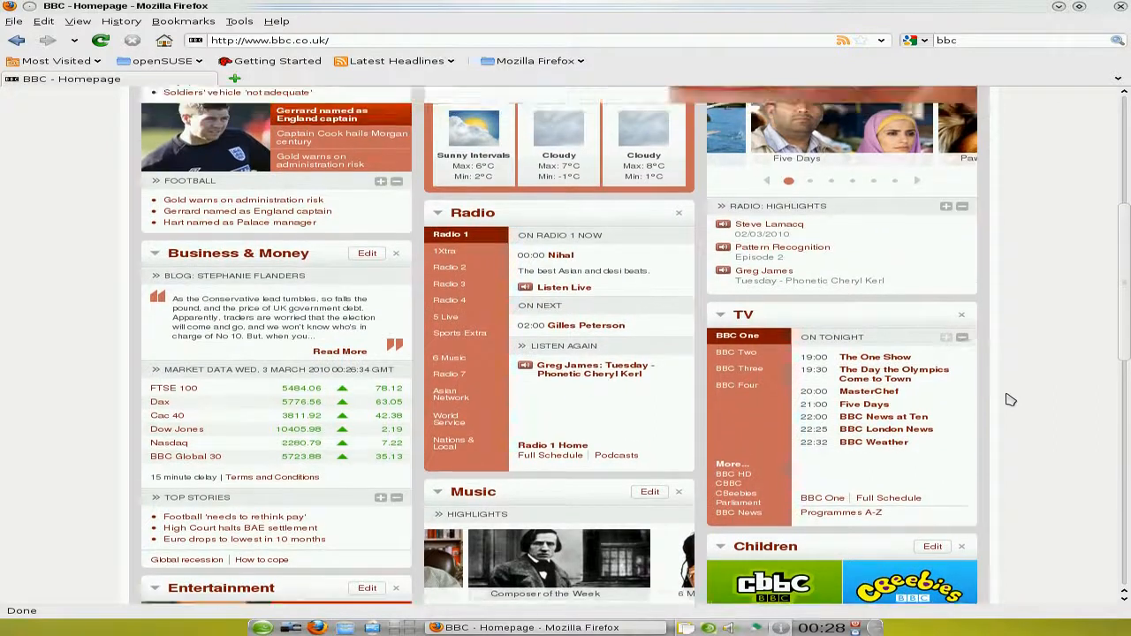
scroll(up, 3)
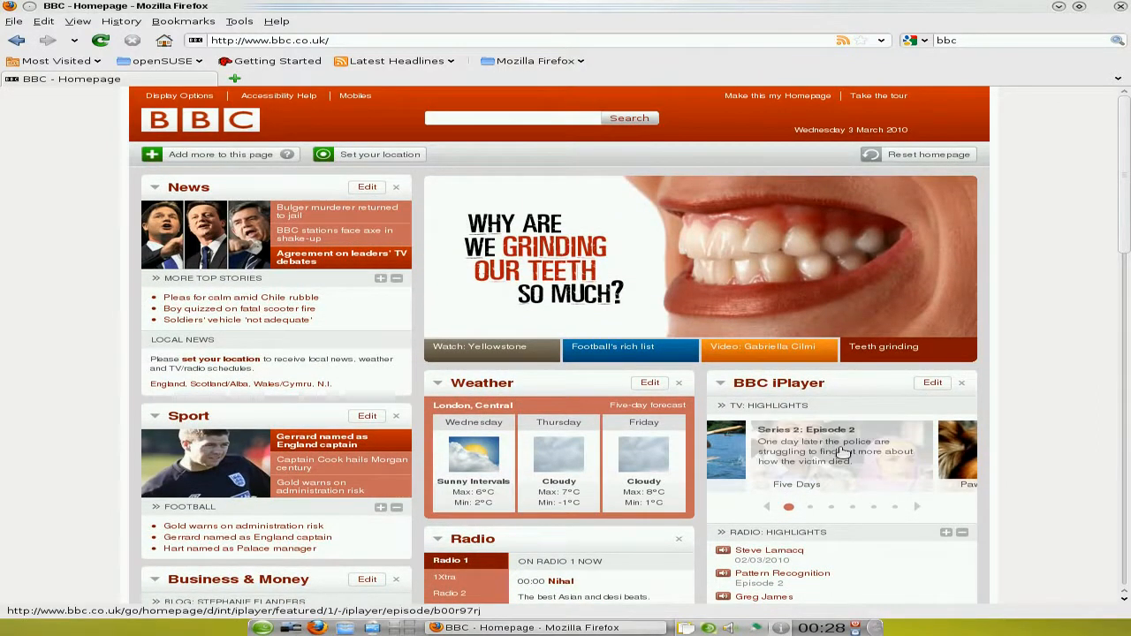
Open the Five Days episode on BBC iPlayer, then close Firefox.
click(839, 455)
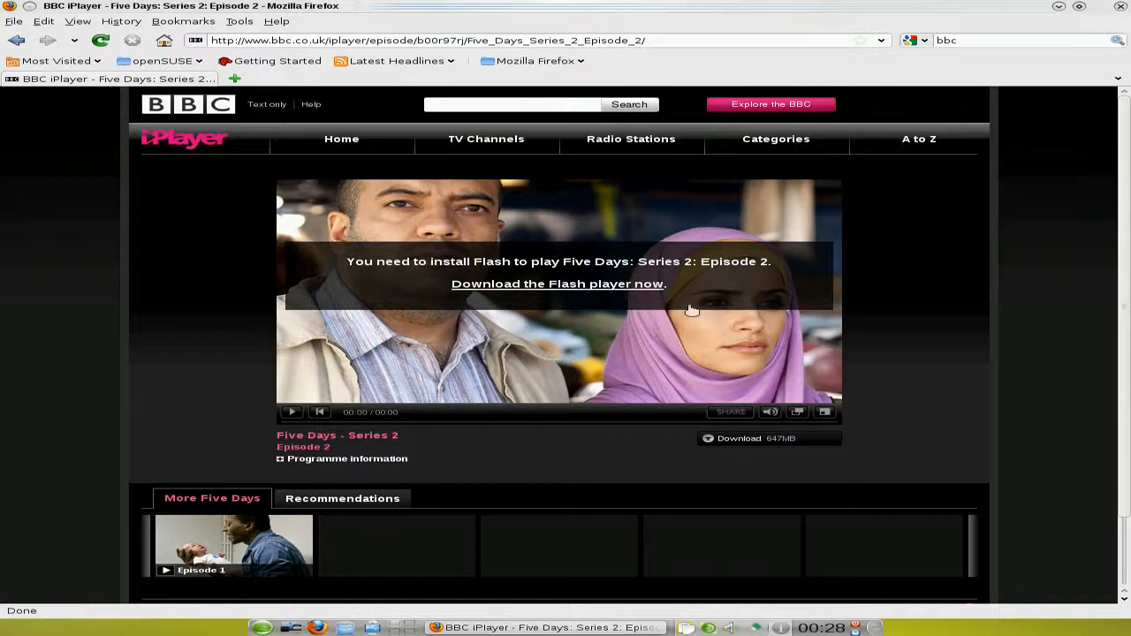
mouse_move(808, 369)
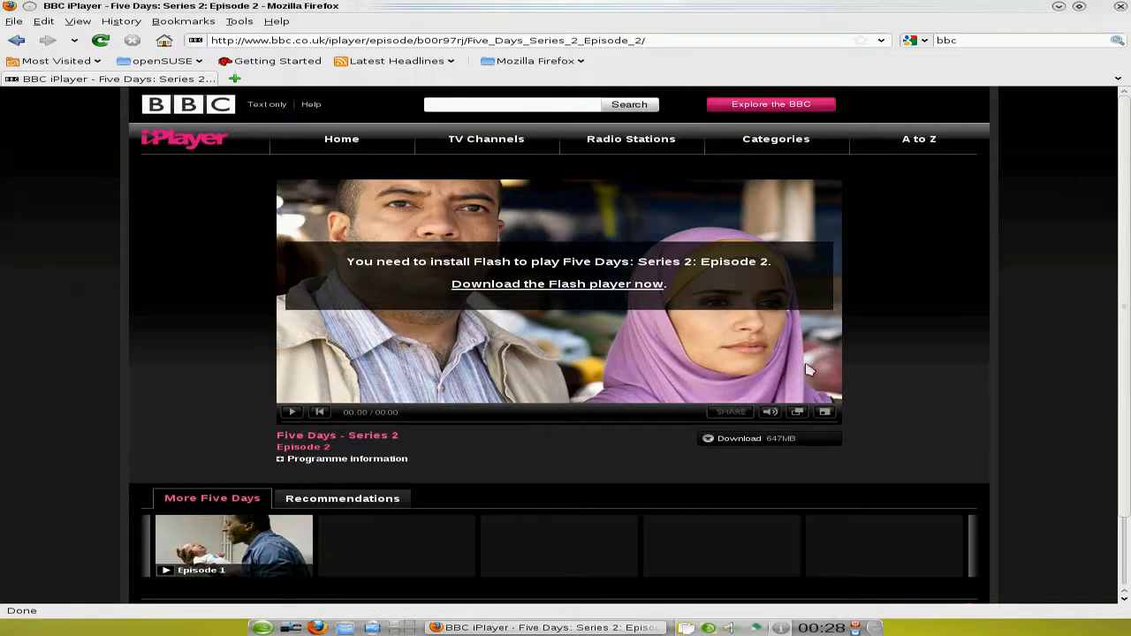
mouse_move(1124, 11)
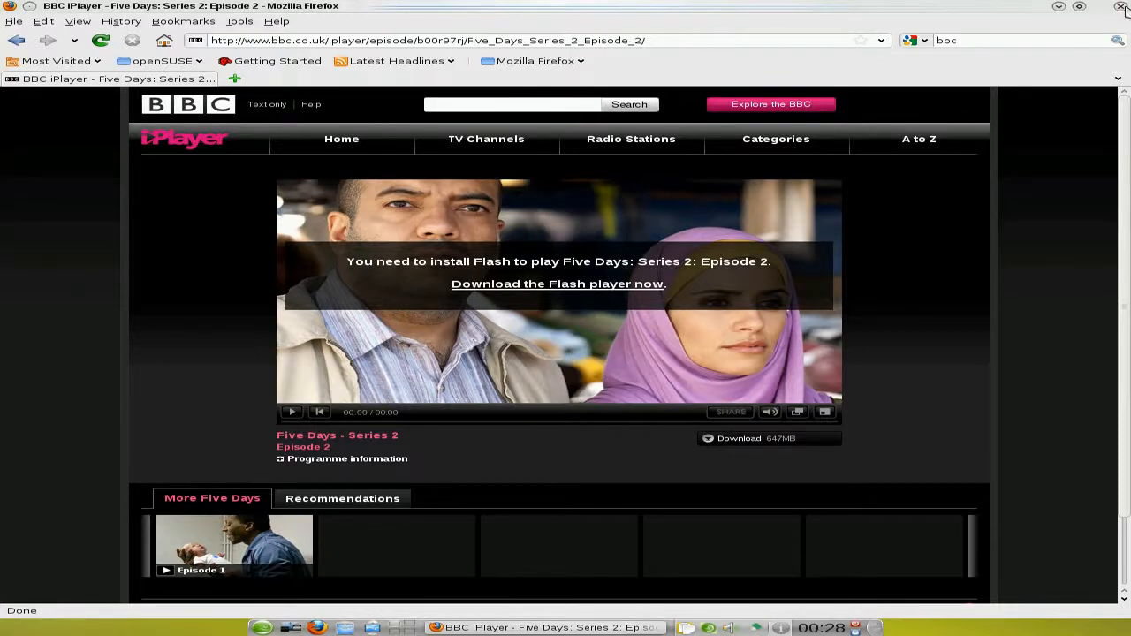
click(1123, 6)
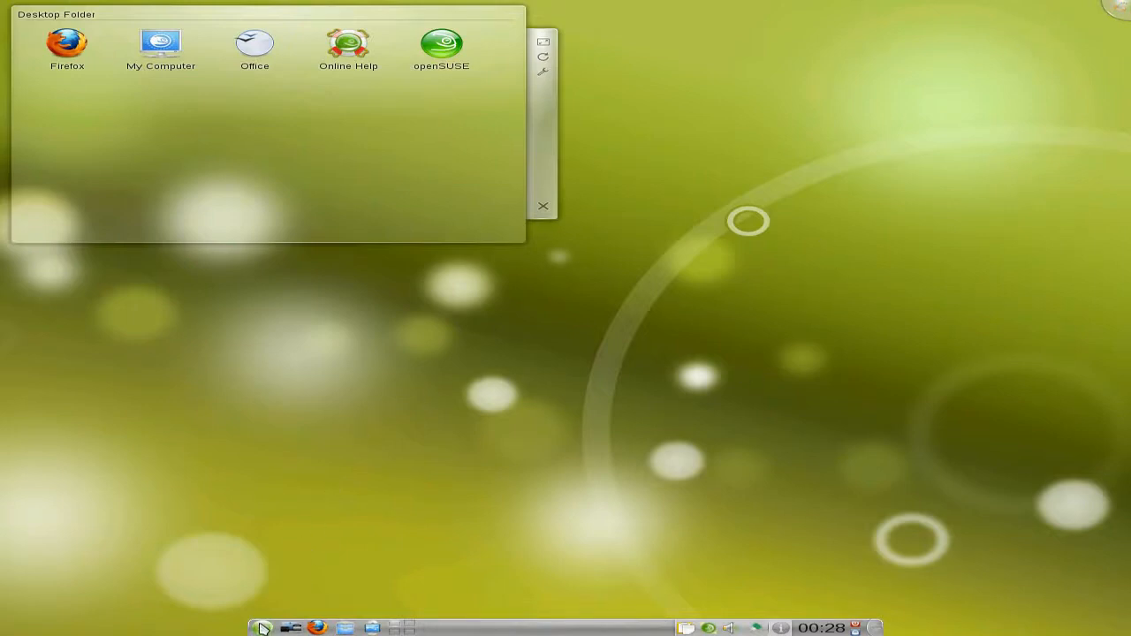
click(262, 628)
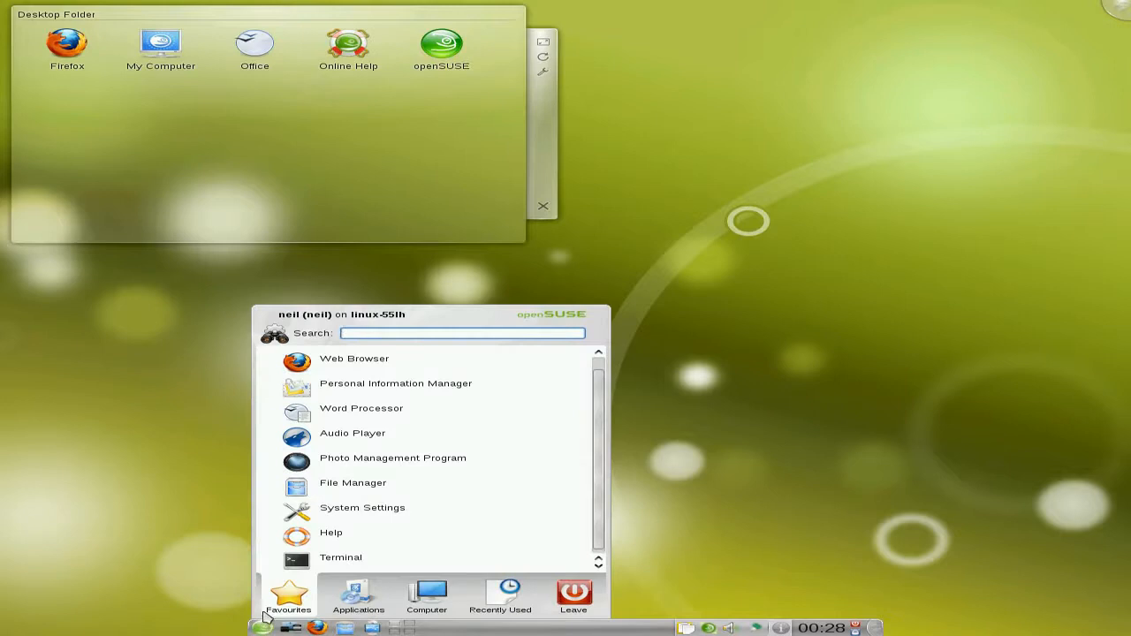
mouse_move(361, 408)
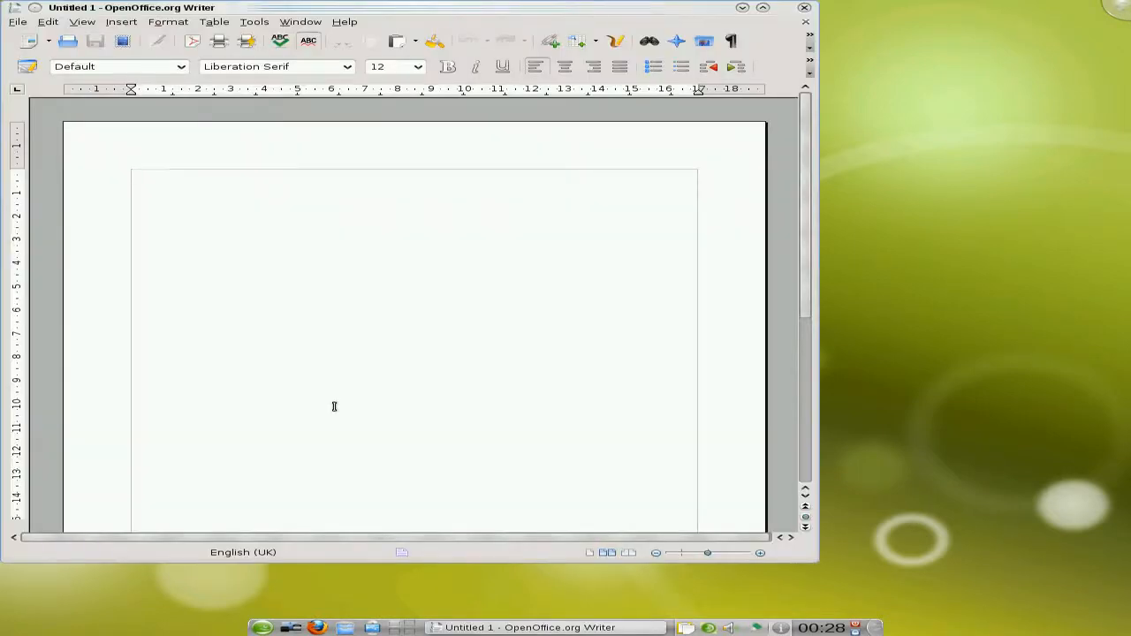
mouse_move(689, 112)
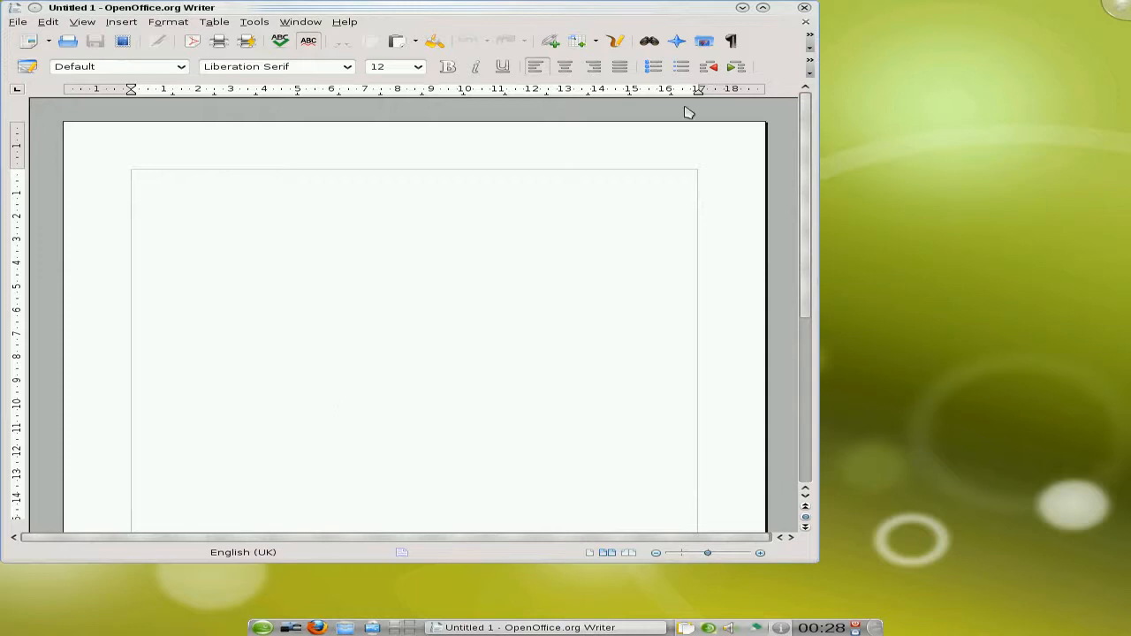
click(748, 7)
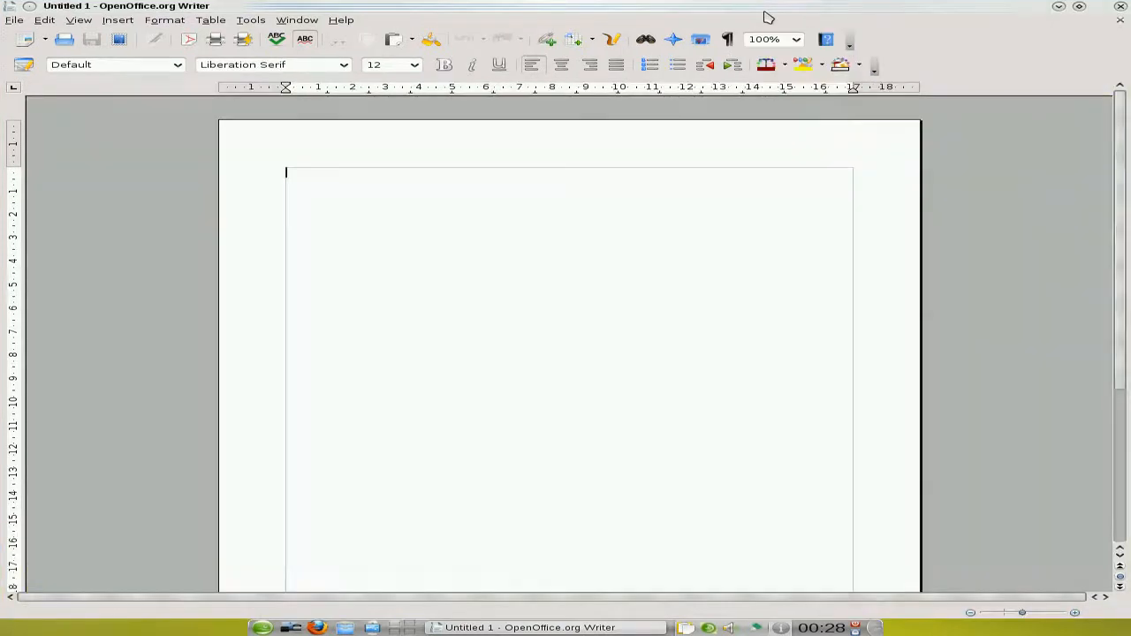
mouse_move(430, 348)
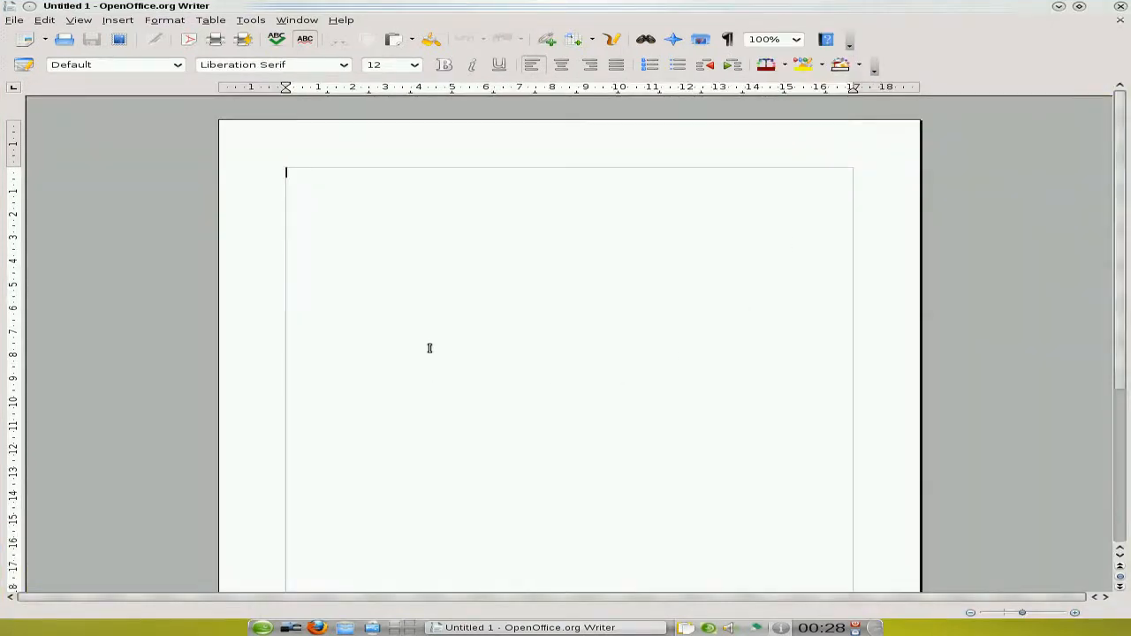
mouse_move(524, 336)
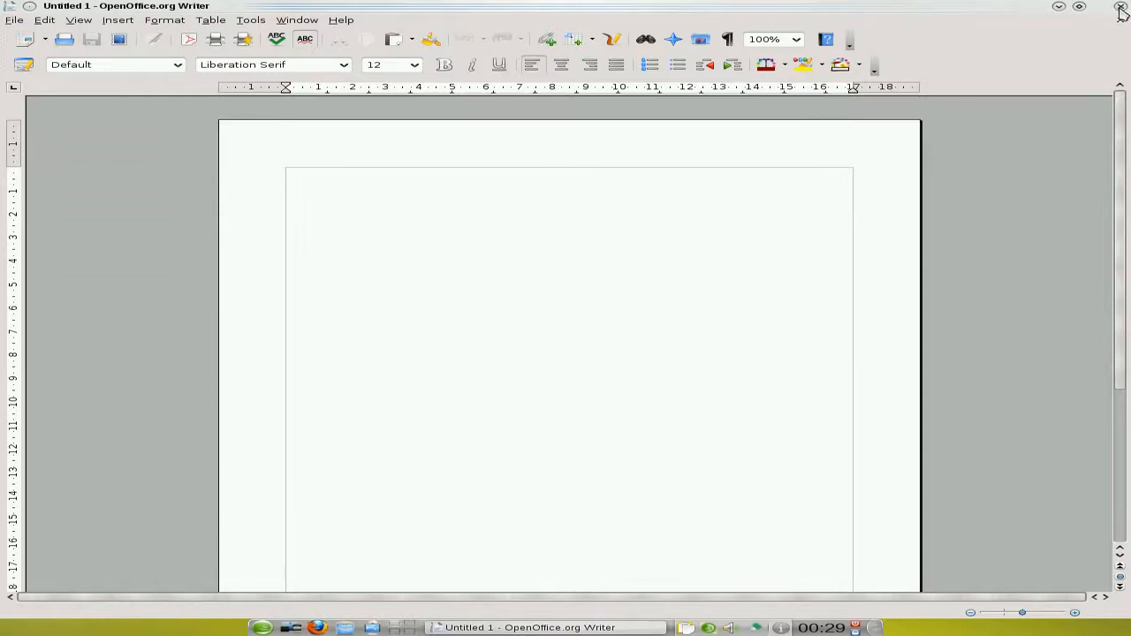
click(1120, 8)
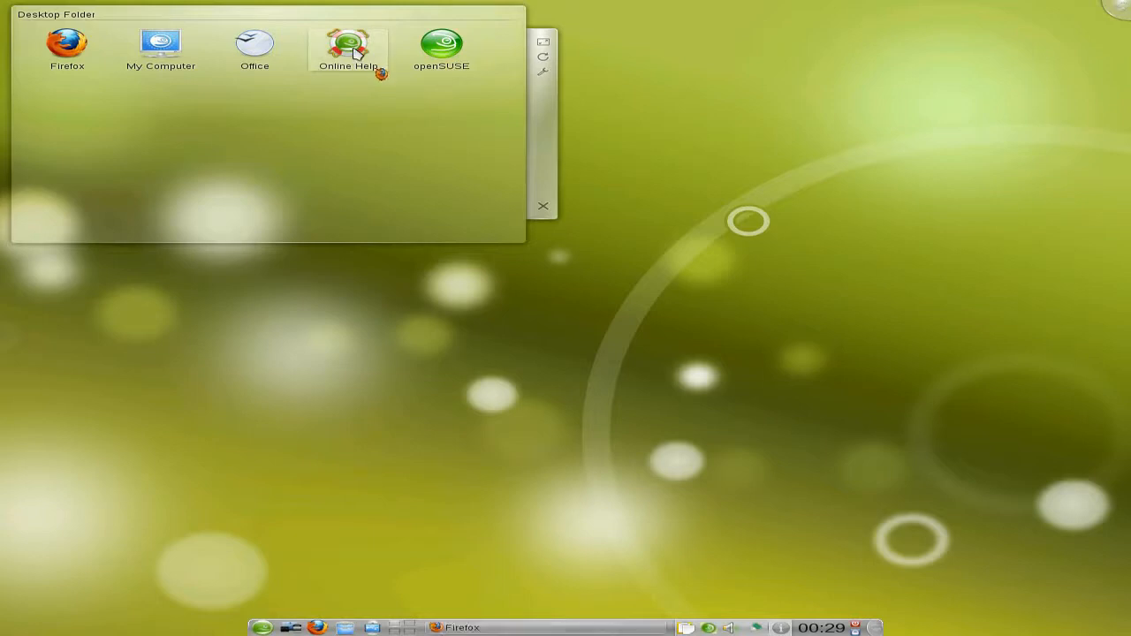
double_click(347, 44)
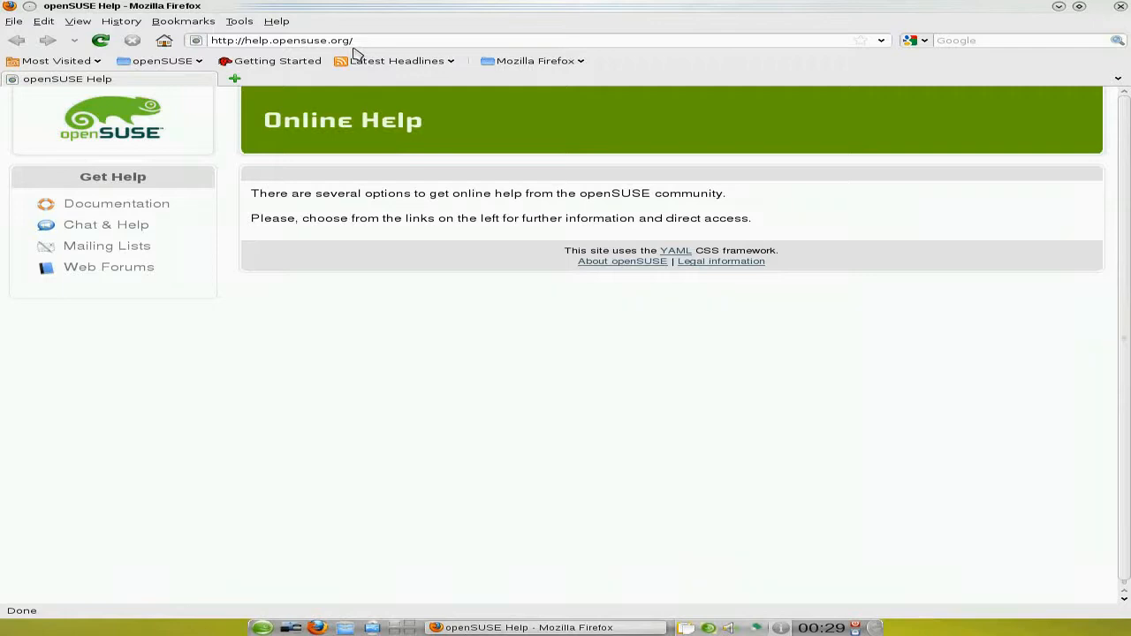
mouse_move(362, 367)
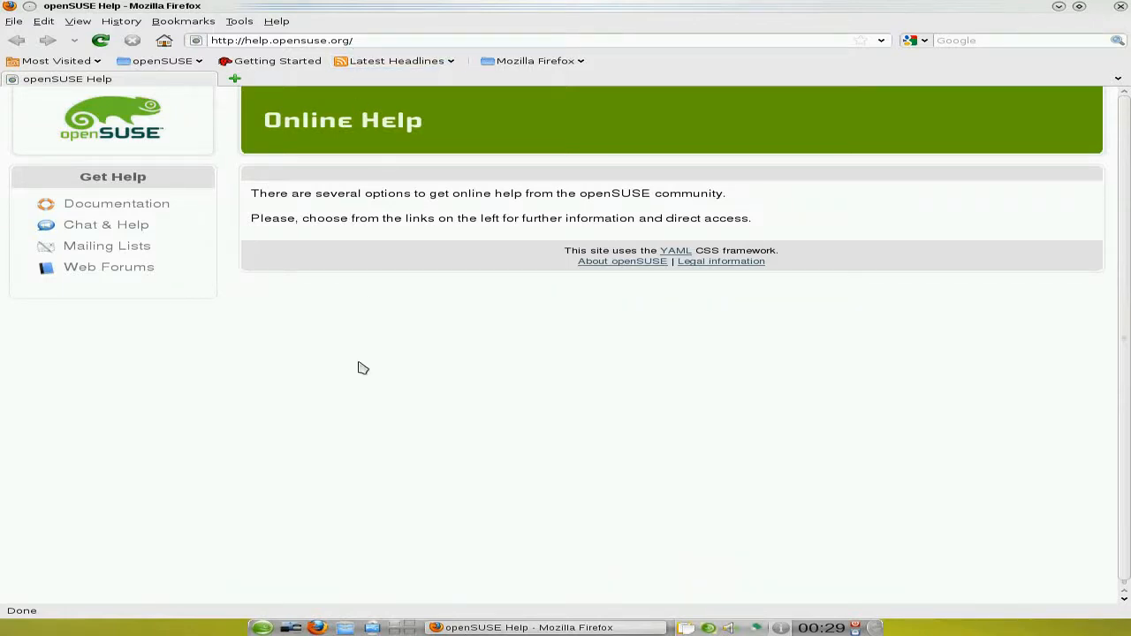
mouse_move(497, 244)
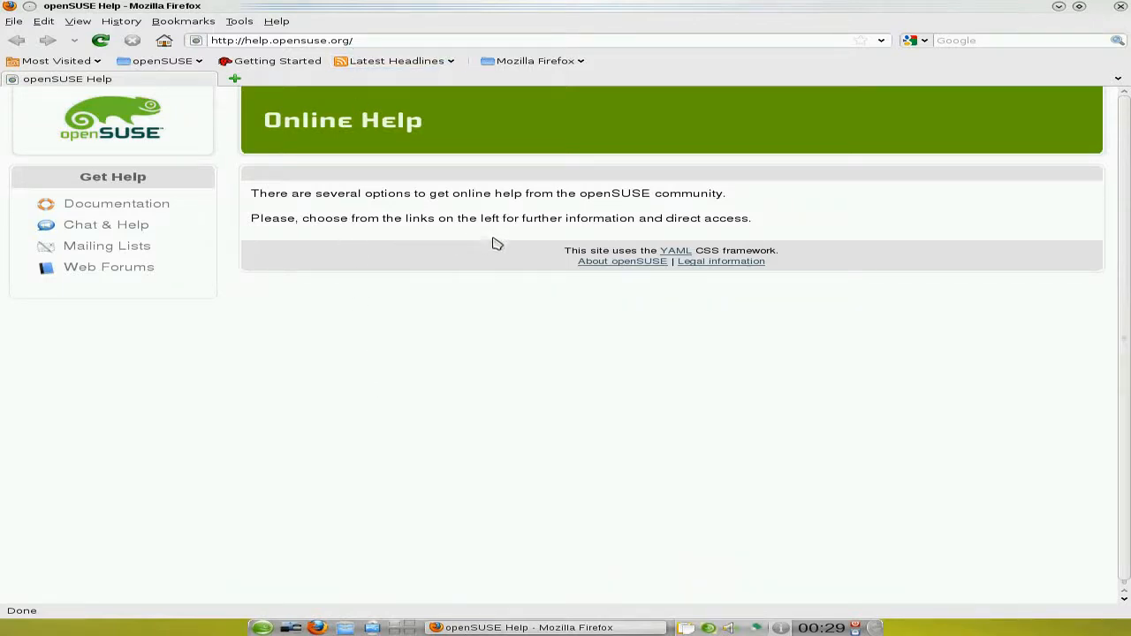
mouse_move(116, 203)
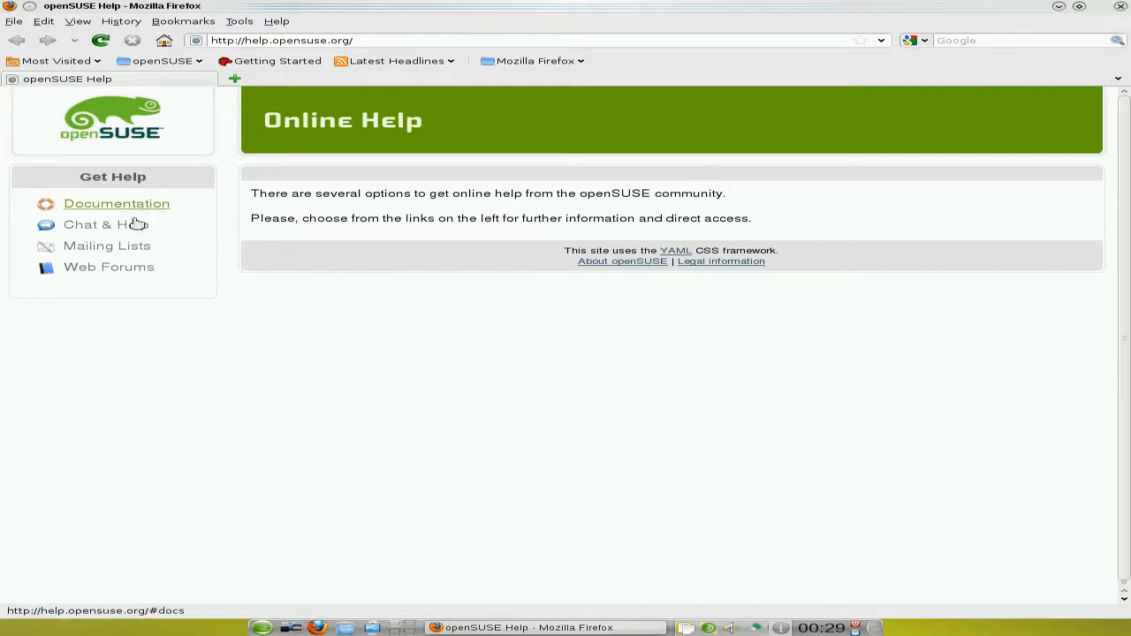
mouse_move(109, 267)
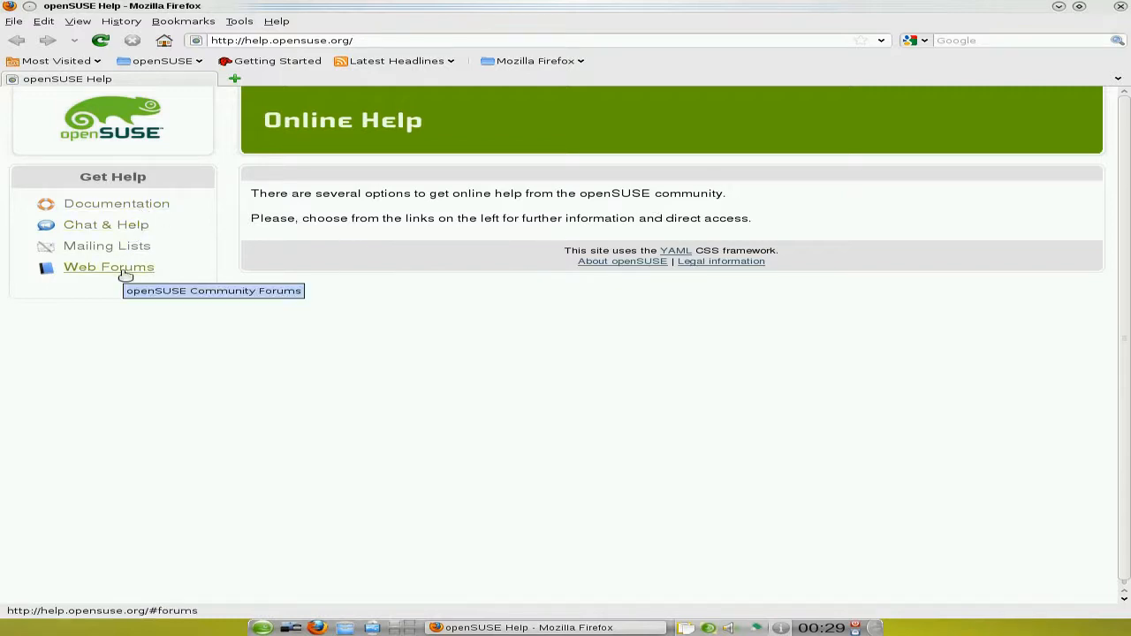
mouse_move(1064, 82)
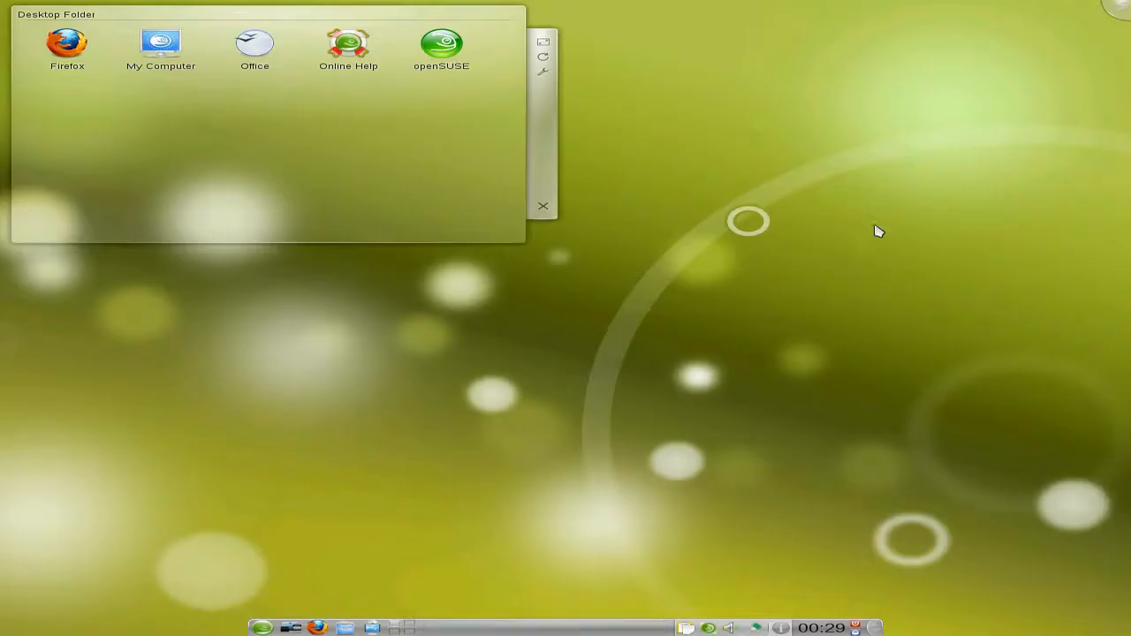
mouse_move(174, 126)
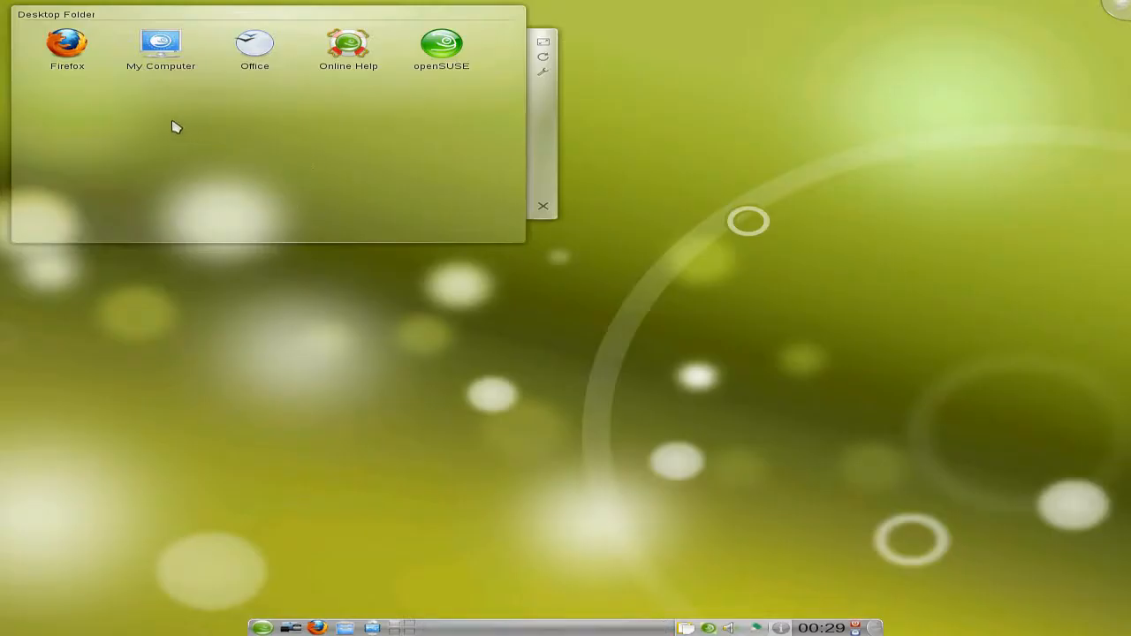
mouse_move(441, 46)
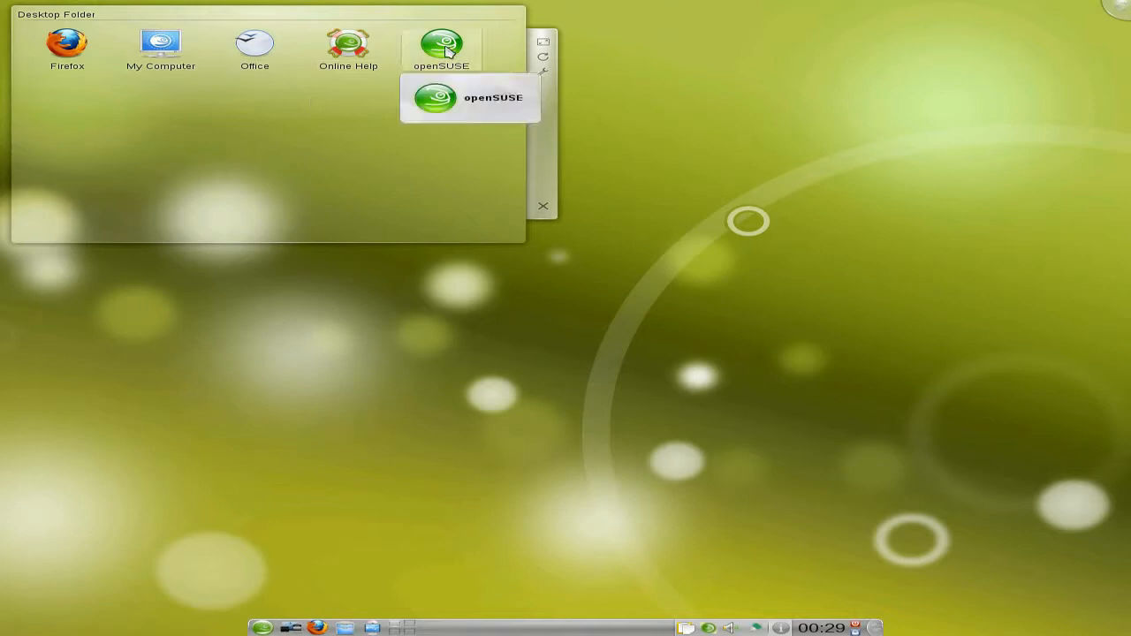
Open the openSUSE welcome window from the Desktop Folder's openSUSE icon.
click(441, 44)
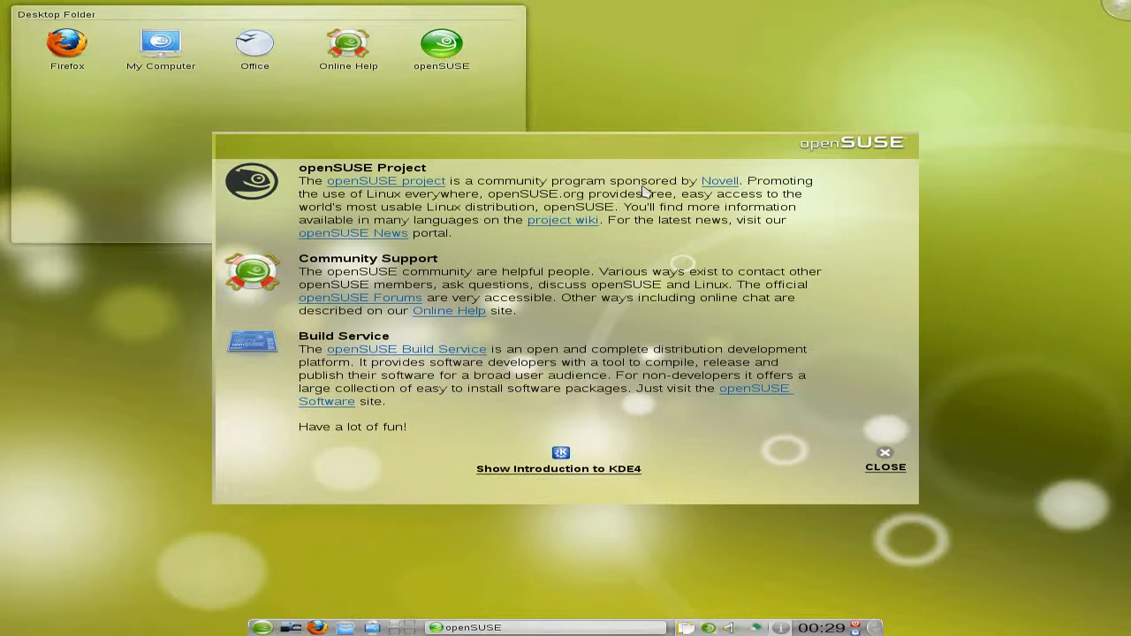
mouse_move(539, 332)
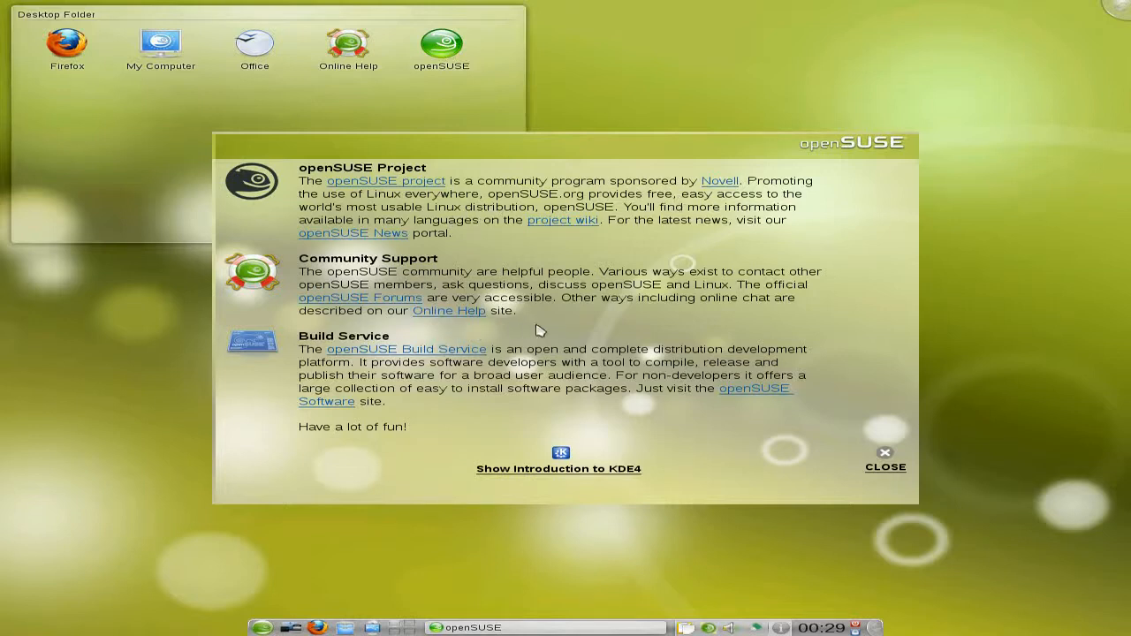
mouse_move(457, 382)
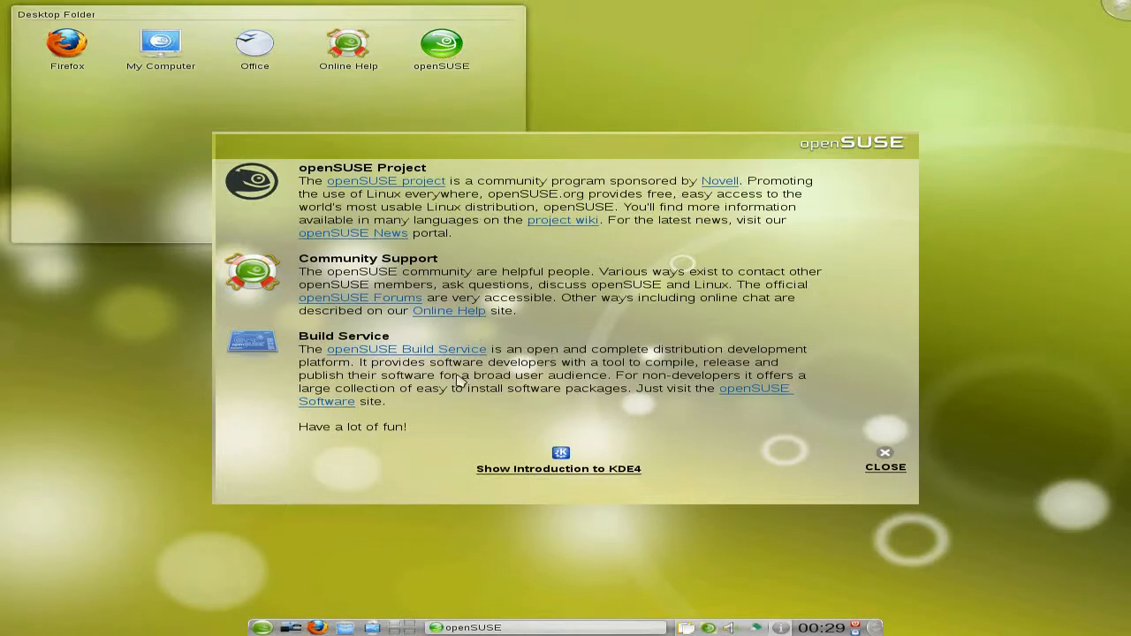
mouse_move(588, 475)
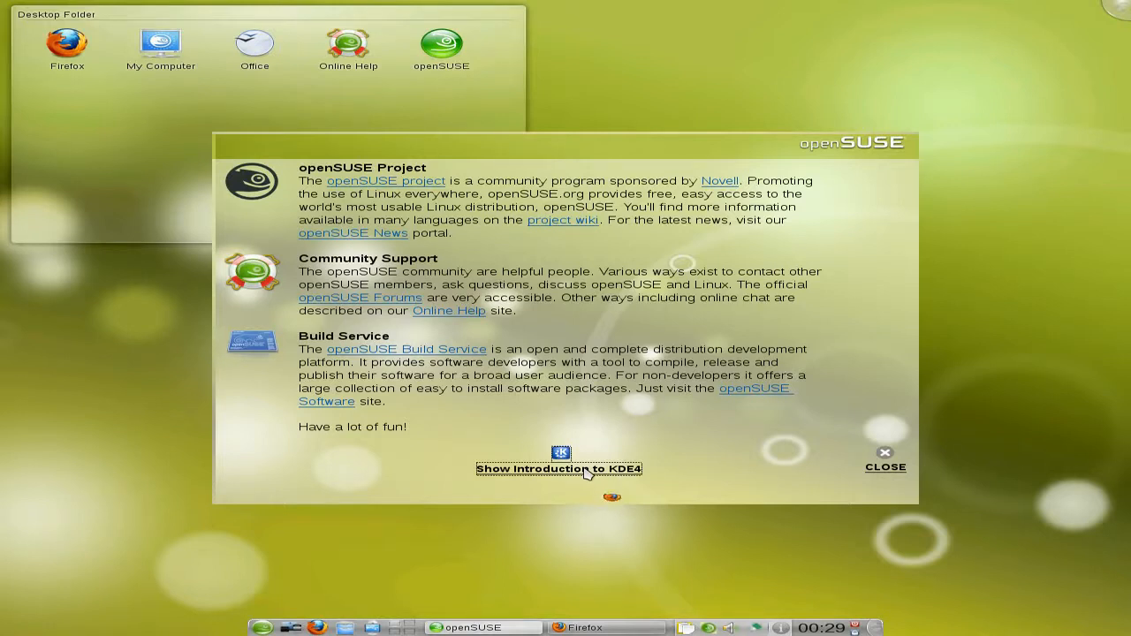
Open Introduction to KDE4, dismiss the welcome panel, read the page, then quit Firefox.
click(559, 468)
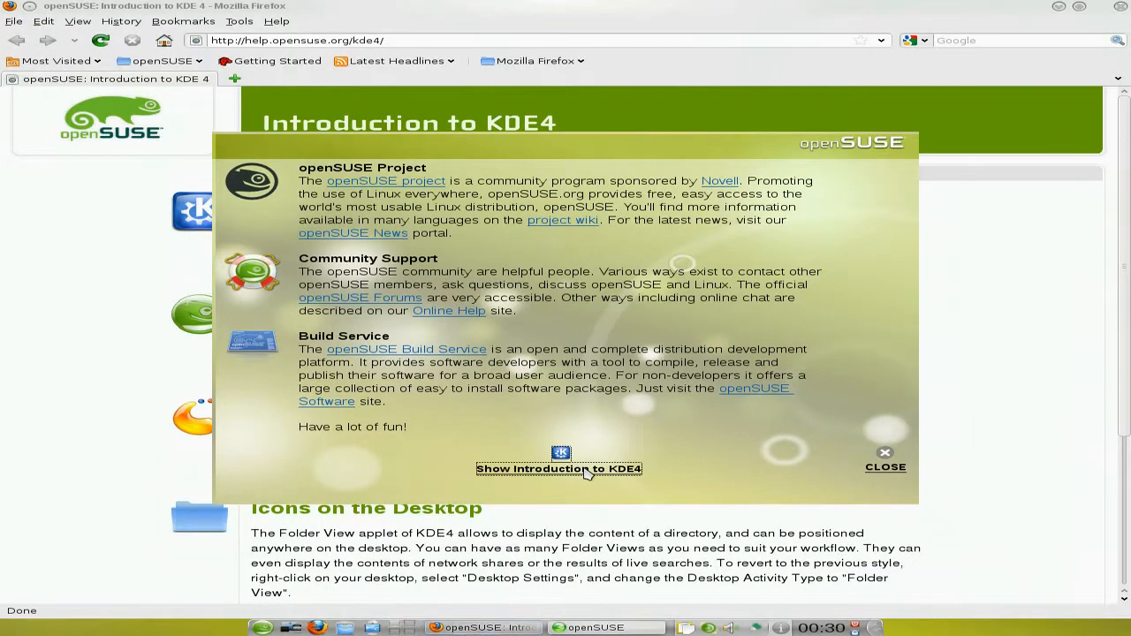
mouse_move(884, 468)
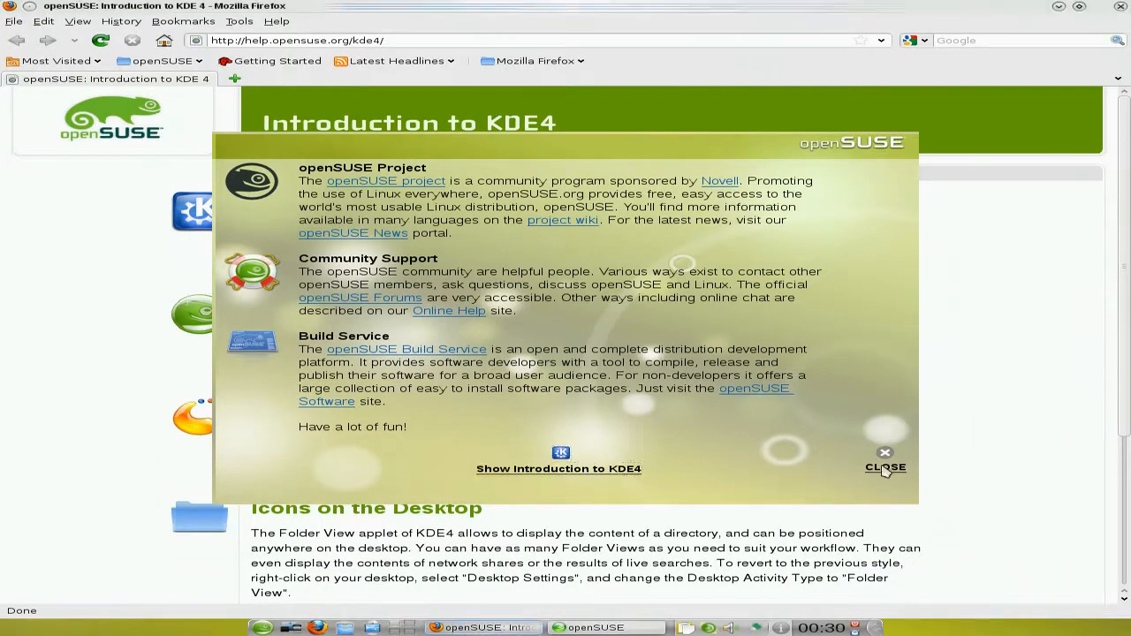
click(884, 467)
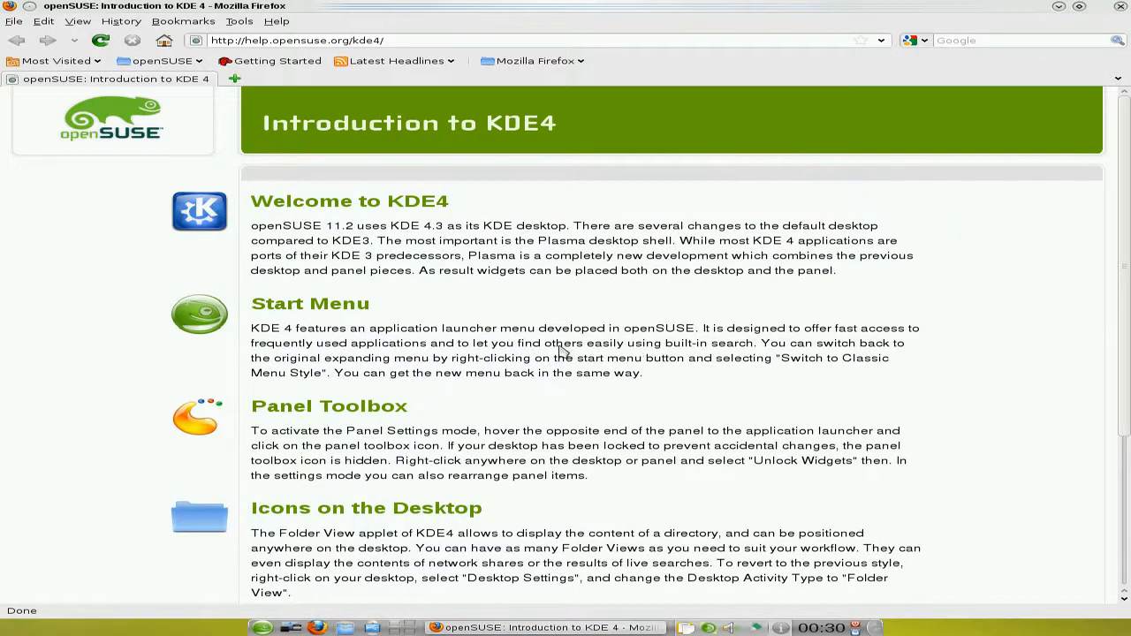
mouse_move(555, 272)
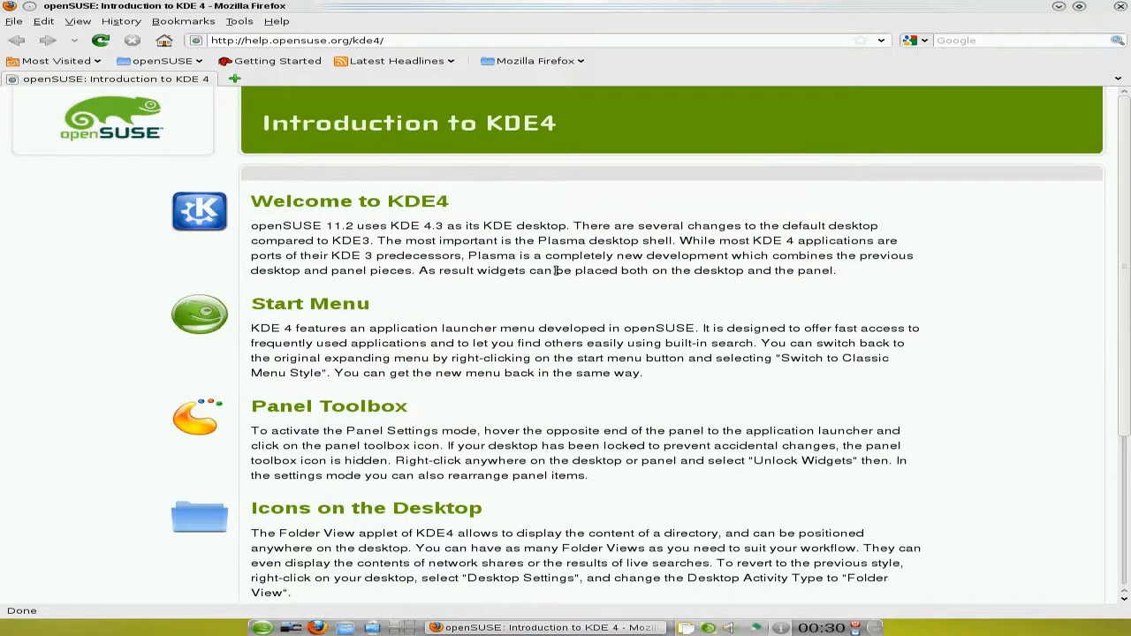
scroll(down, 3)
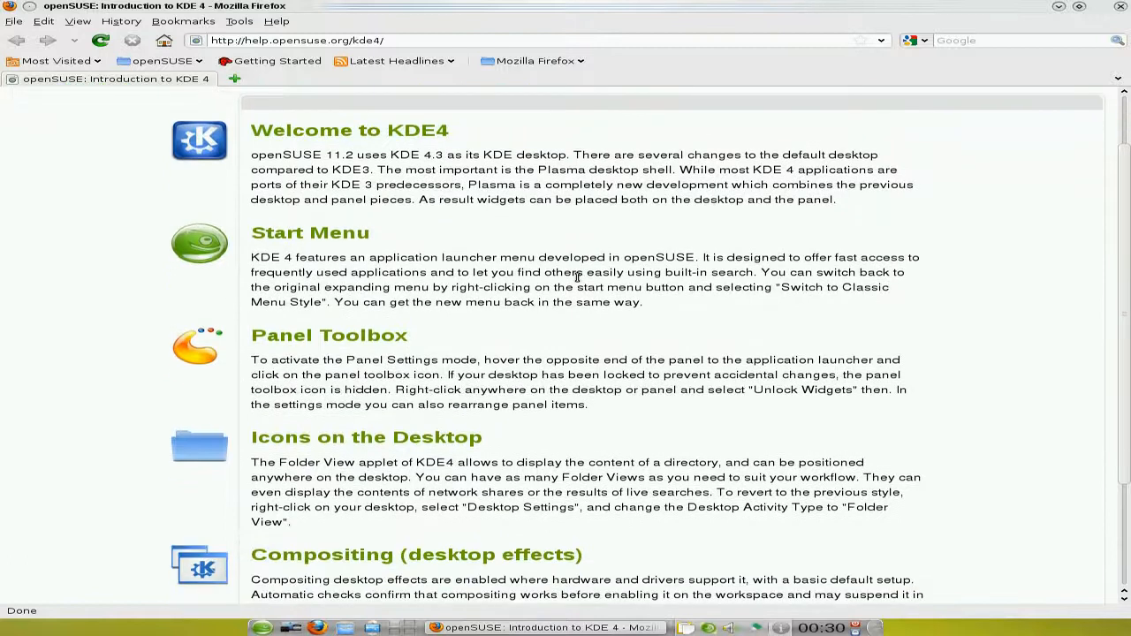
scroll(down, 3)
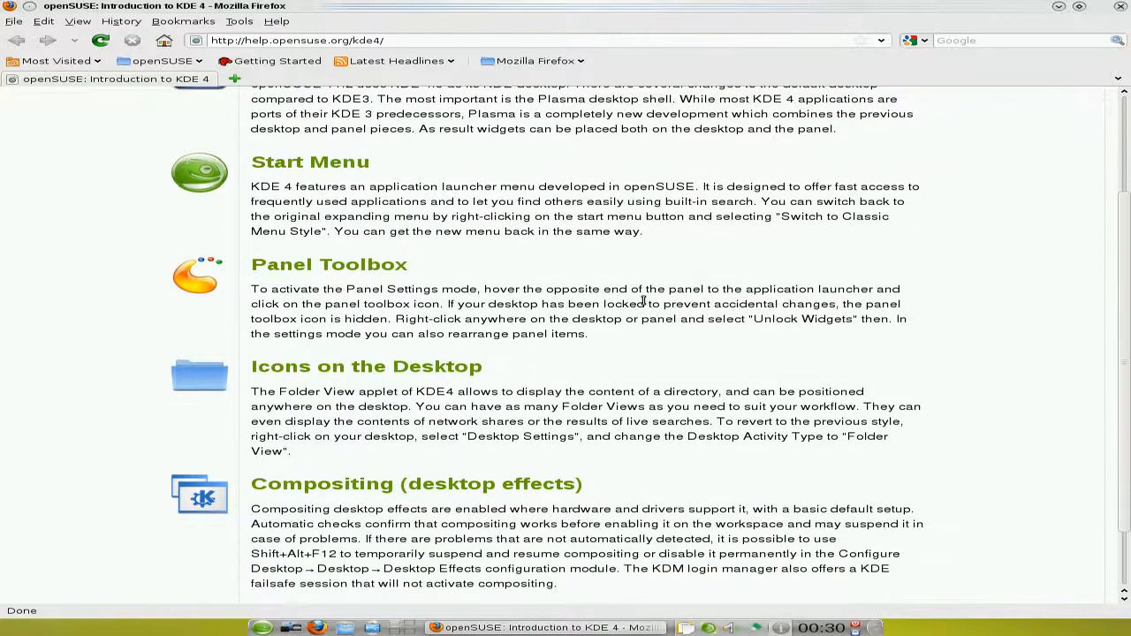
scroll(down, 3)
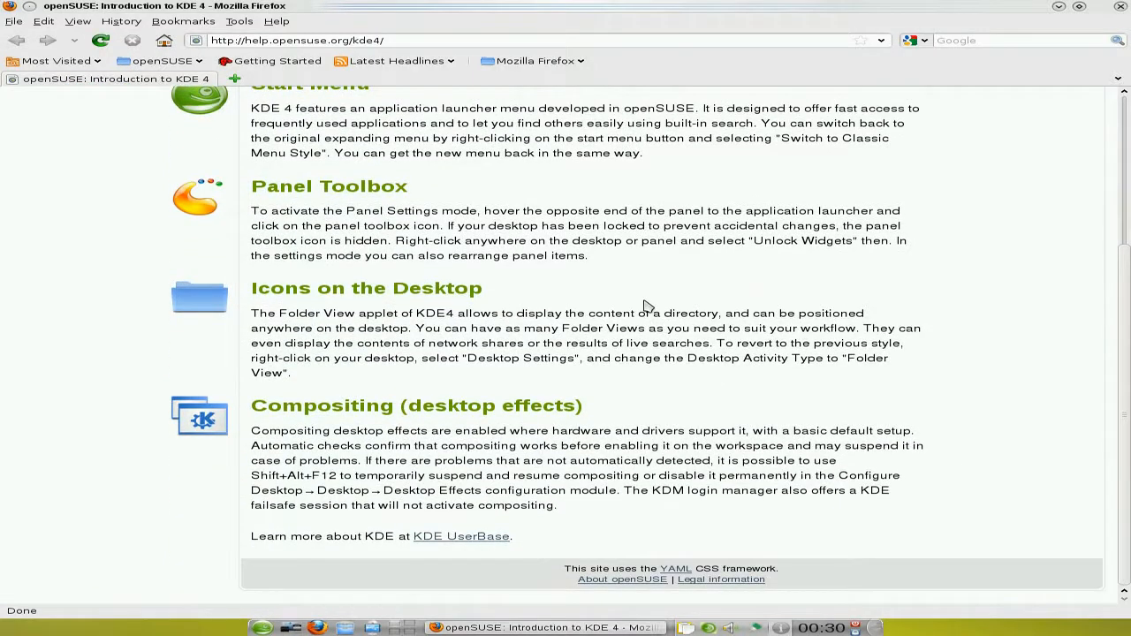
scroll(up, 3)
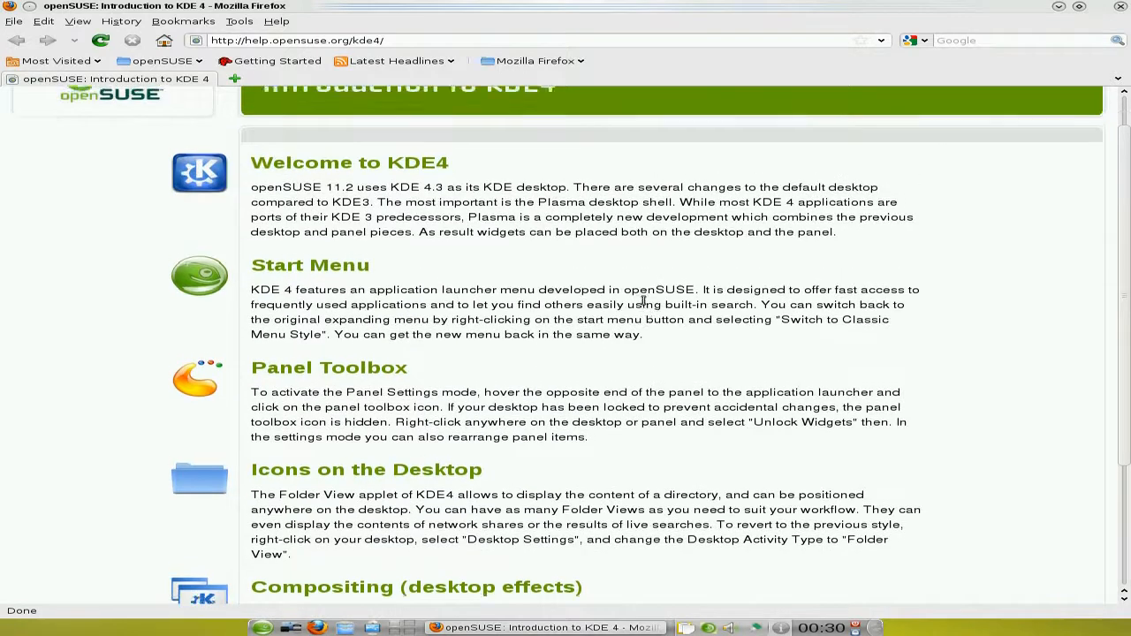
scroll(up, 3)
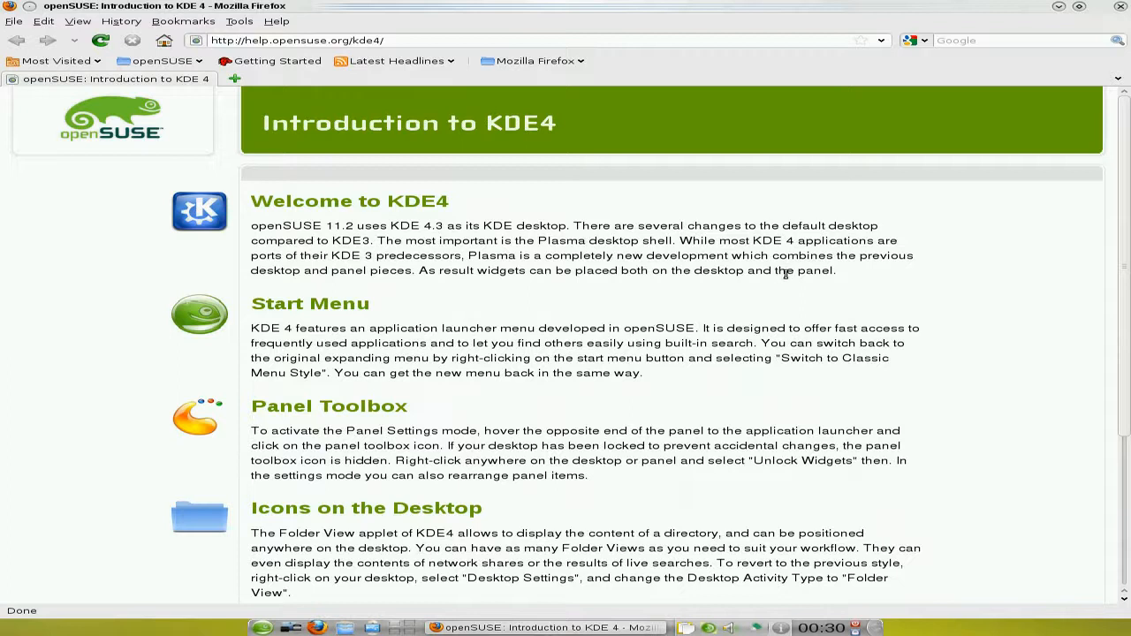
mouse_move(1122, 7)
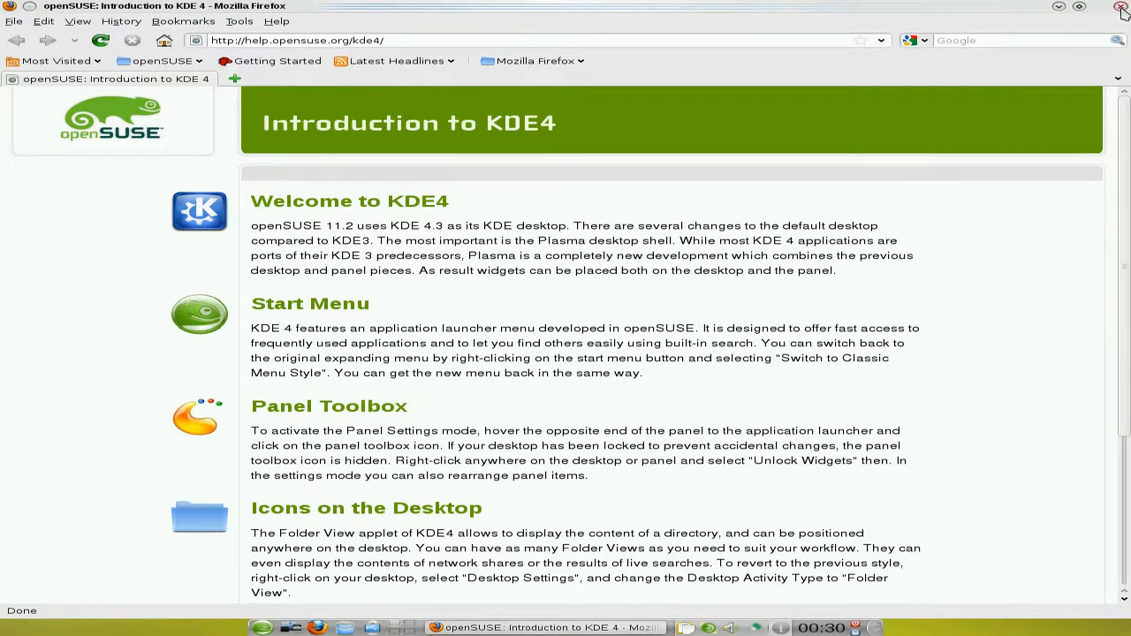
click(1122, 7)
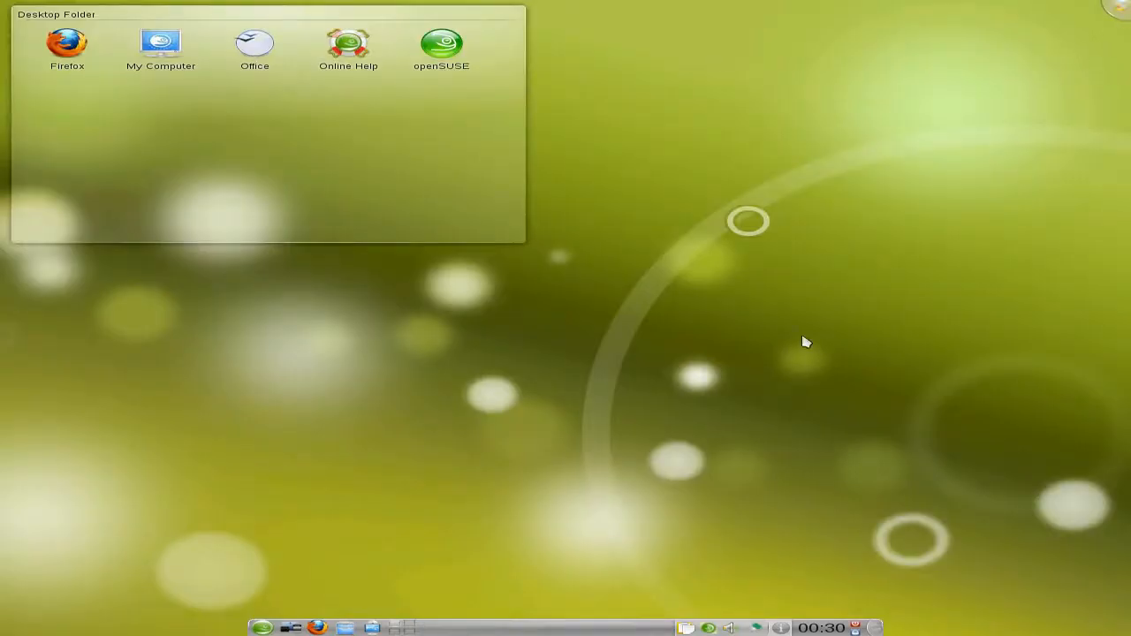
mouse_move(342, 498)
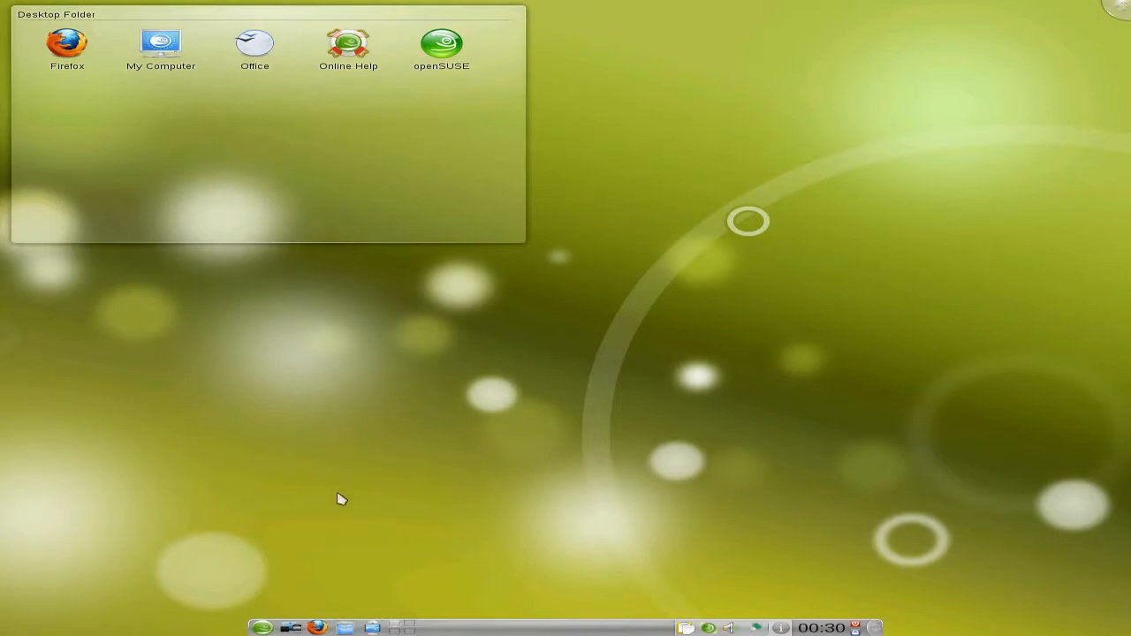
mouse_move(292, 627)
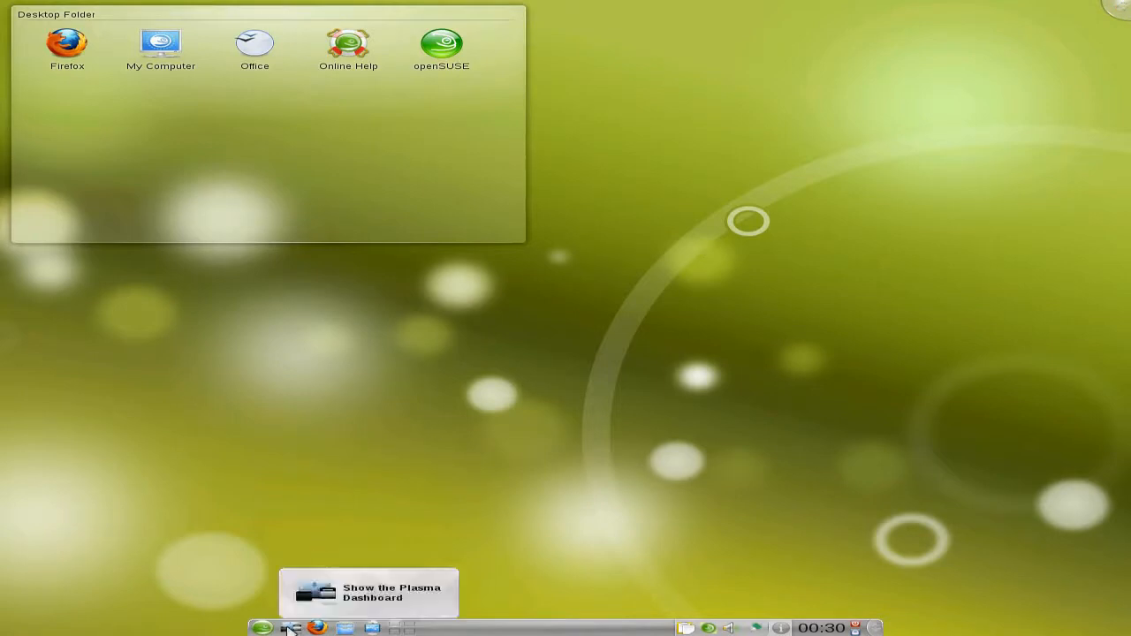
click(291, 628)
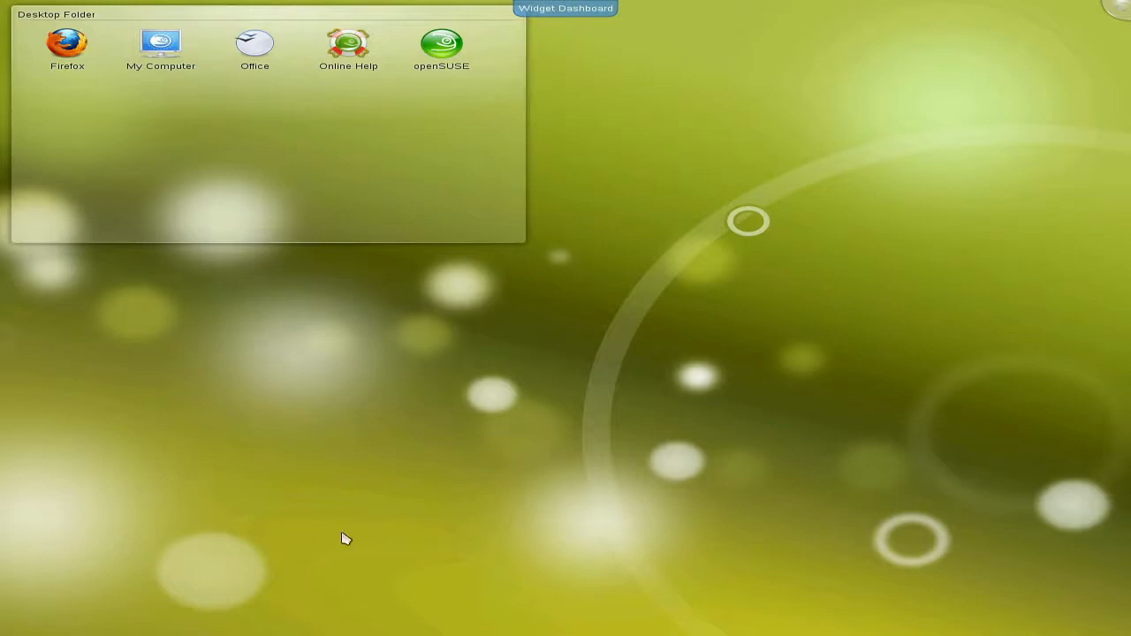
mouse_move(588, 16)
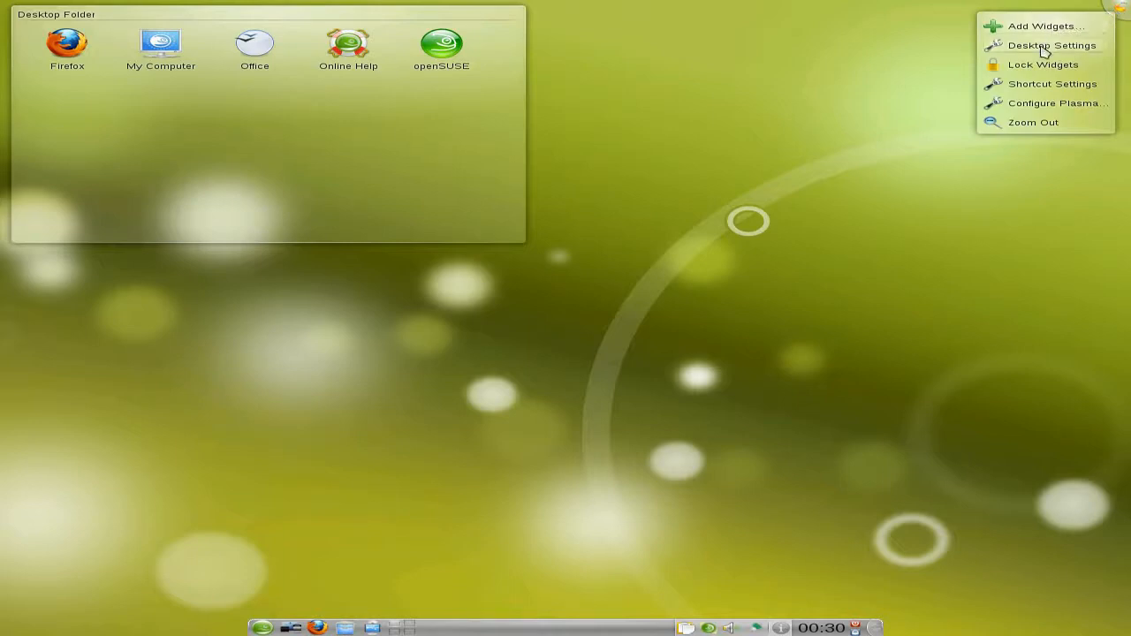
mouse_move(1032, 122)
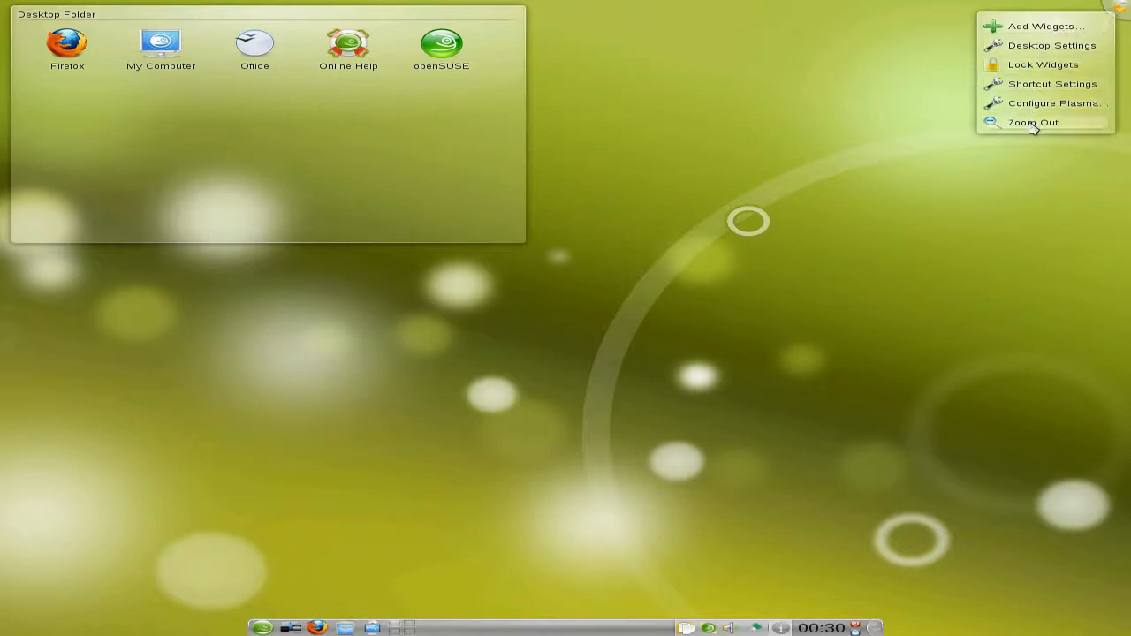
mouse_move(1032, 26)
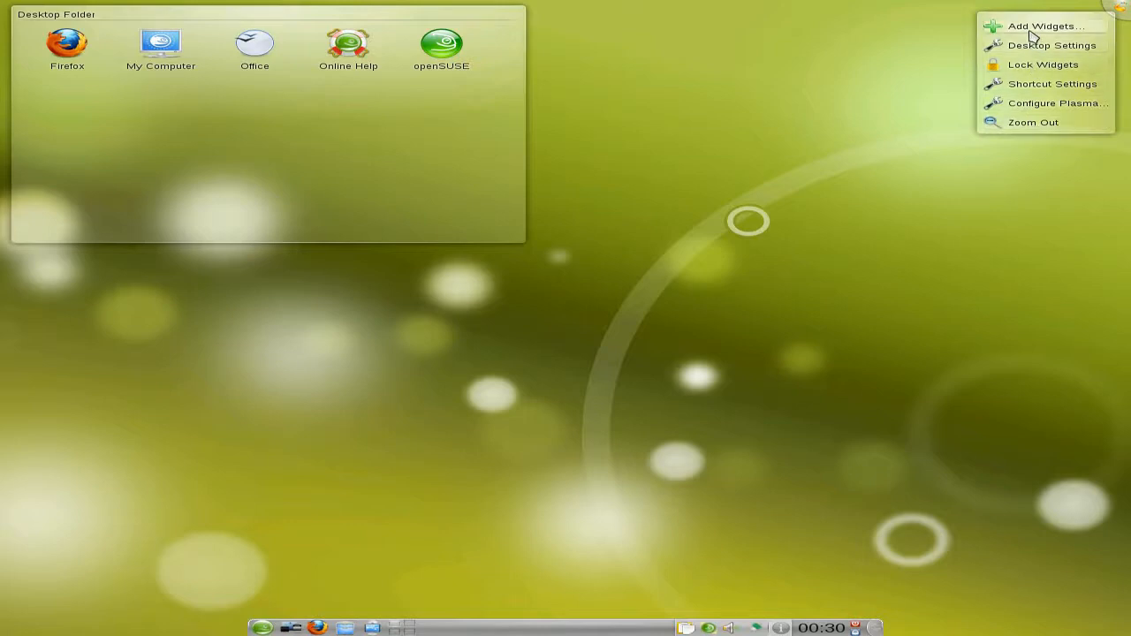
mouse_move(776, 296)
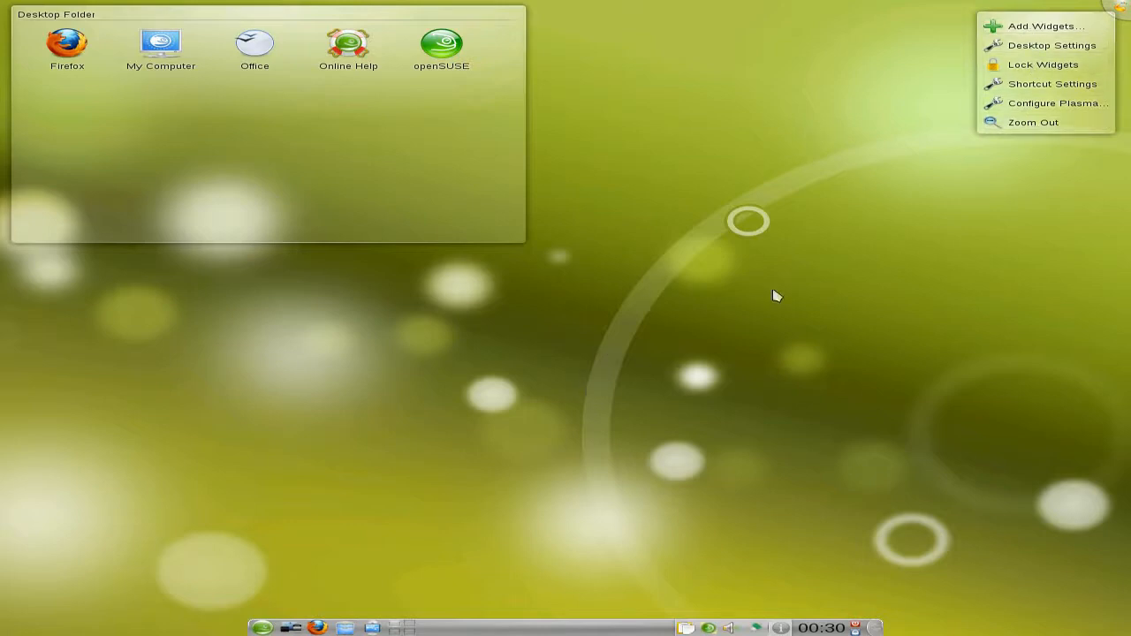
click(466, 379)
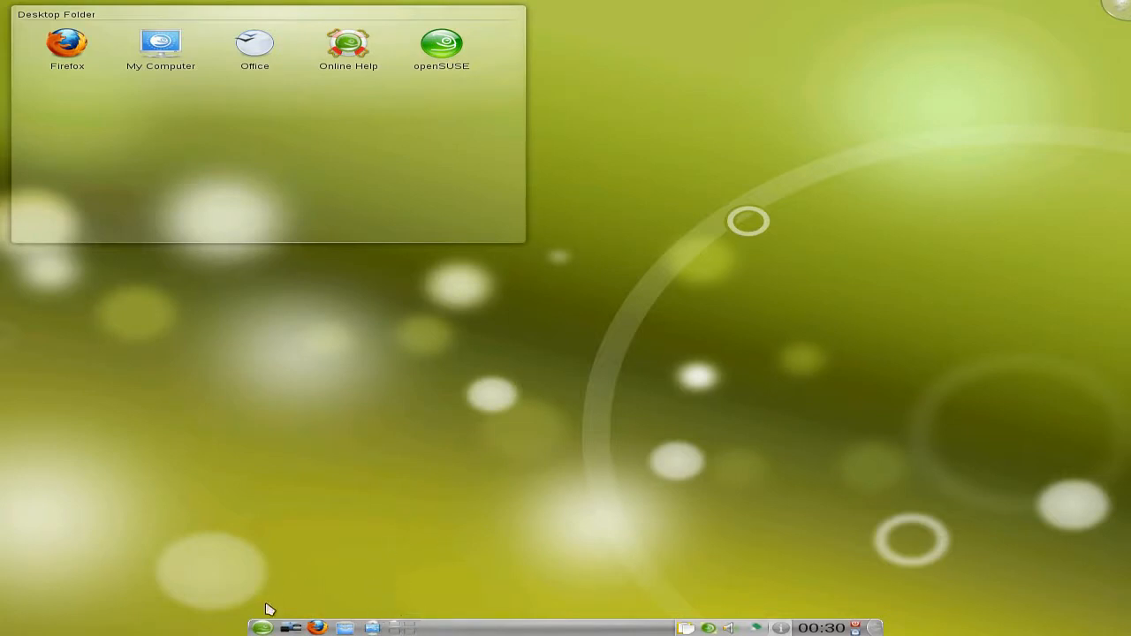
click(275, 627)
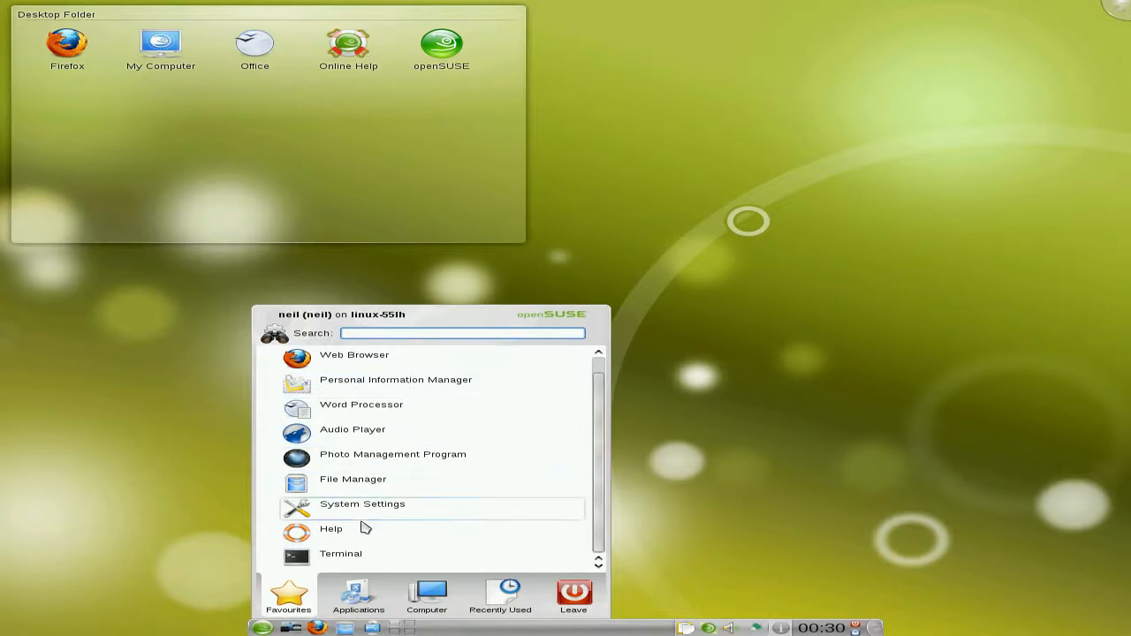
click(358, 596)
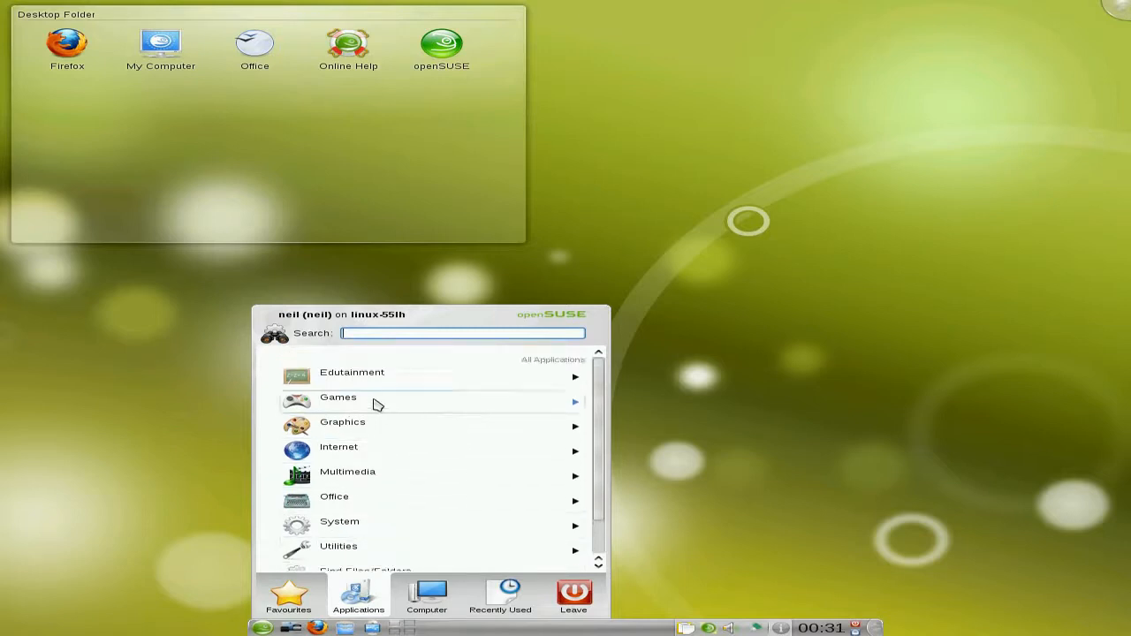
click(351, 372)
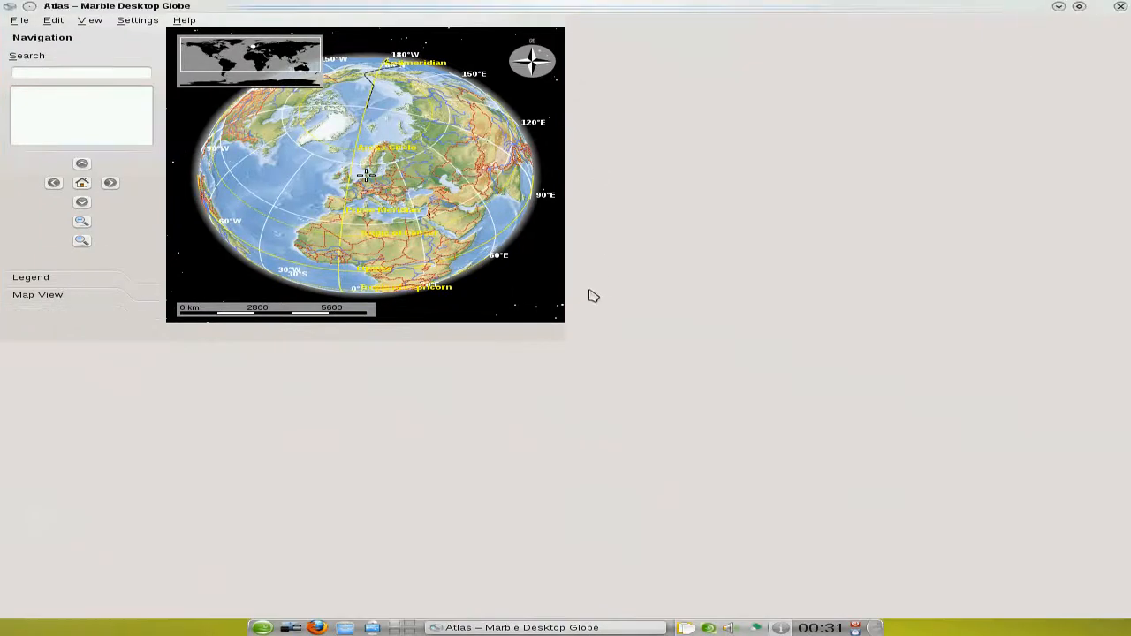
mouse_move(711, 344)
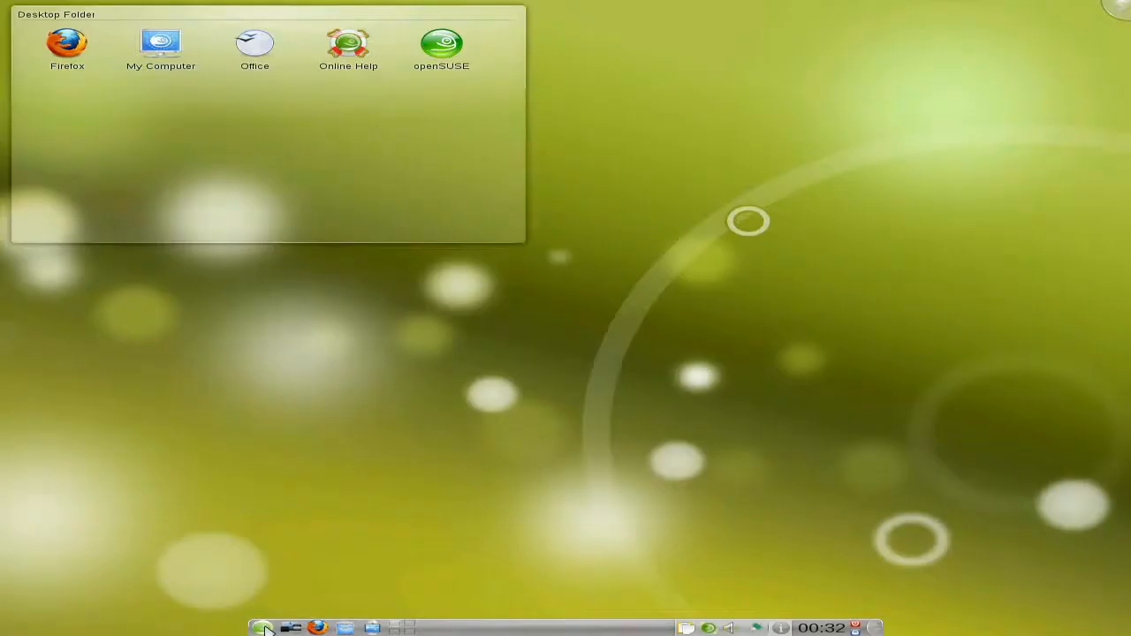
click(272, 628)
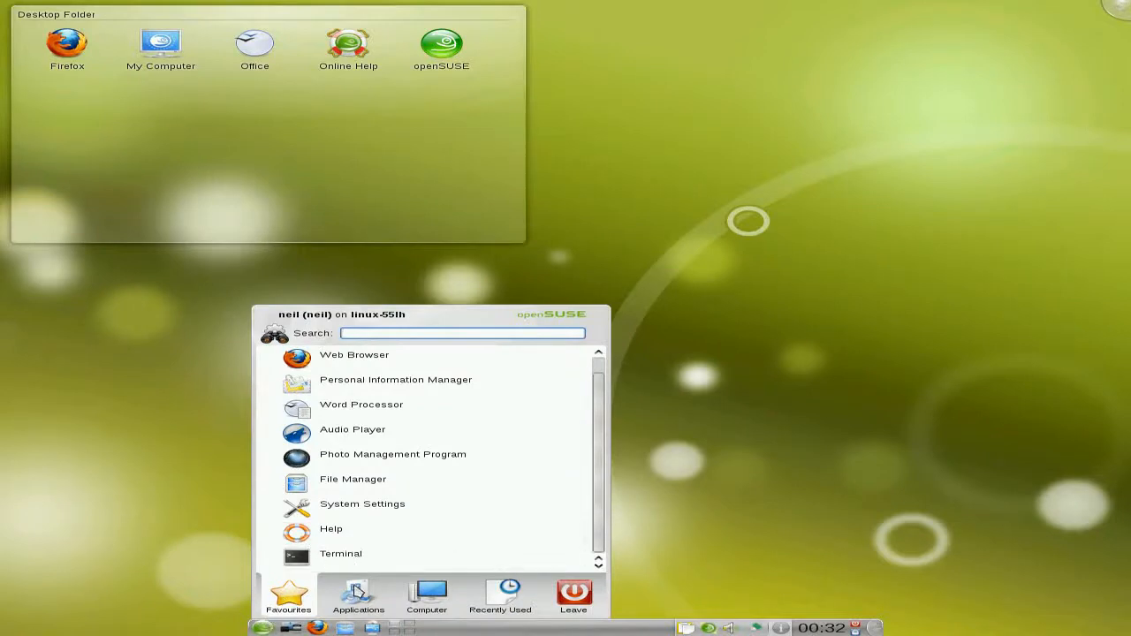
click(358, 596)
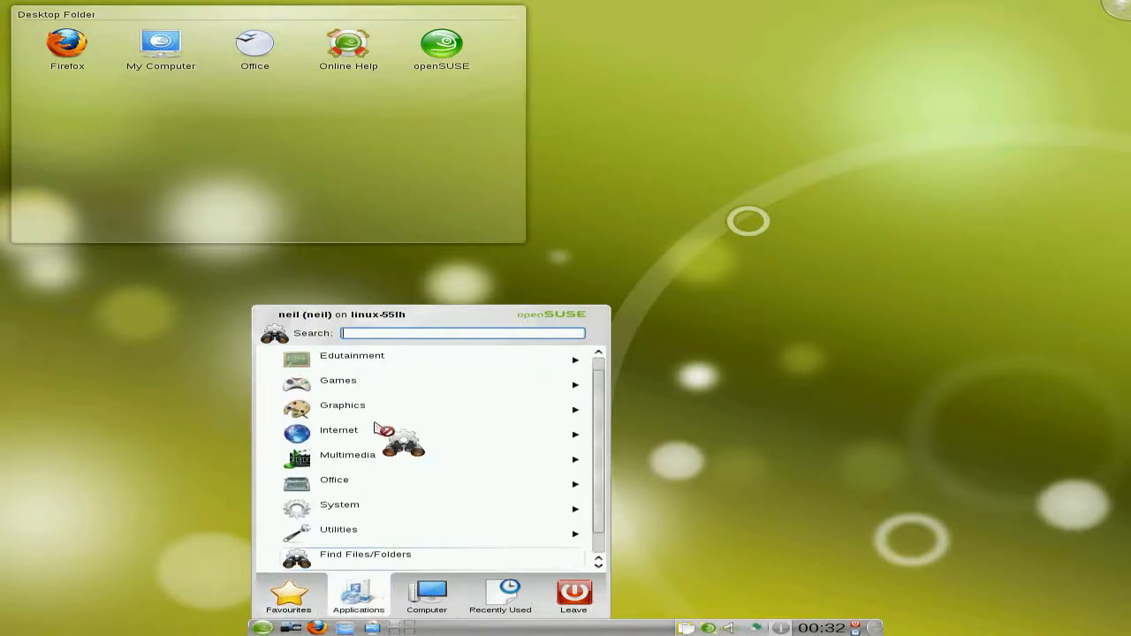
mouse_move(455, 424)
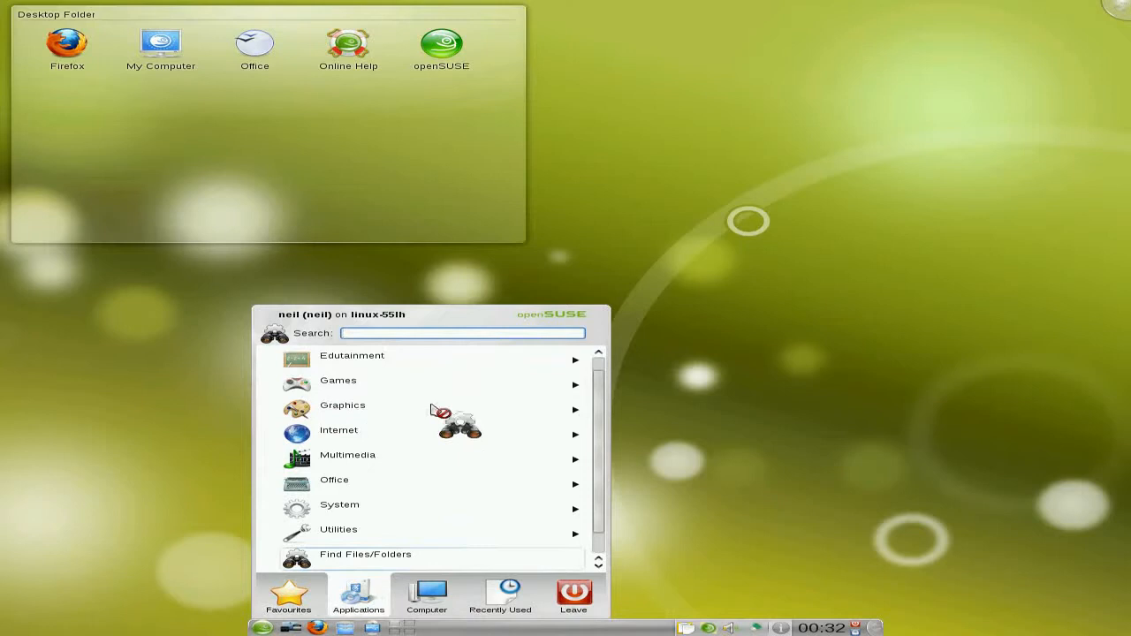
mouse_move(349, 416)
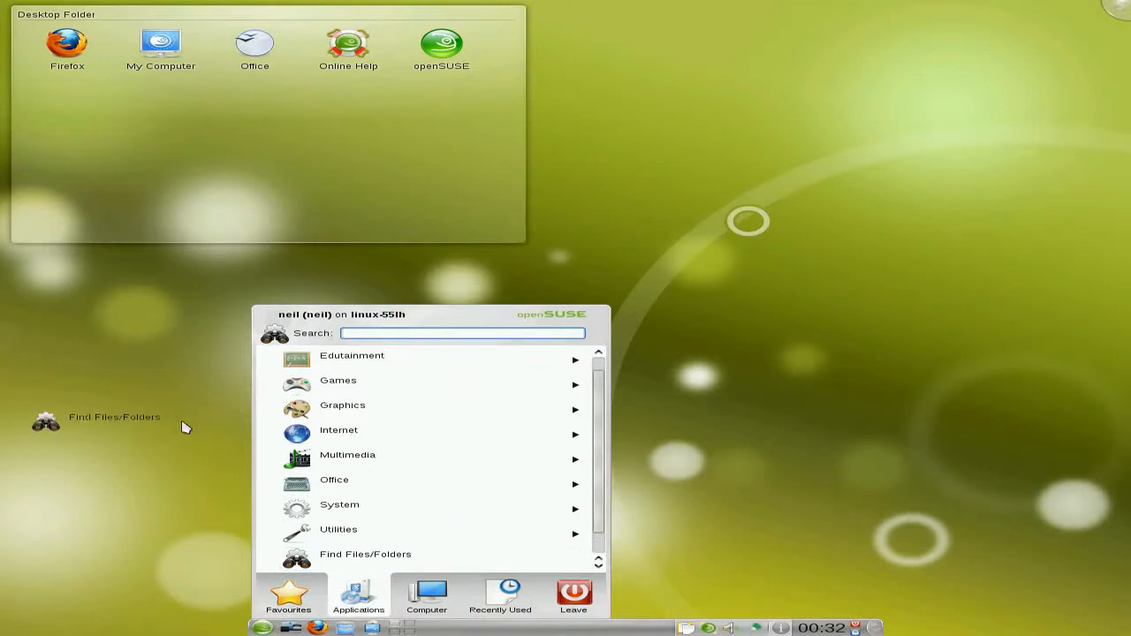
right_click(186, 428)
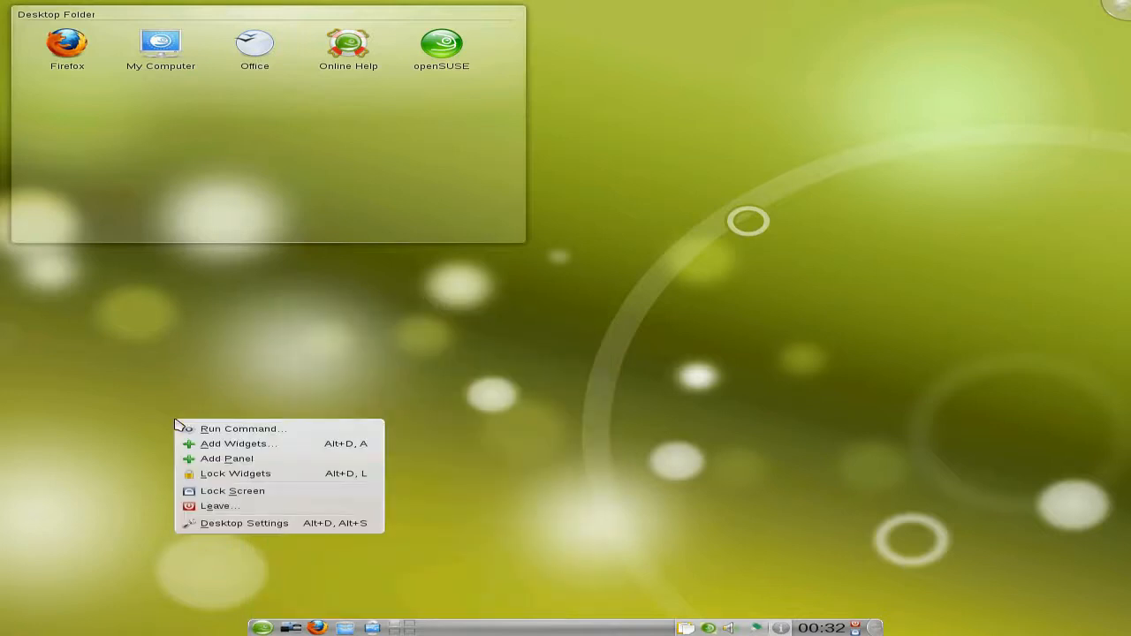
mouse_move(223, 512)
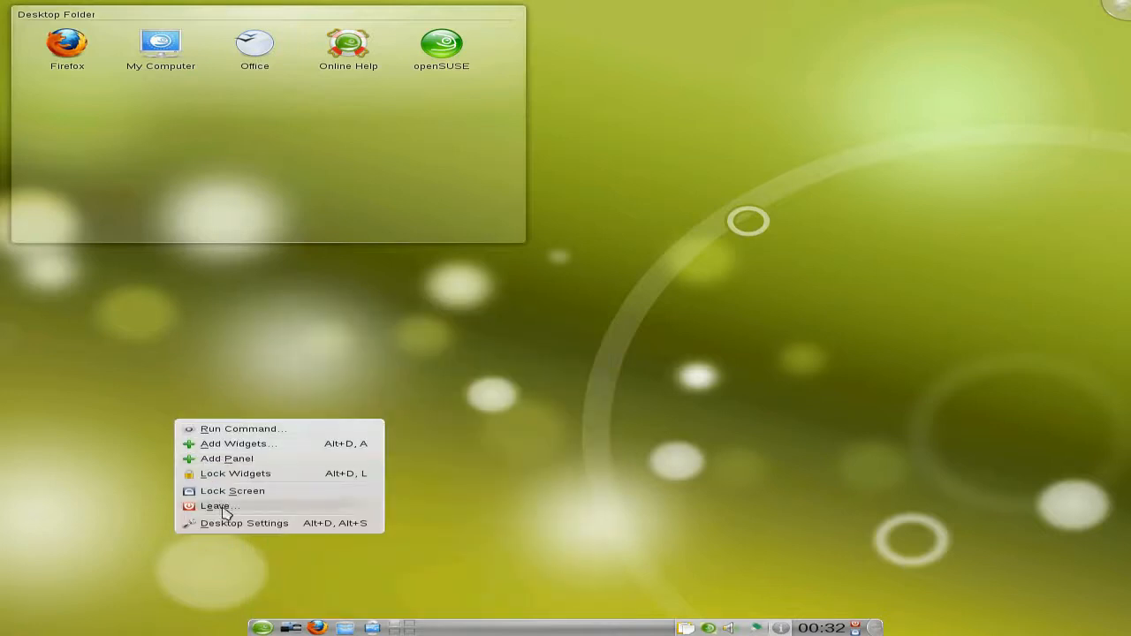
click(217, 505)
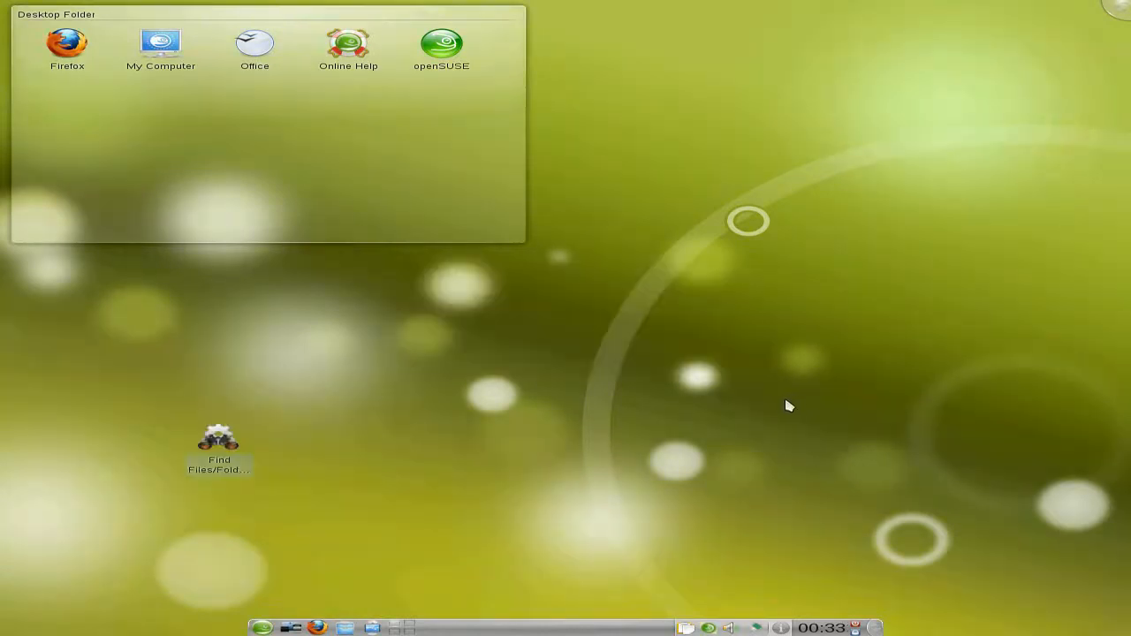
click(218, 448)
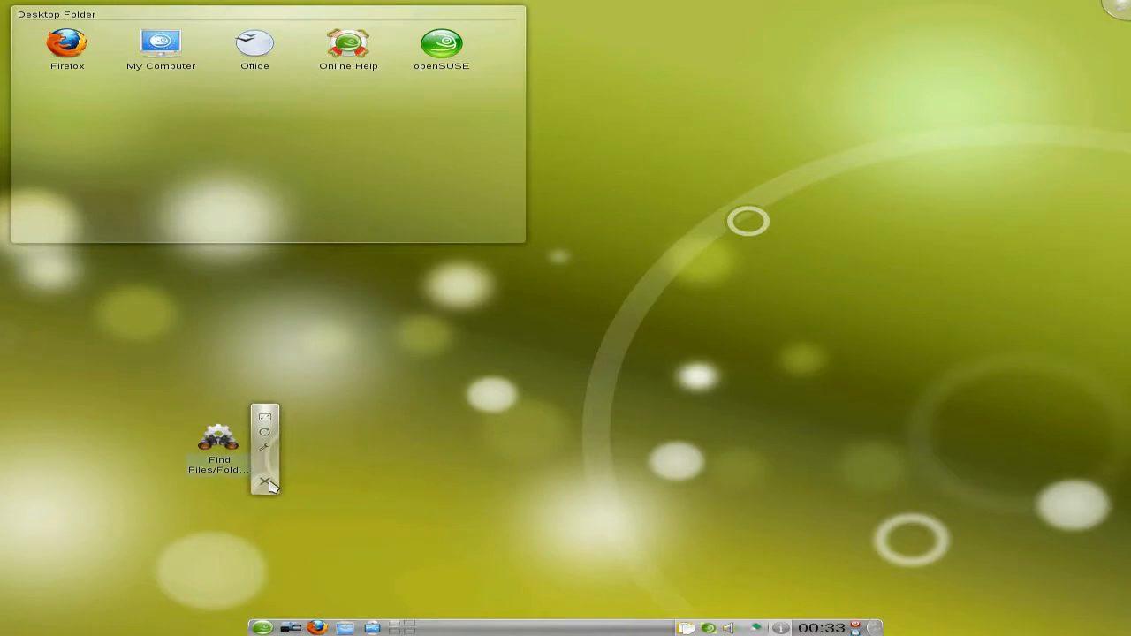
click(266, 480)
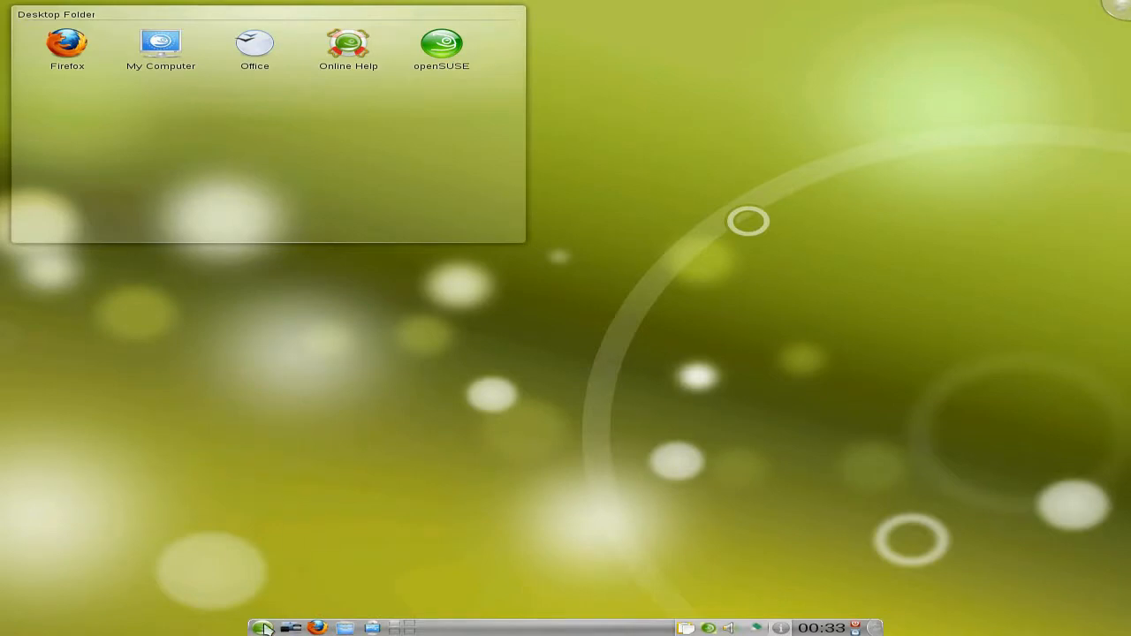
click(265, 627)
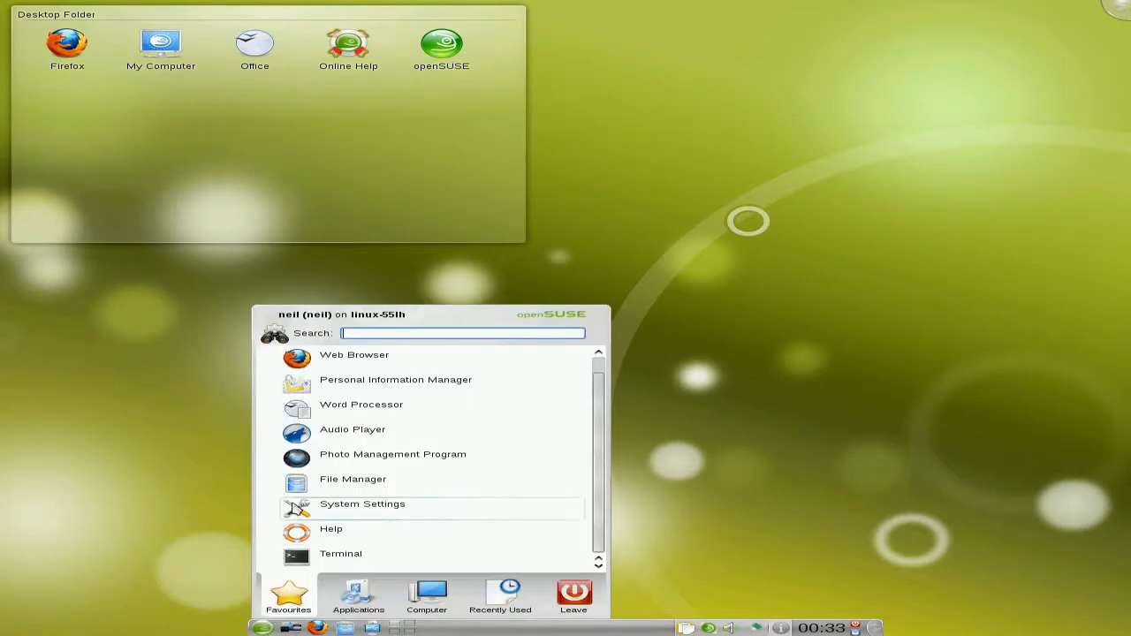
click(358, 596)
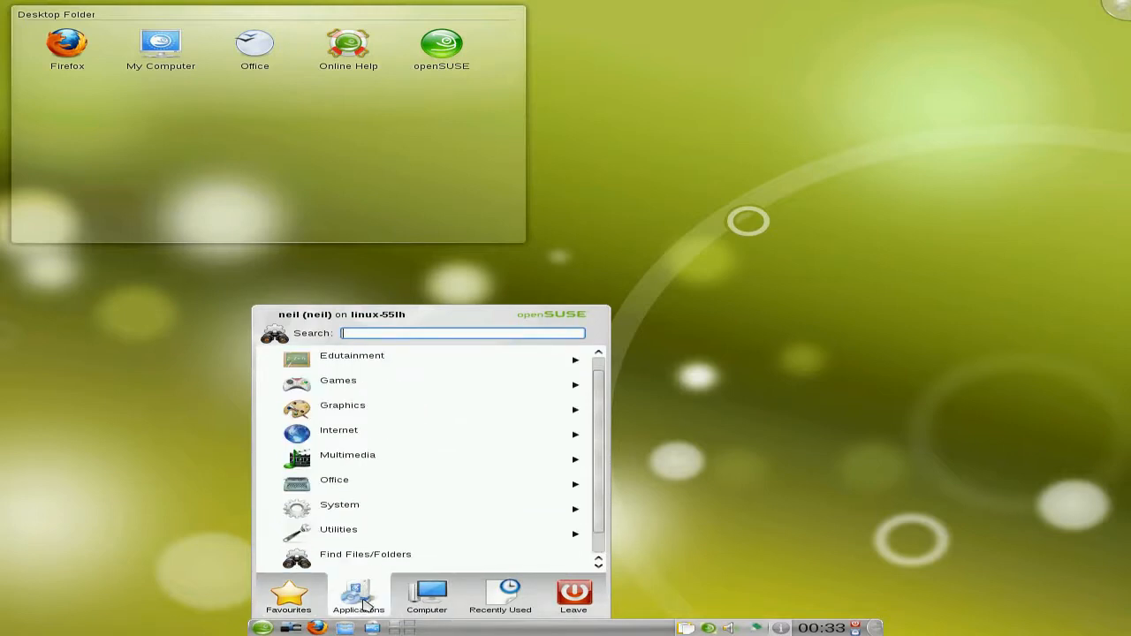
mouse_move(422, 434)
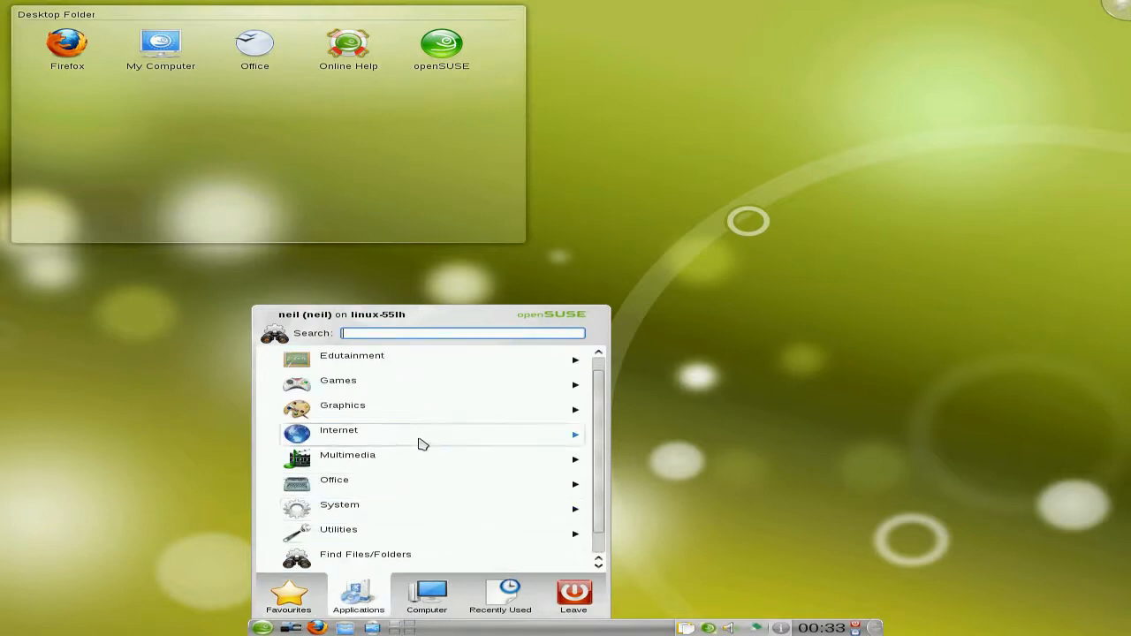
click(426, 596)
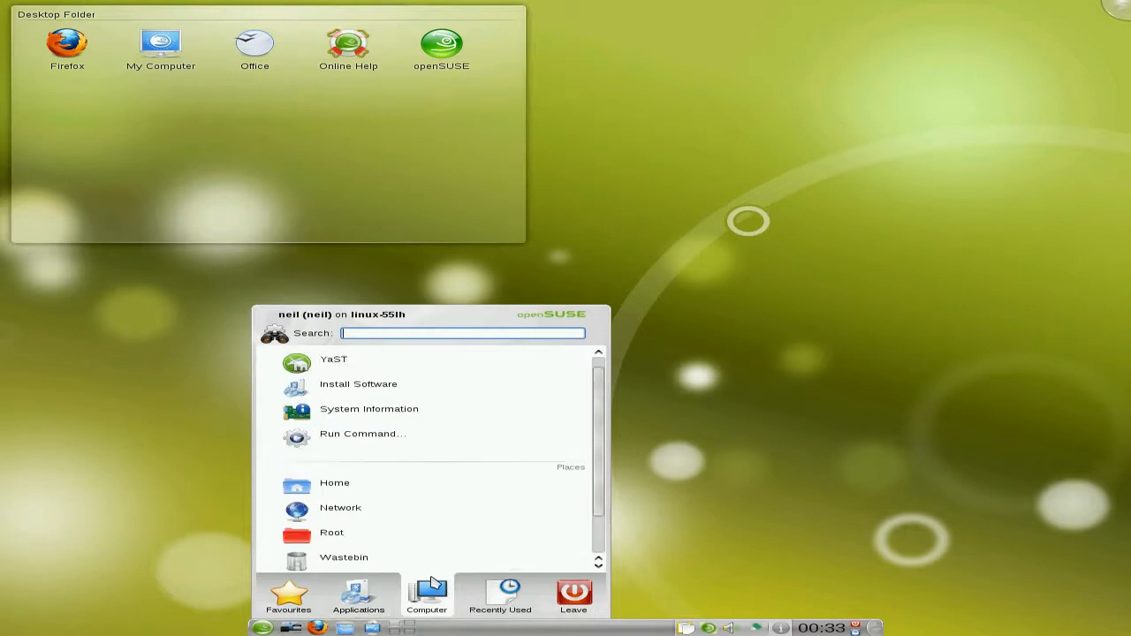
click(358, 596)
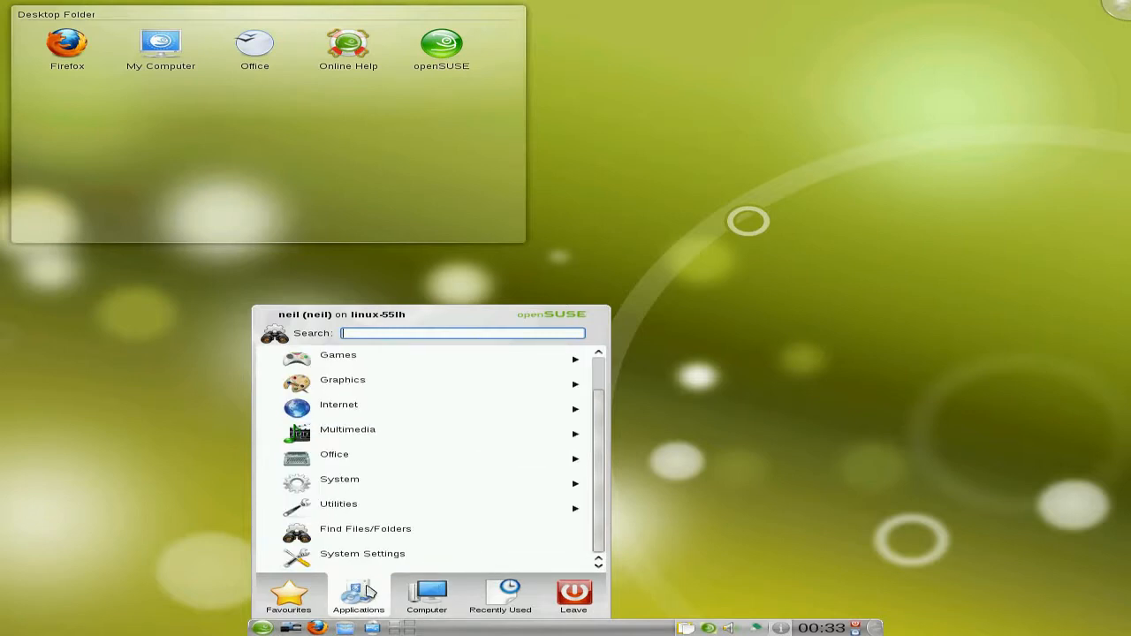
mouse_move(369, 409)
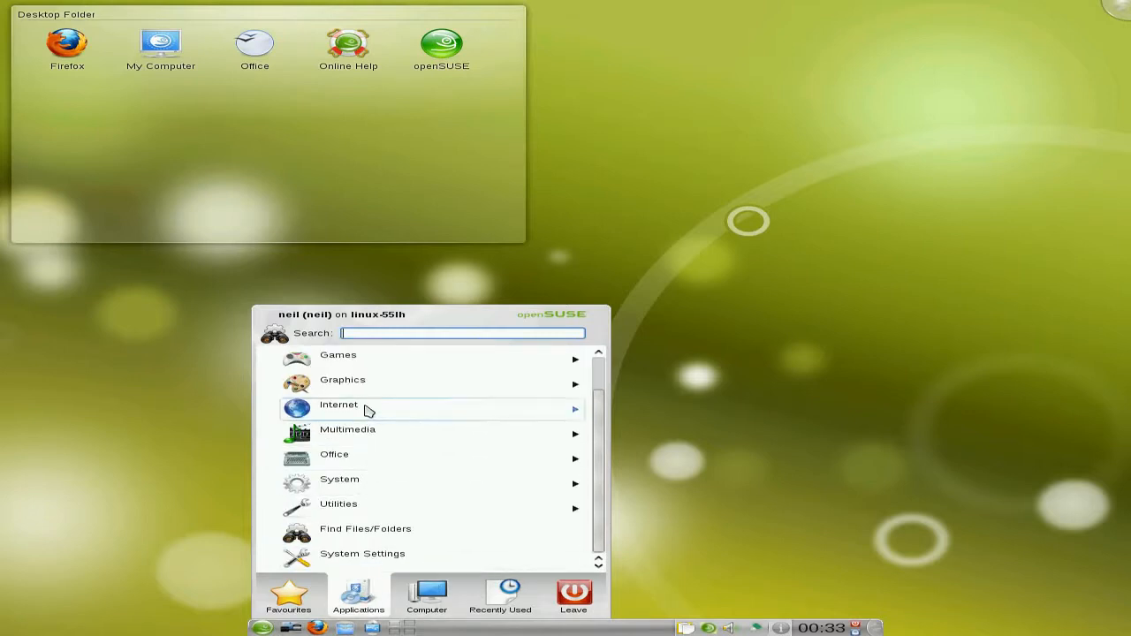
click(339, 405)
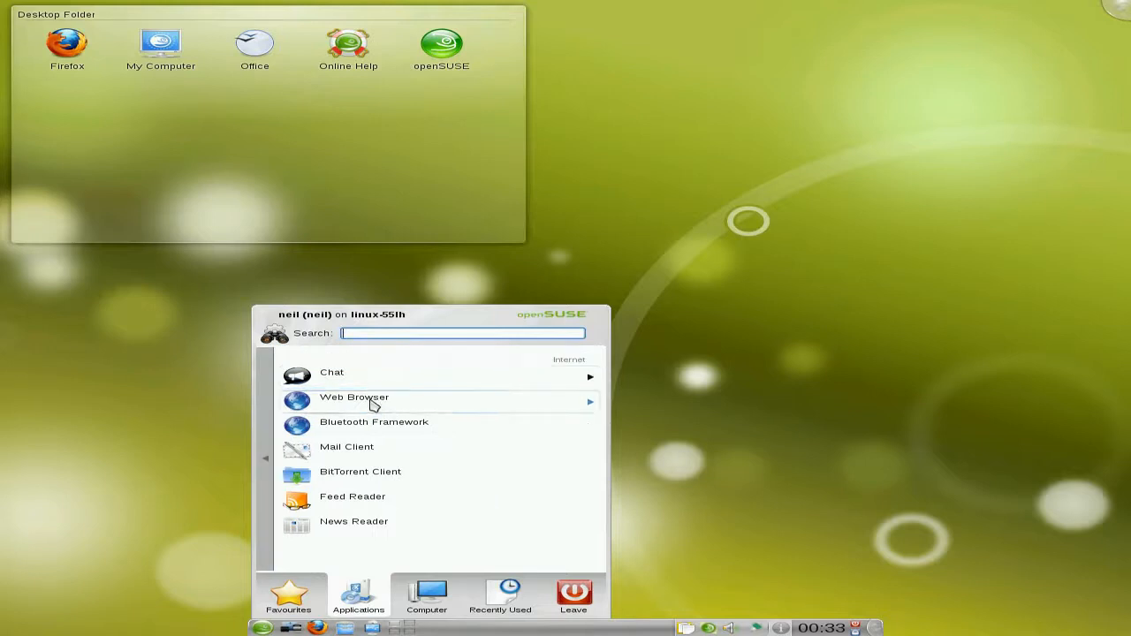
mouse_move(371, 480)
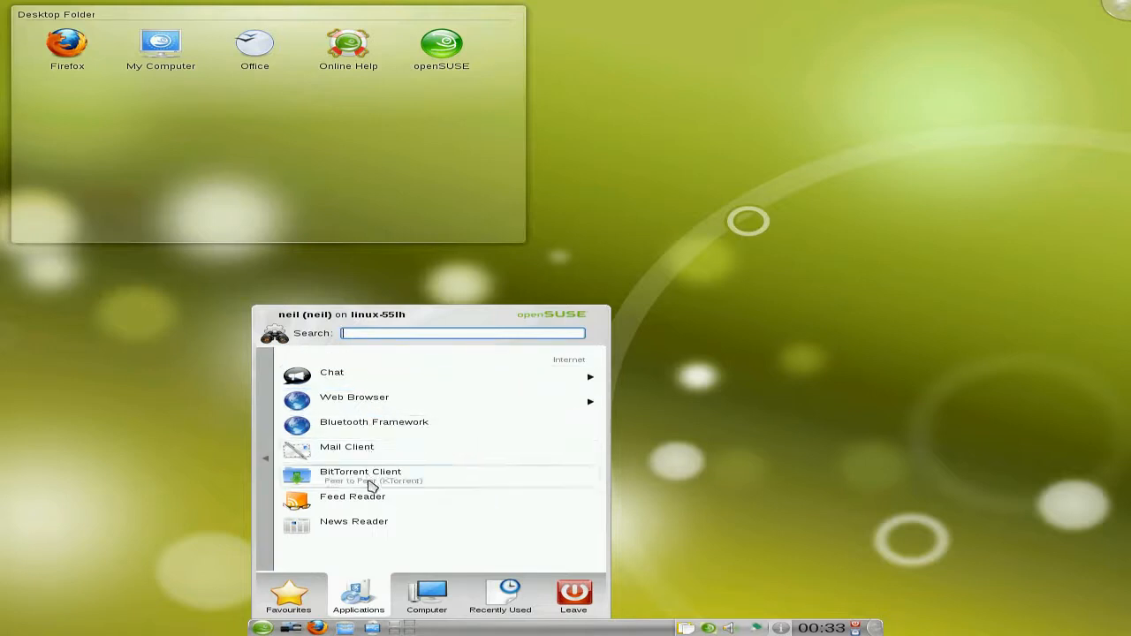
mouse_move(376, 525)
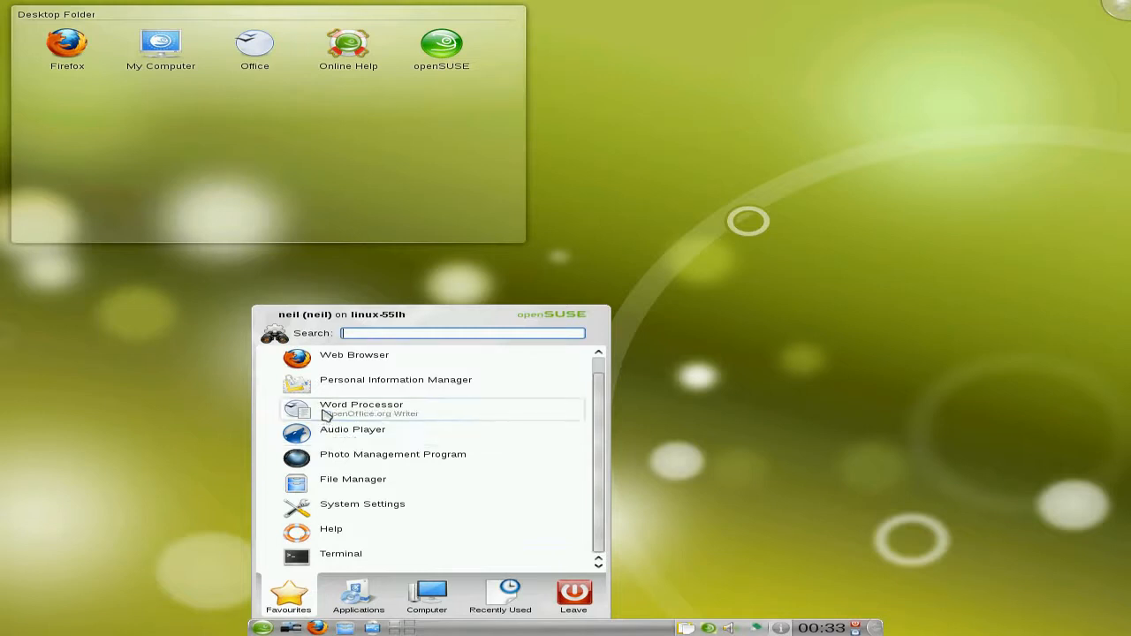
click(499, 597)
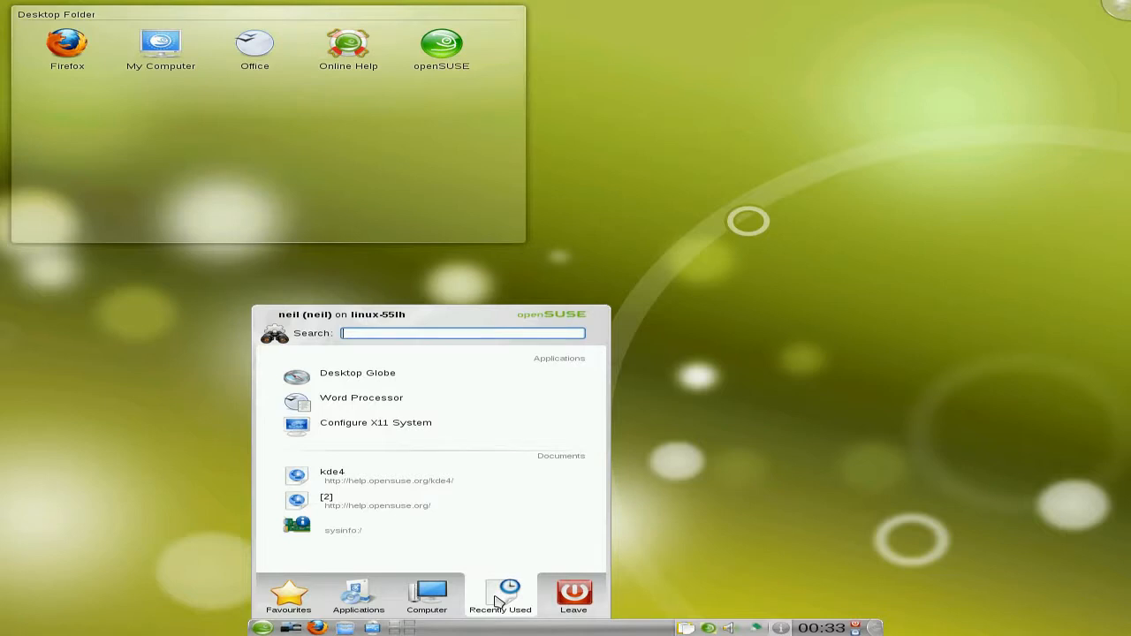
click(766, 411)
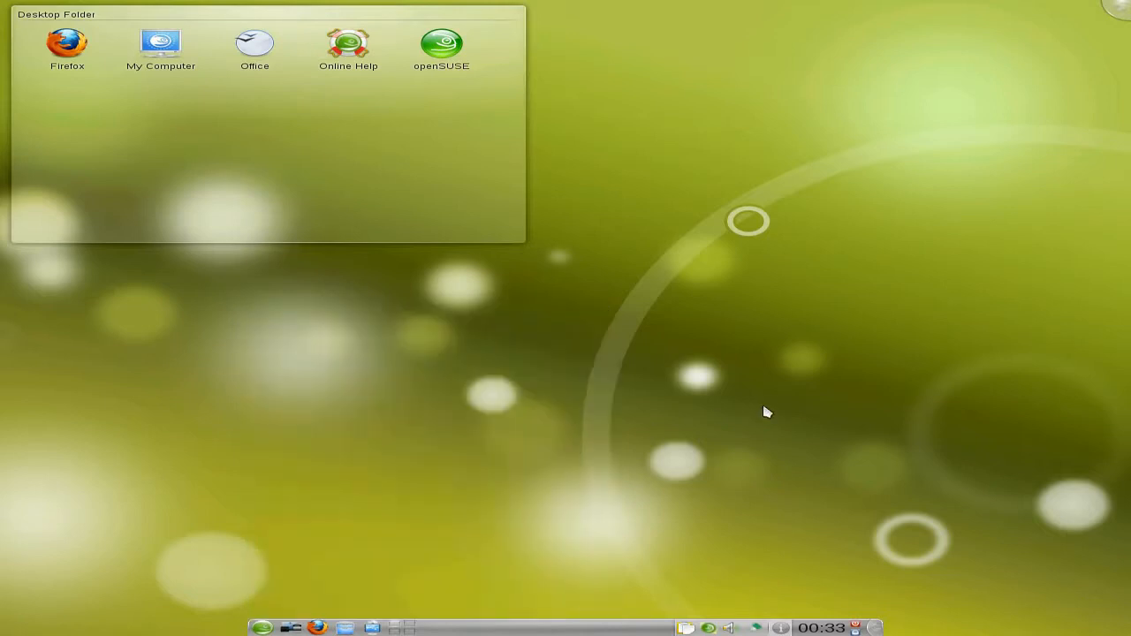
mouse_move(688, 561)
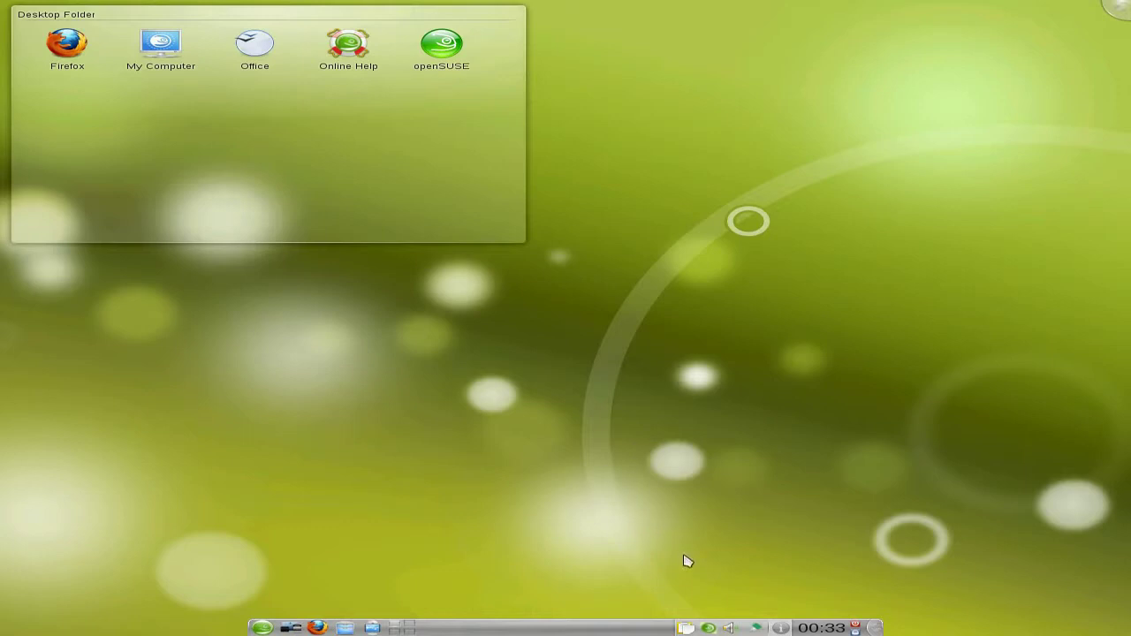